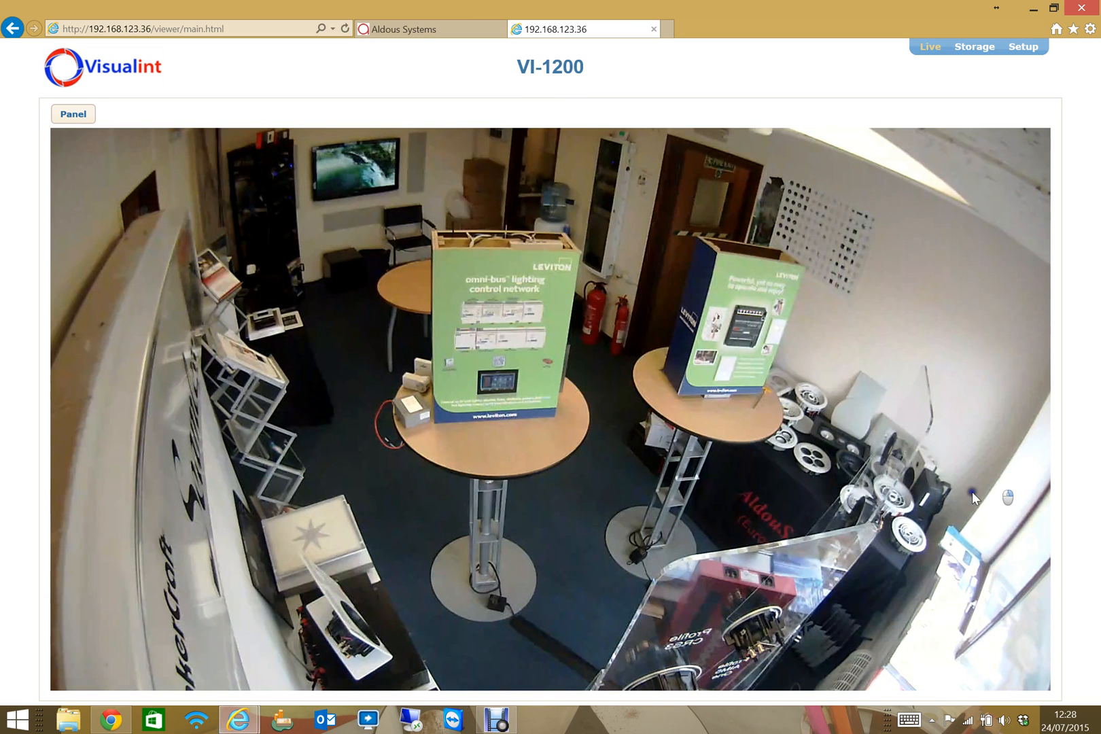
mouse_move(435, 248)
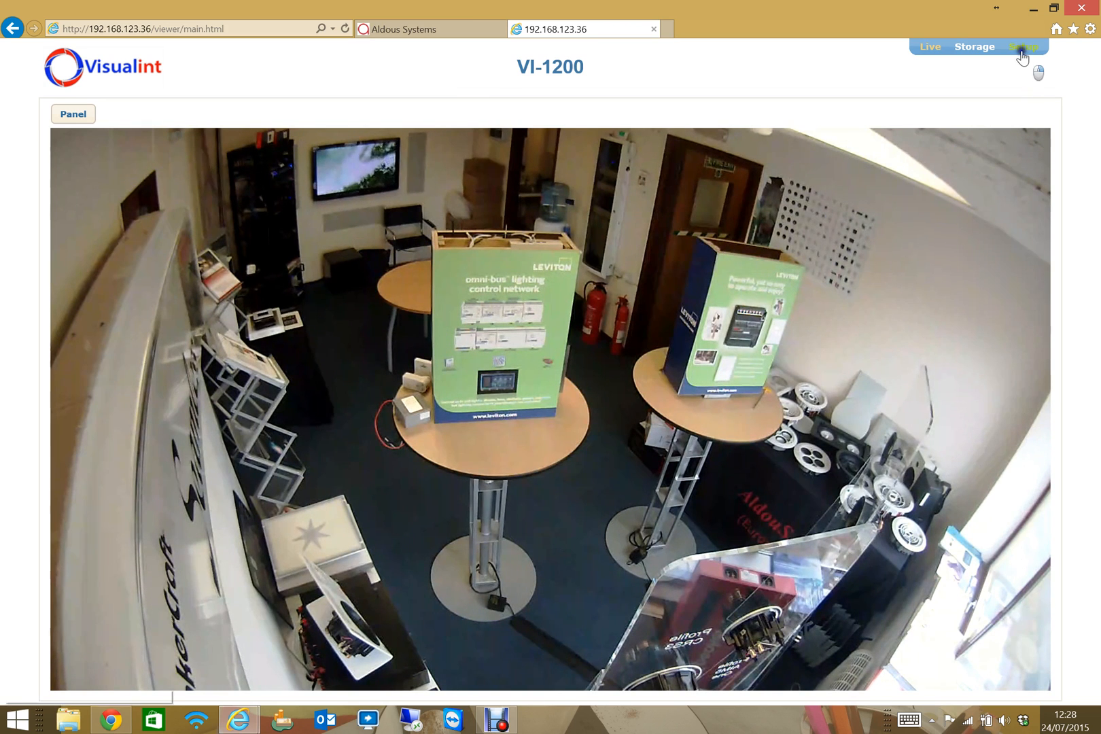
mouse_move(1021, 46)
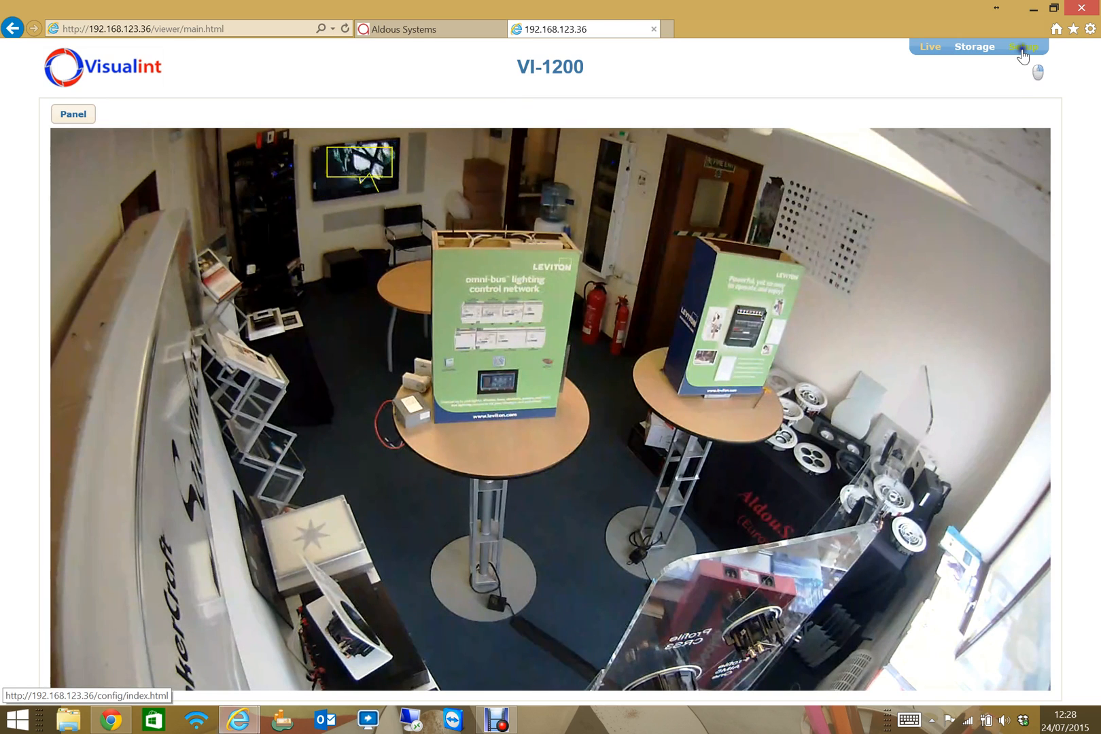
Go to Setup and show the camera's Date & Time settings page
left_click(1021, 46)
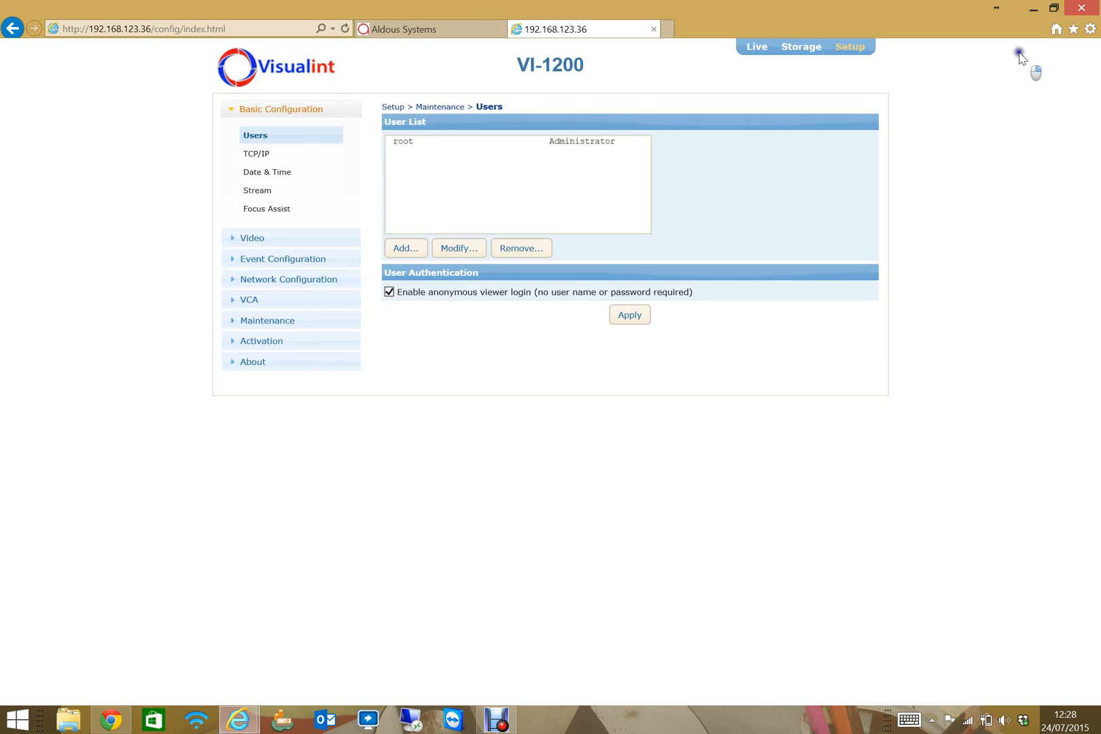
mouse_move(622, 450)
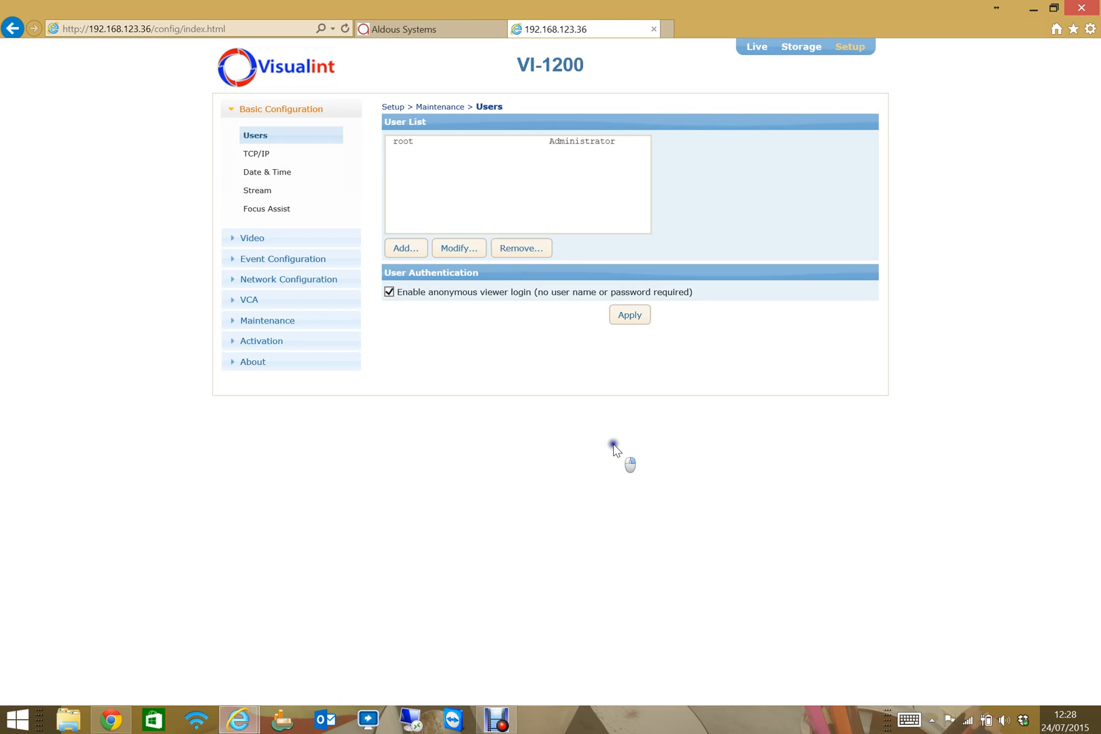
mouse_move(424, 444)
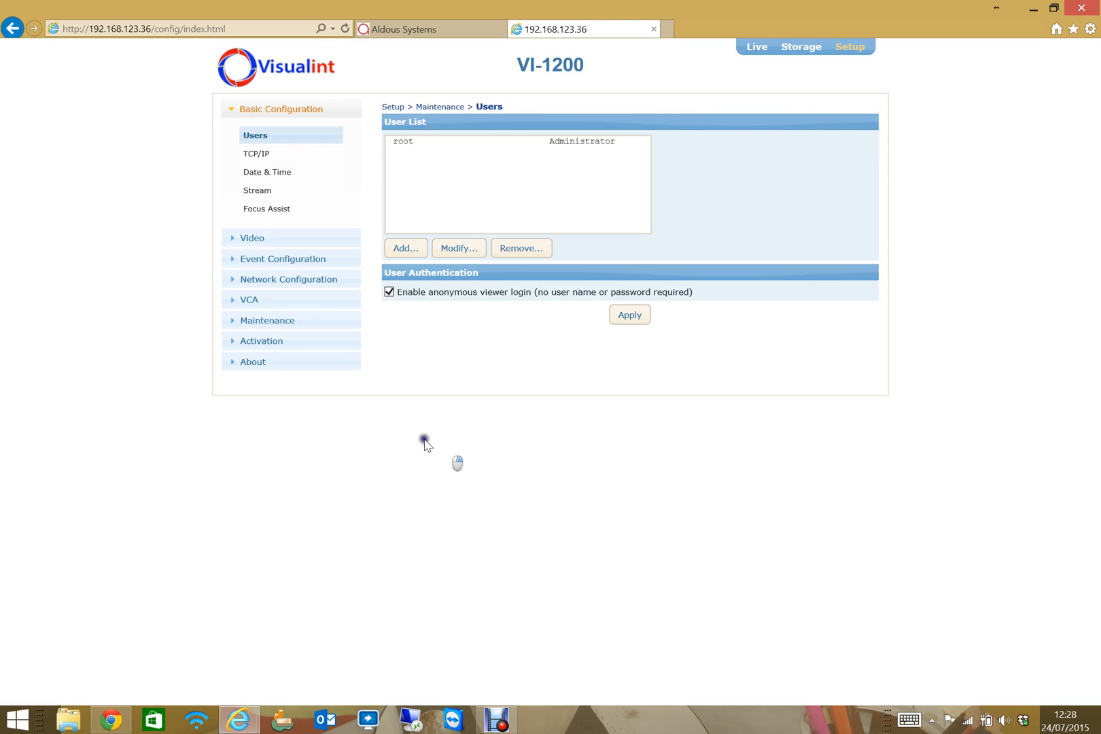
mouse_move(256, 152)
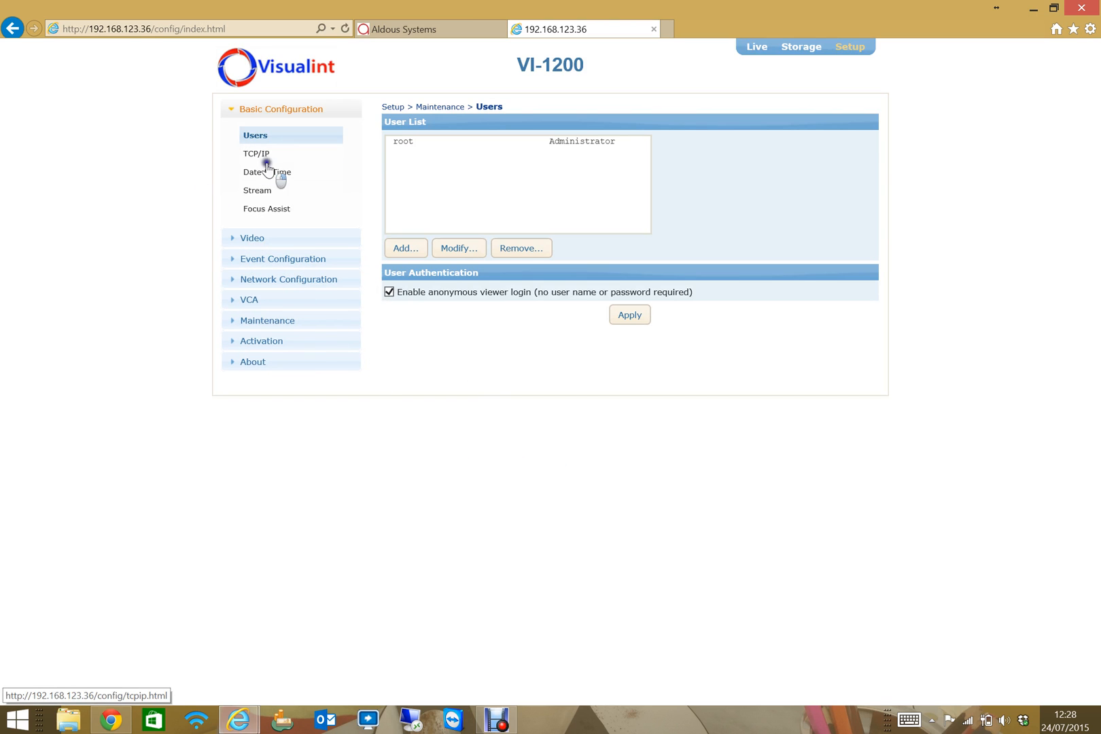
left_click(267, 172)
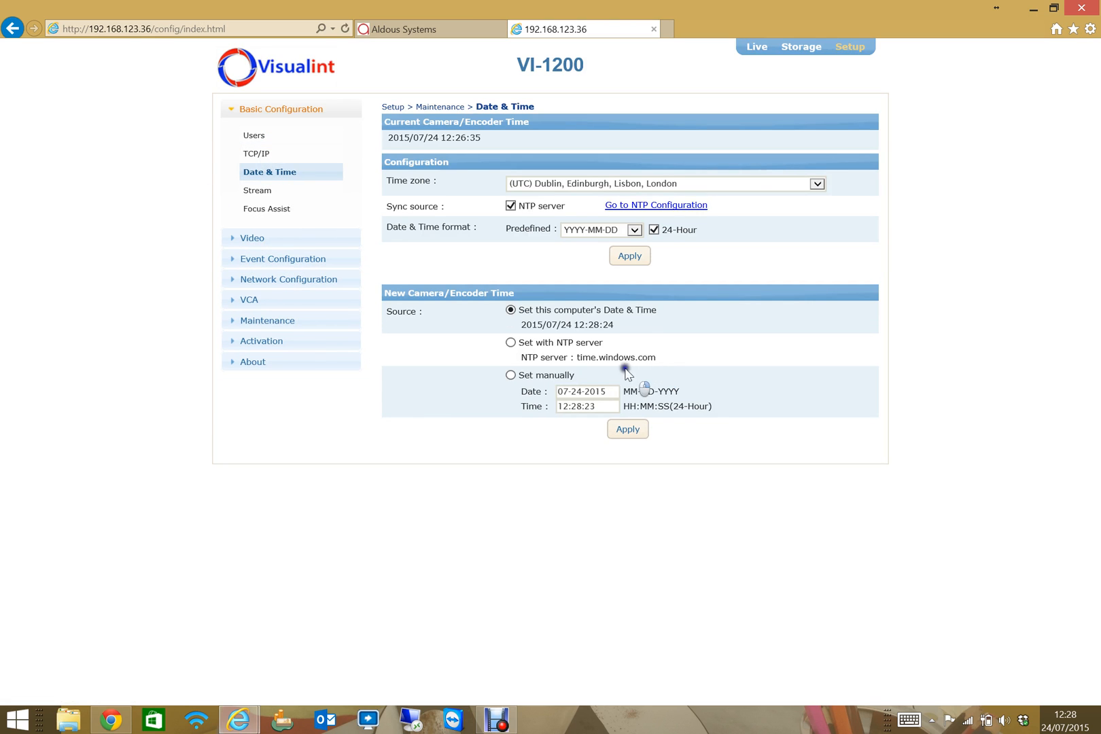
mouse_move(570, 187)
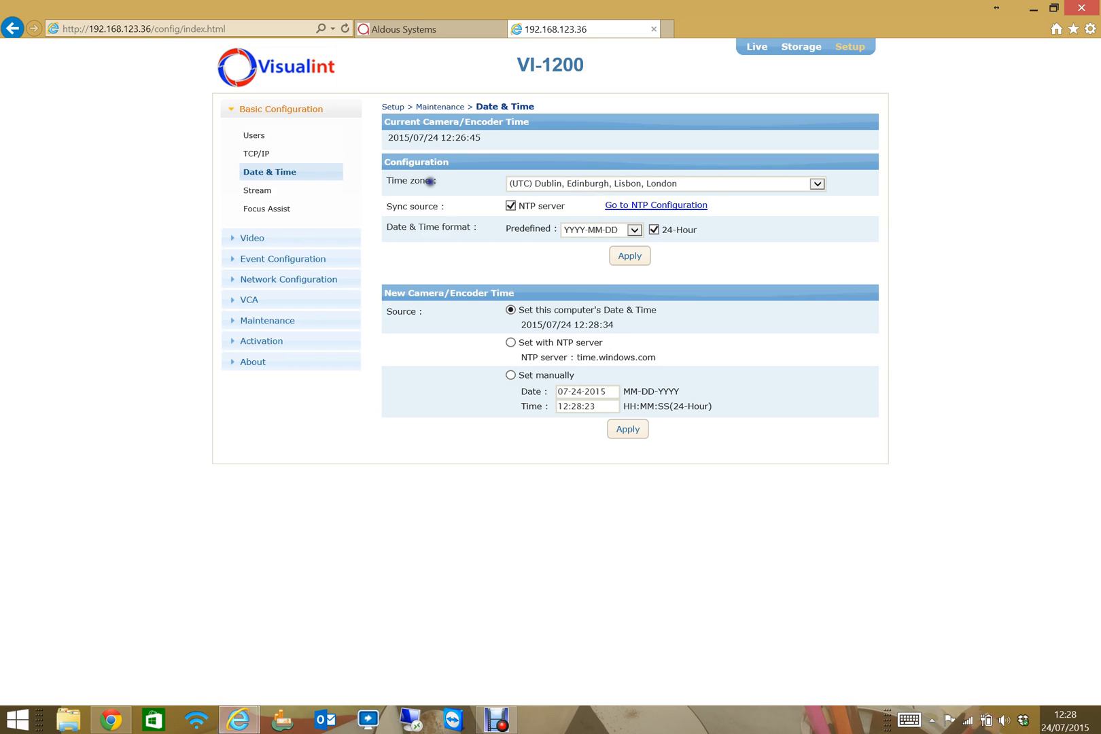
Open the Stream page and keep H.264 as the first stream's codec
left_click(257, 190)
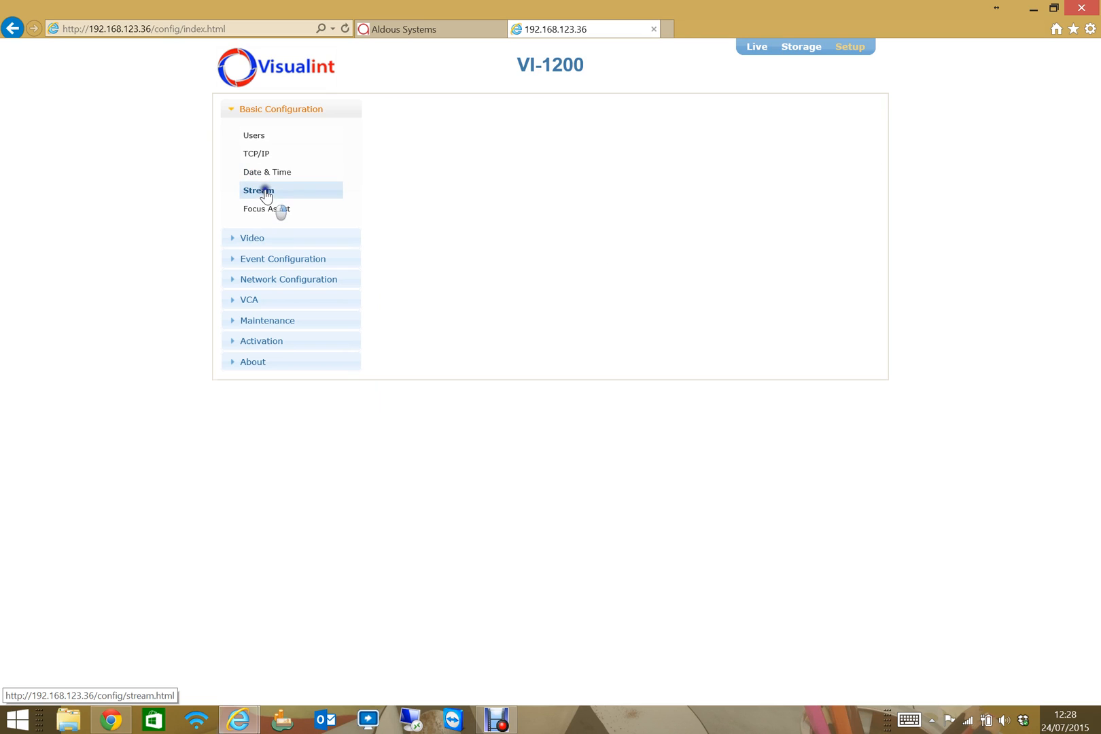
left_click(259, 190)
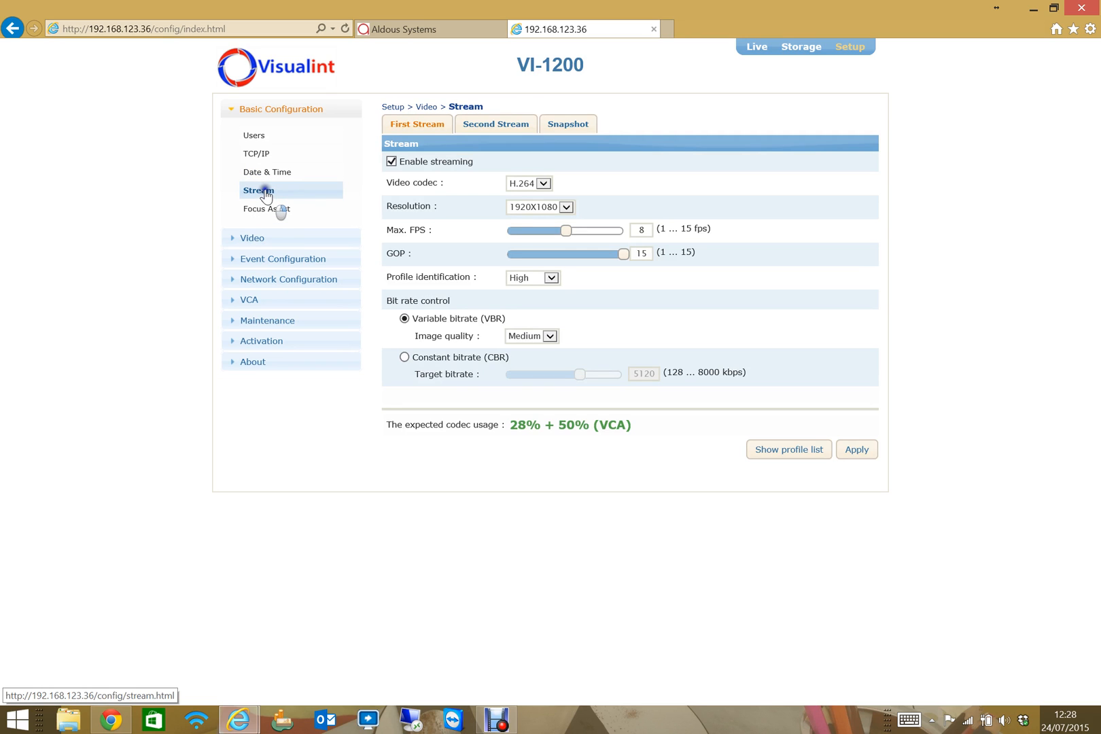
mouse_move(570, 123)
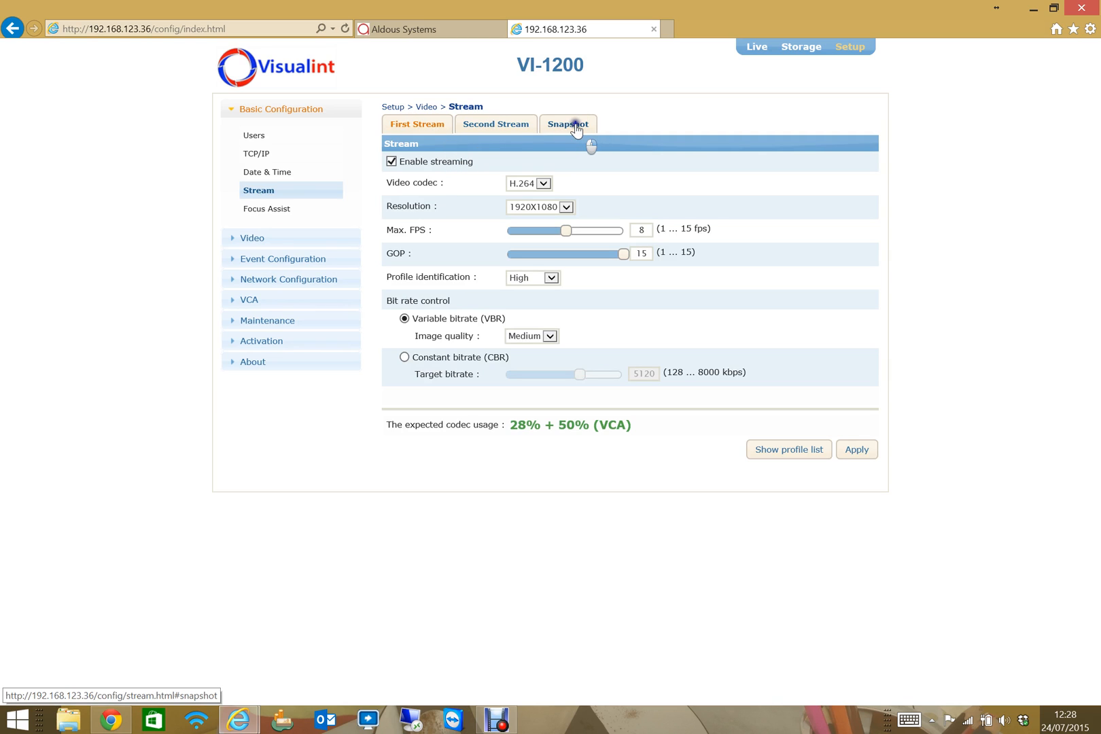
mouse_move(537, 210)
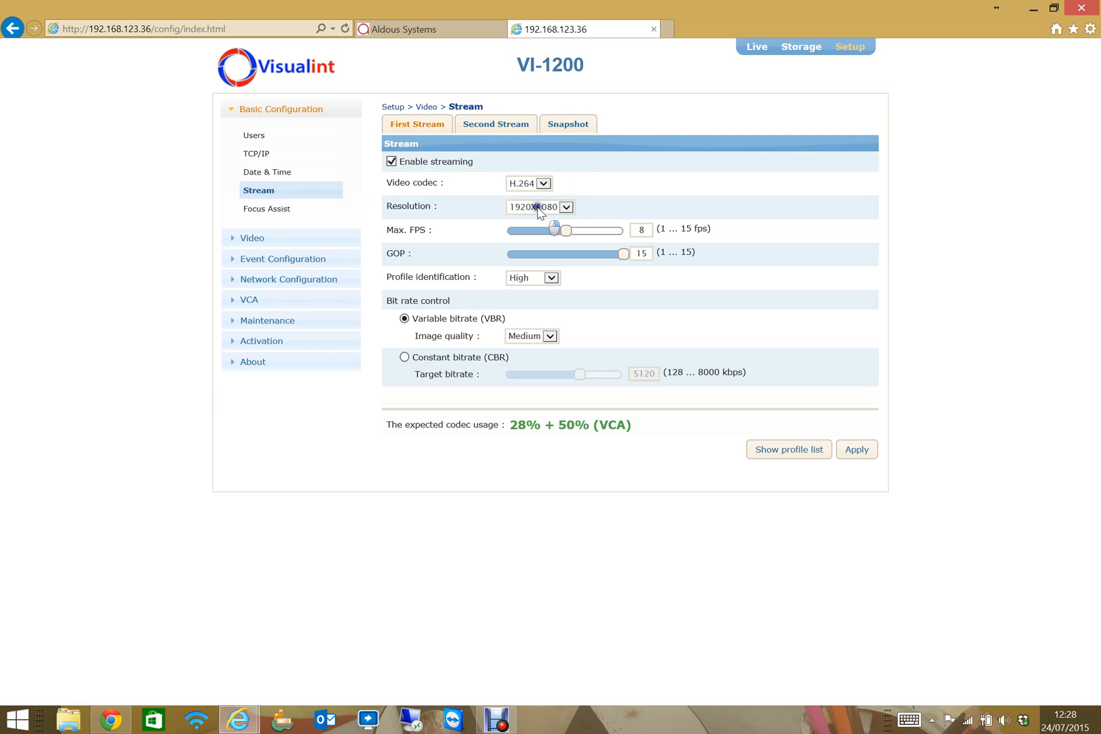
left_click(564, 206)
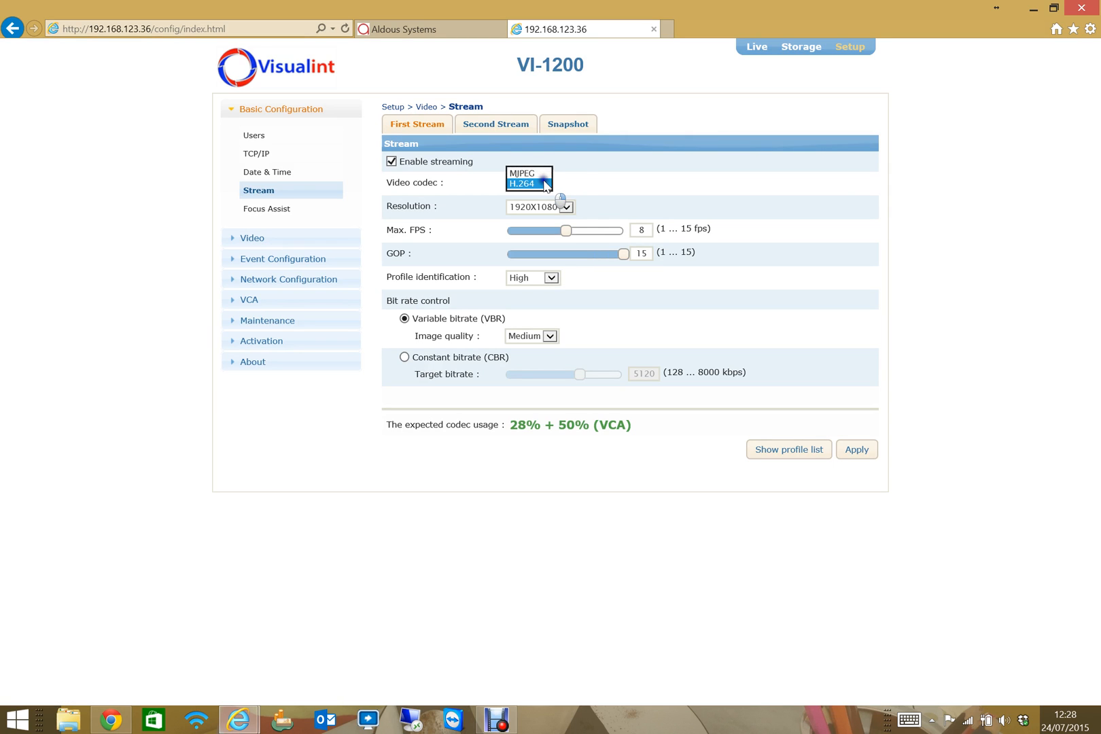
left_click(521, 183)
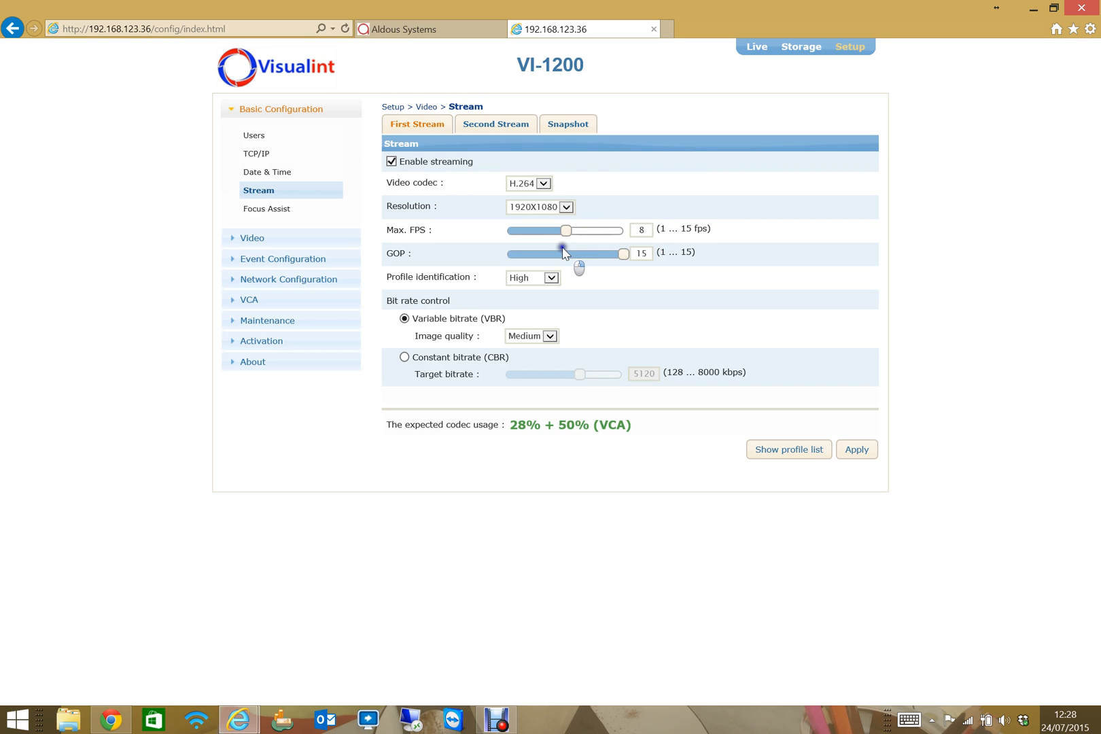
mouse_move(492, 208)
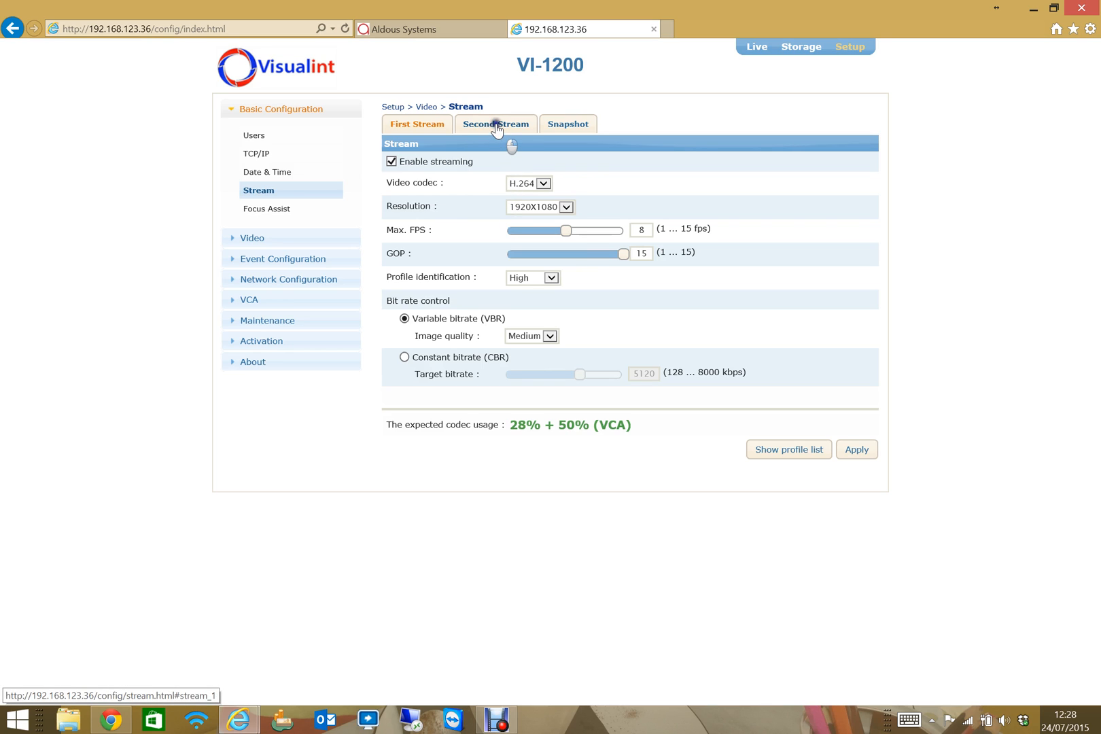
View the second stream's settings, keeping its resolution at 1280x720
left_click(495, 124)
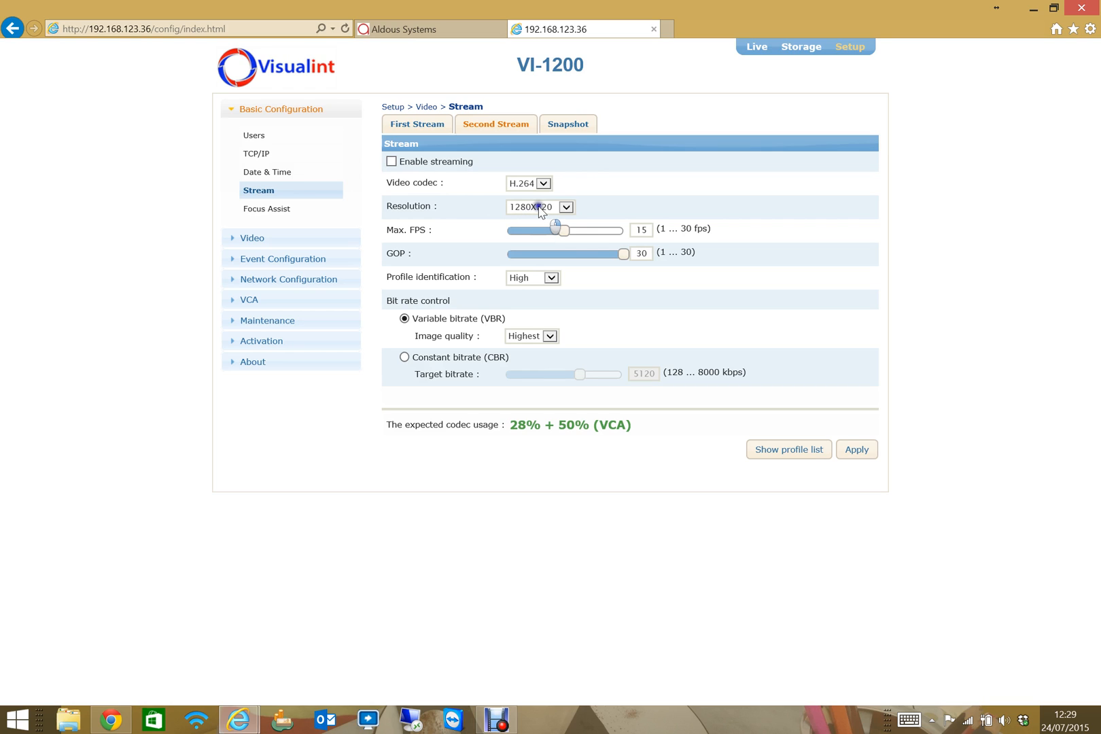
left_click(565, 206)
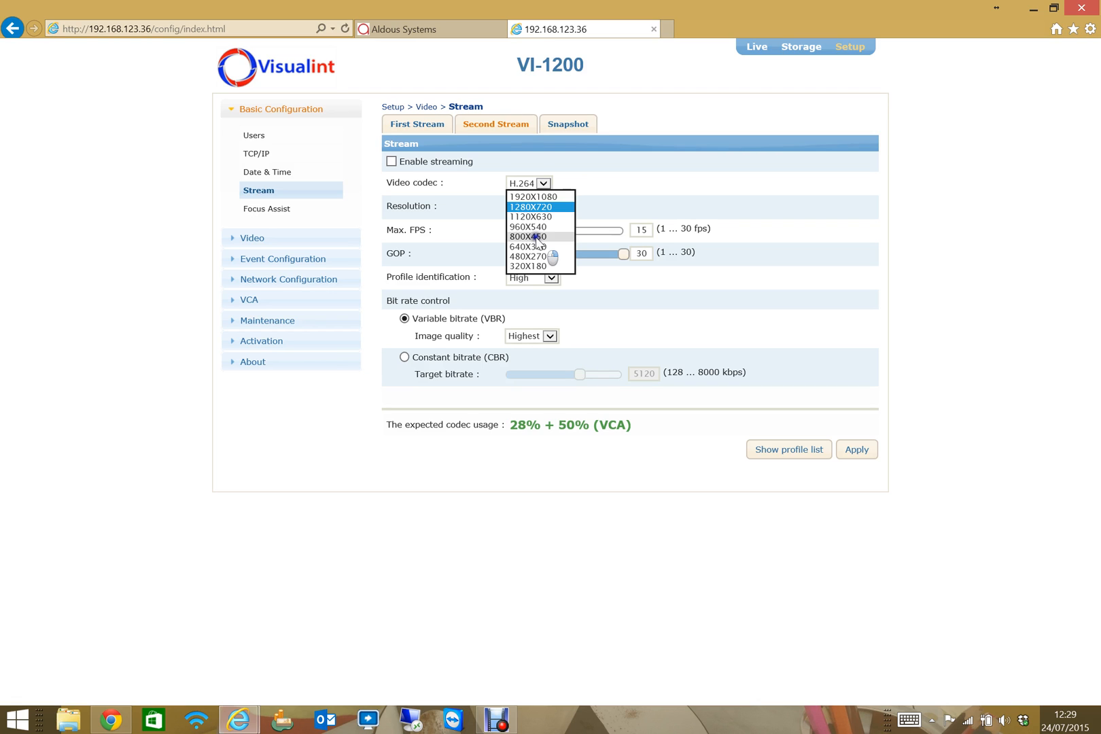
left_click(538, 207)
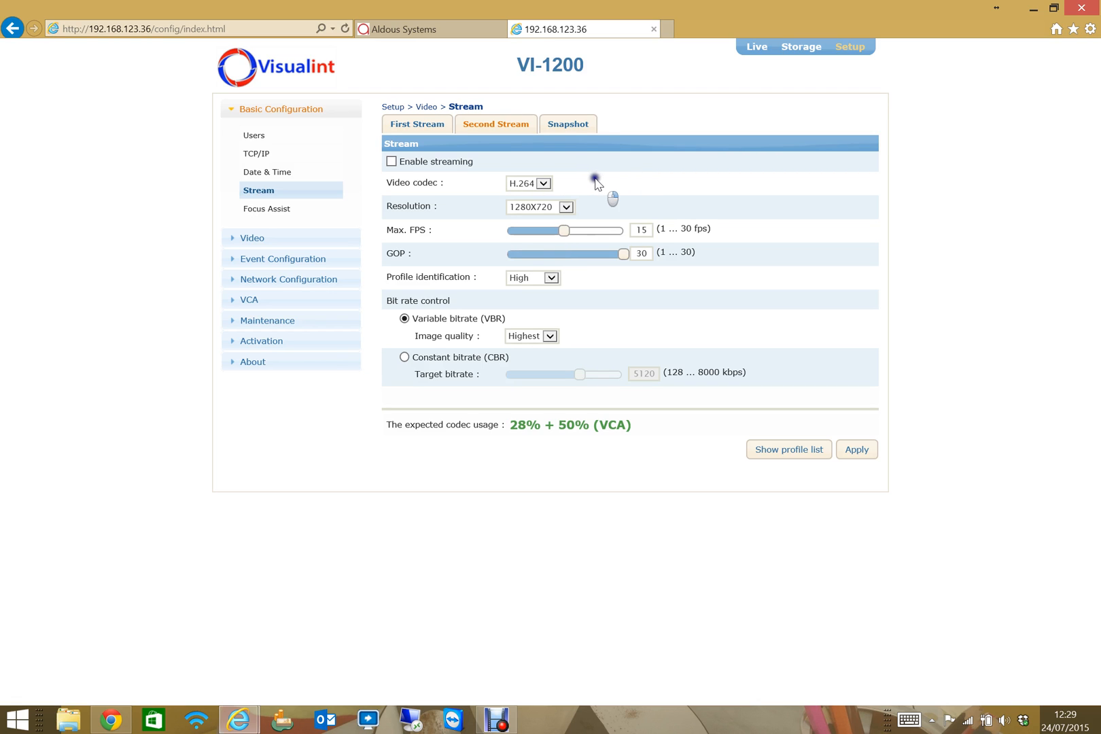
Review snapshot settings, keeping 800x450 resolution, then return to the first stream
left_click(567, 123)
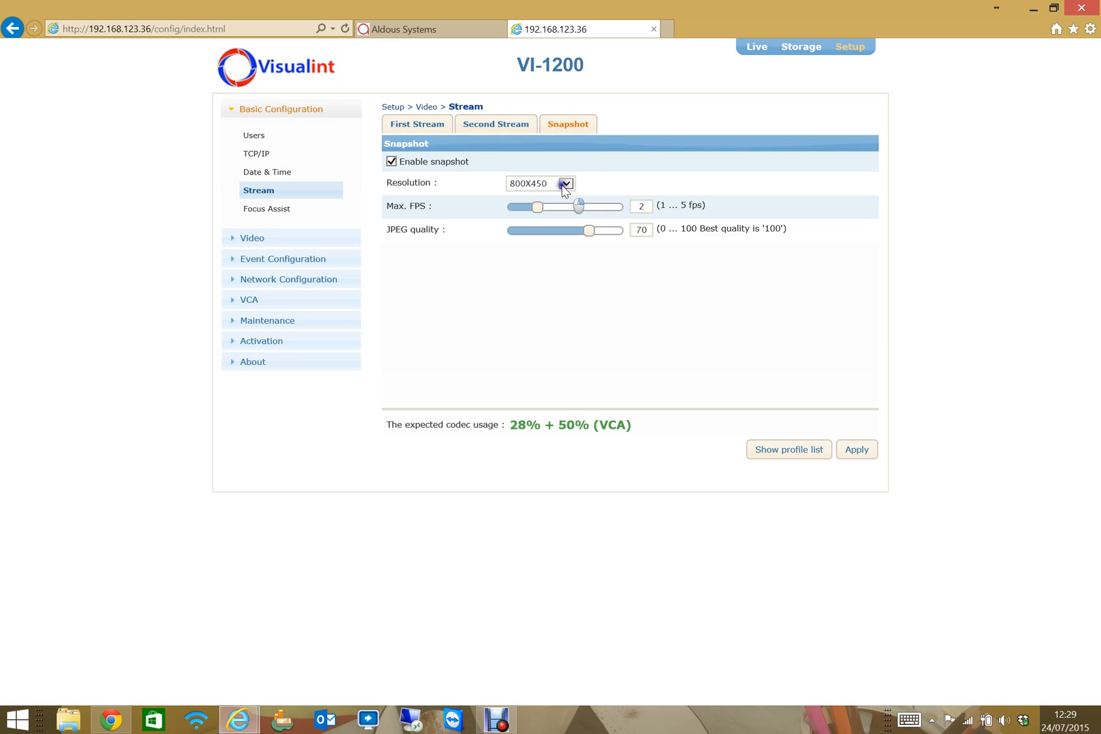
left_click(566, 183)
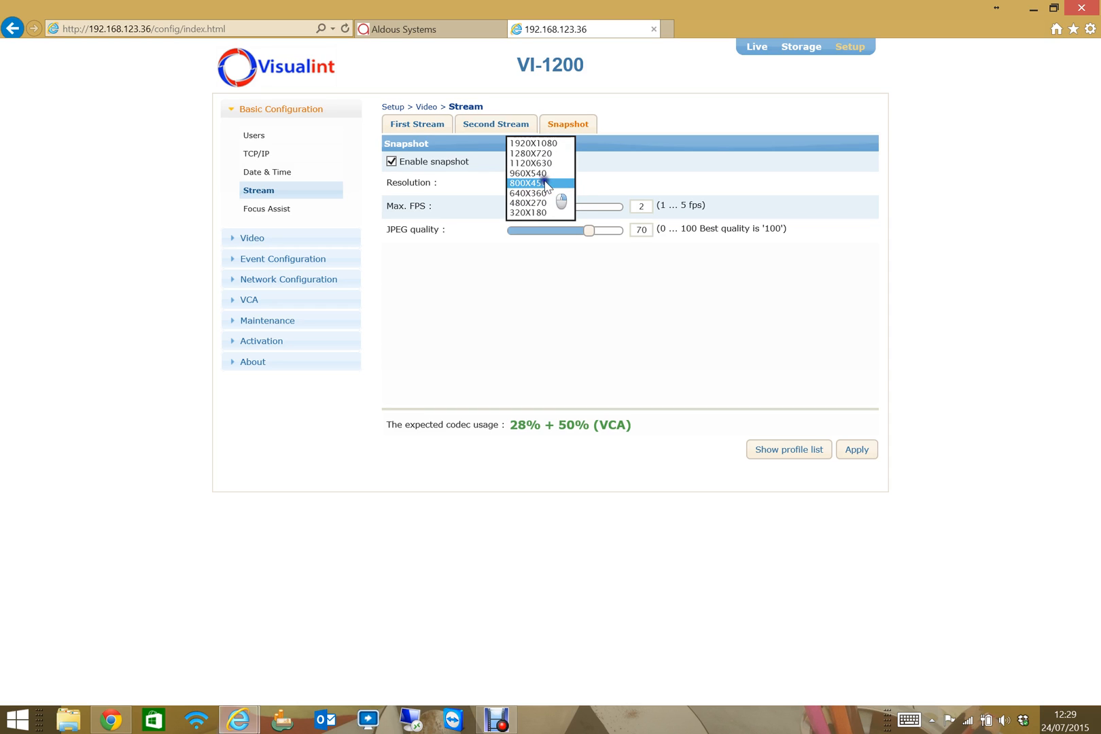
left_click(528, 183)
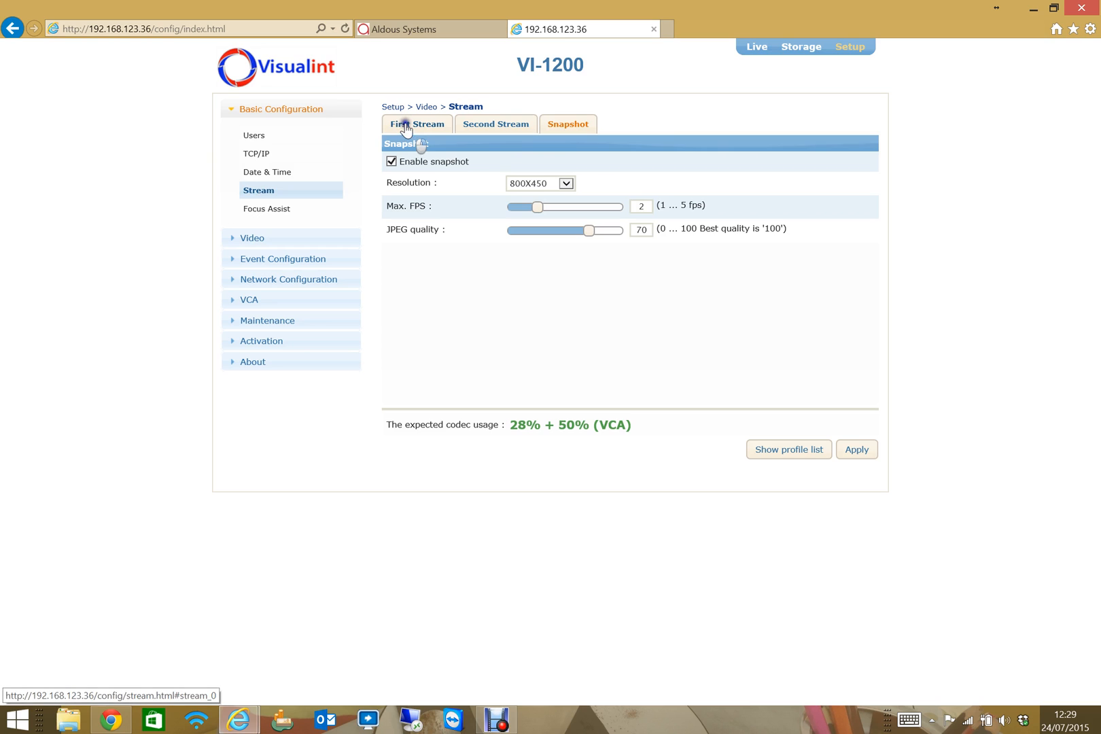
left_click(416, 124)
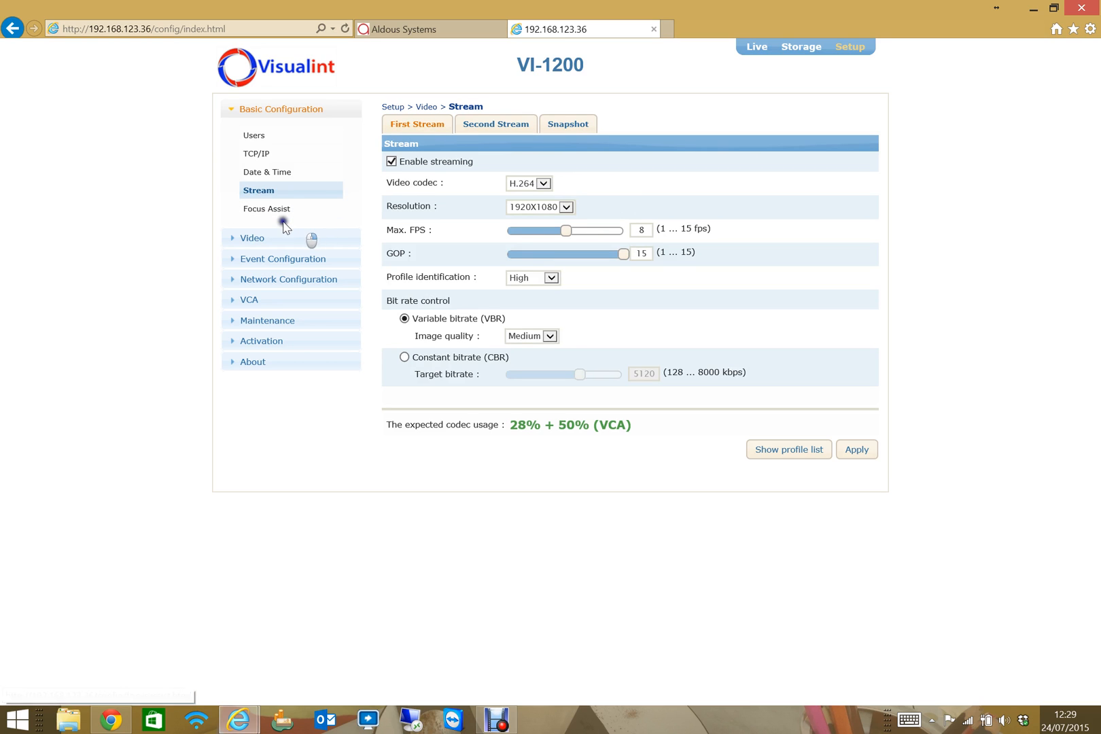
Open the Focus Assist page with the live demo room preview
left_click(269, 209)
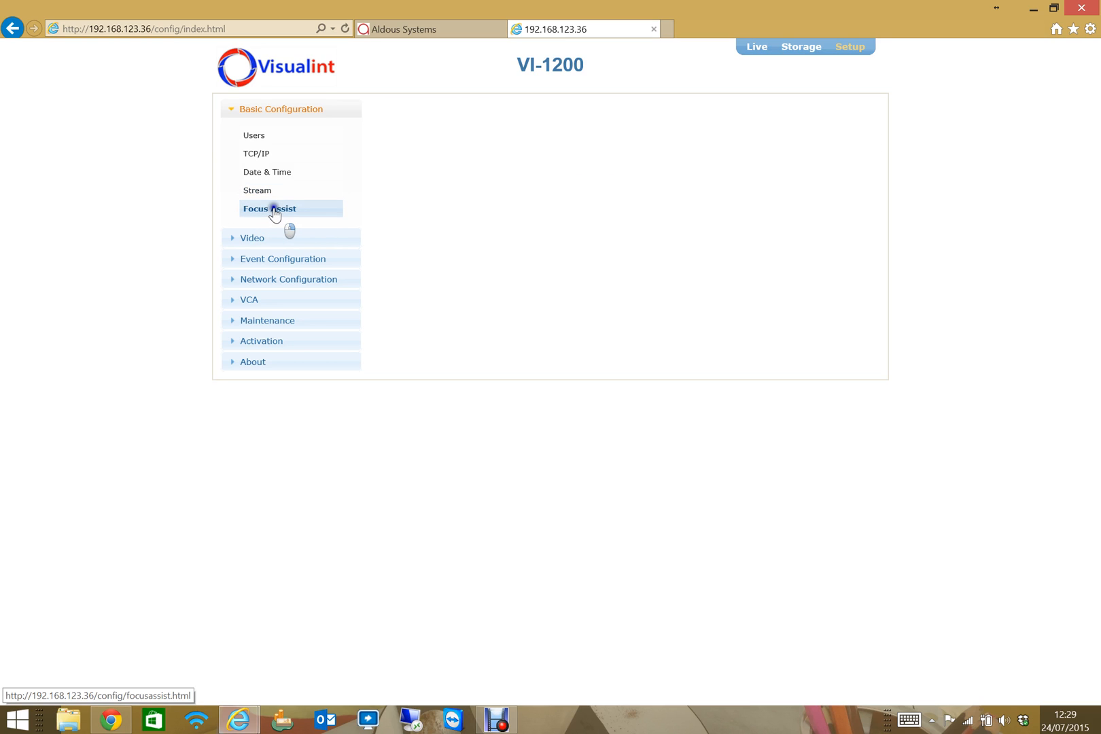
left_click(268, 208)
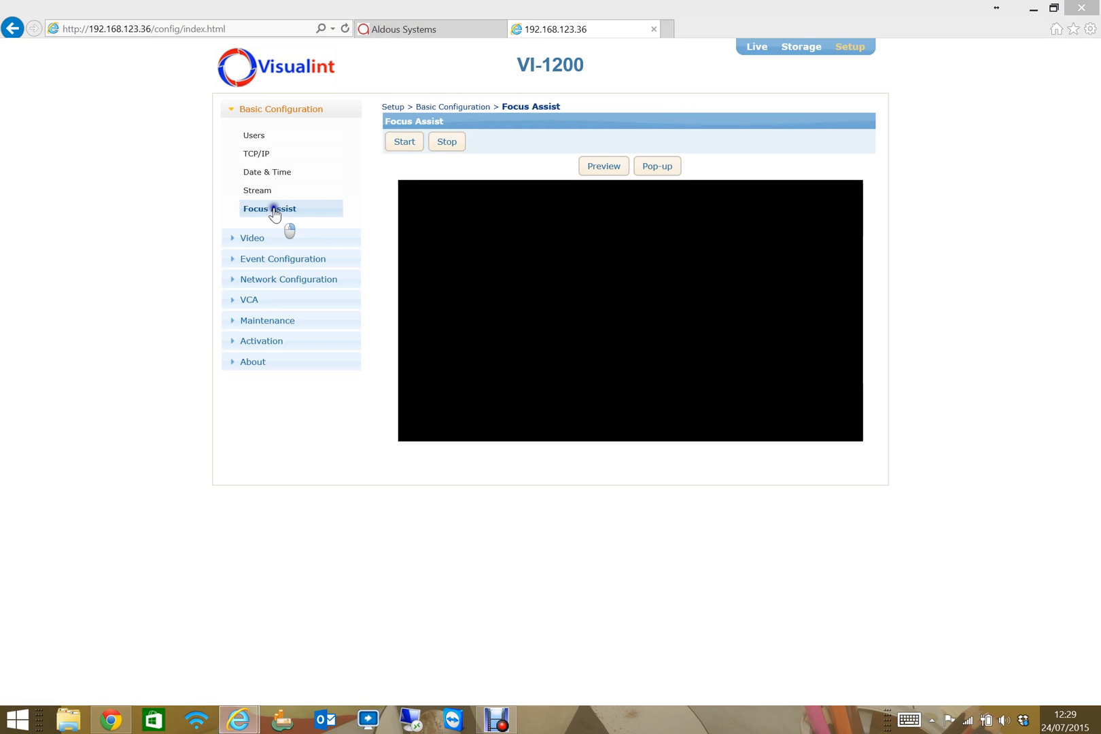
left_click(403, 141)
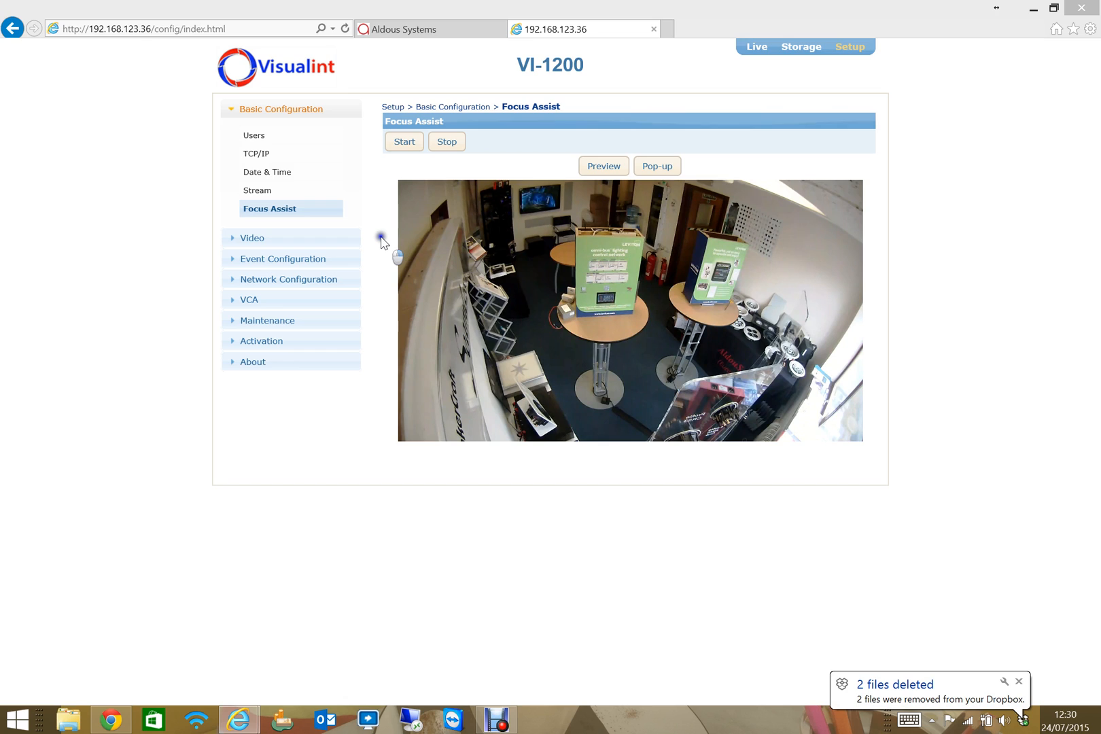
mouse_move(588, 203)
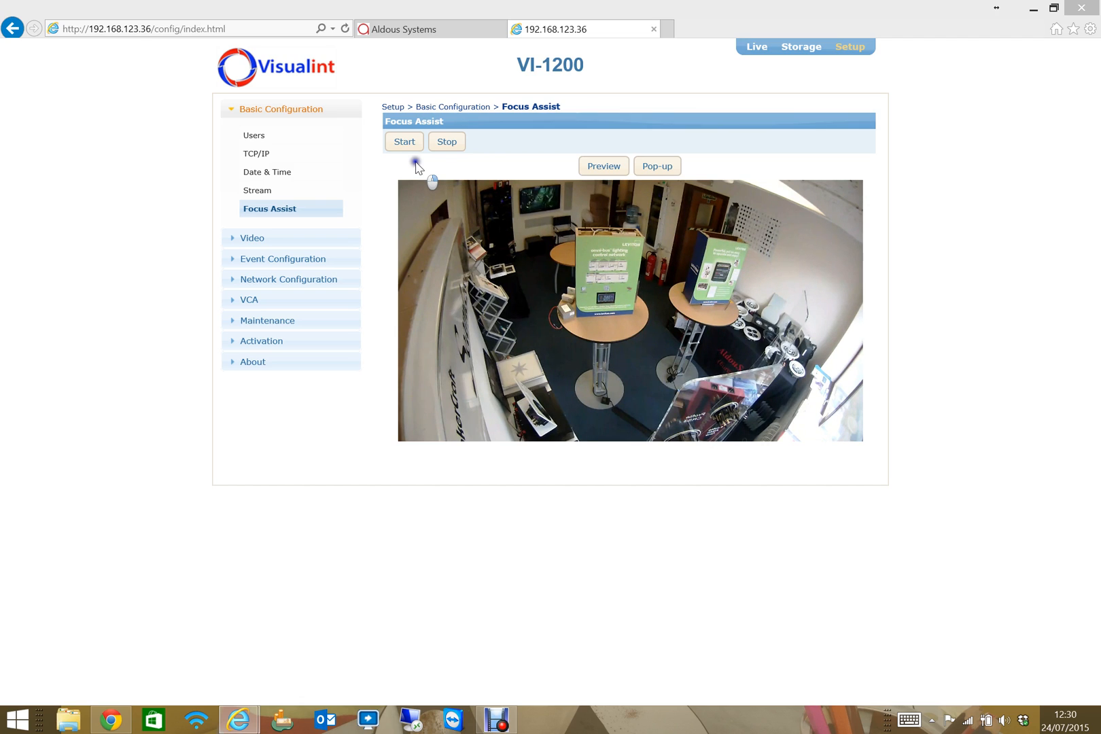
mouse_move(274, 261)
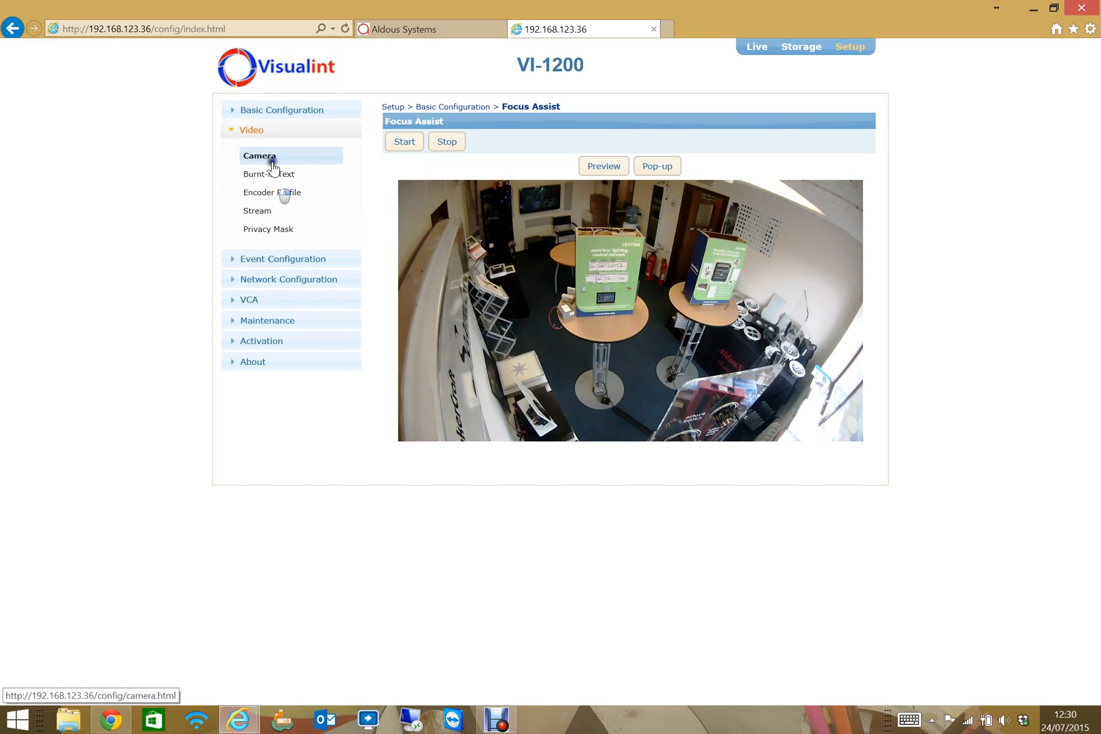
Open the Video > Camera image settings page and scroll through it
left_click(259, 155)
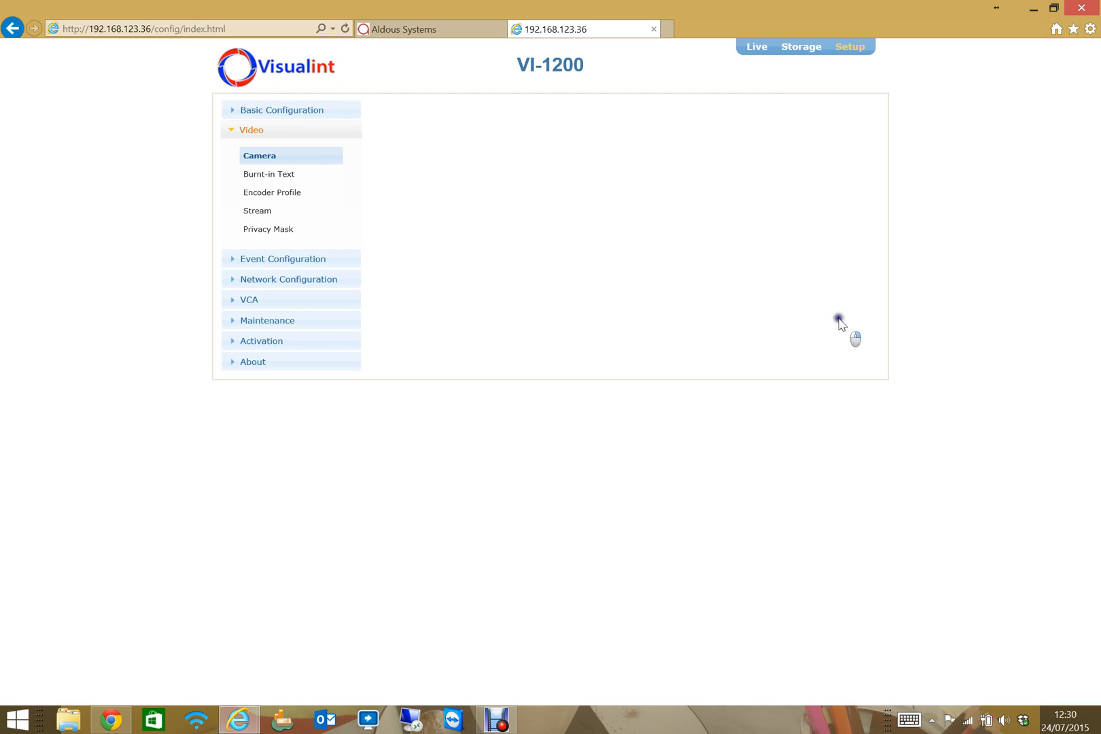
left_click(259, 155)
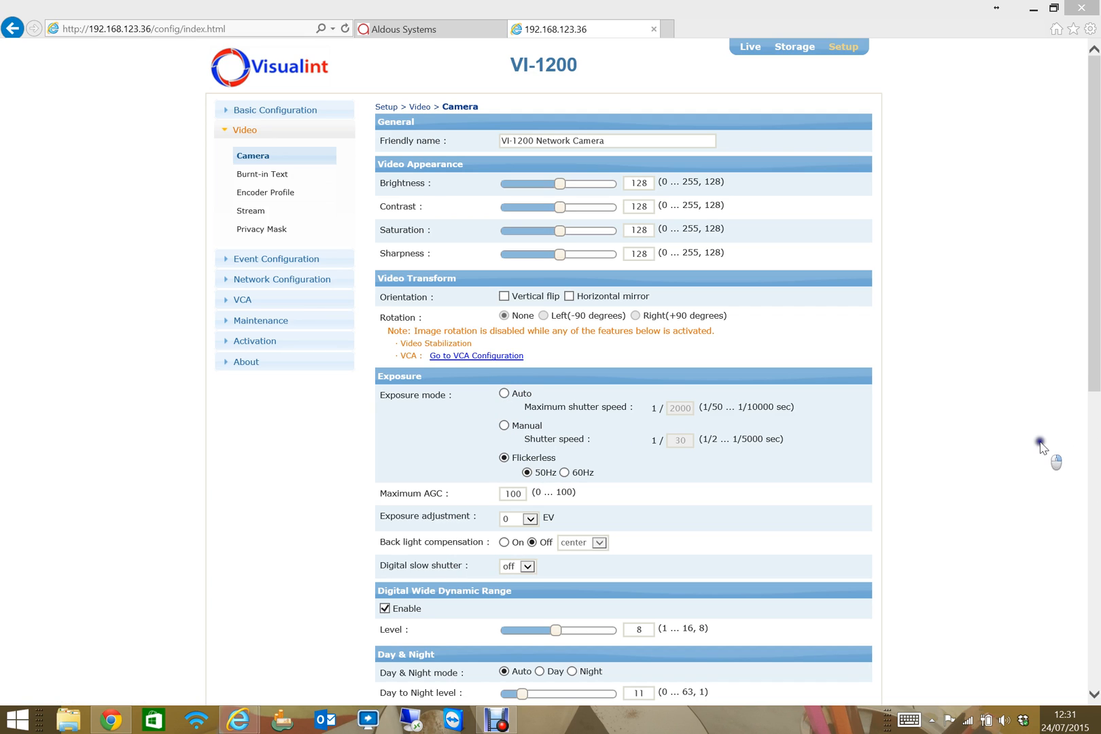
scroll("down", 3)
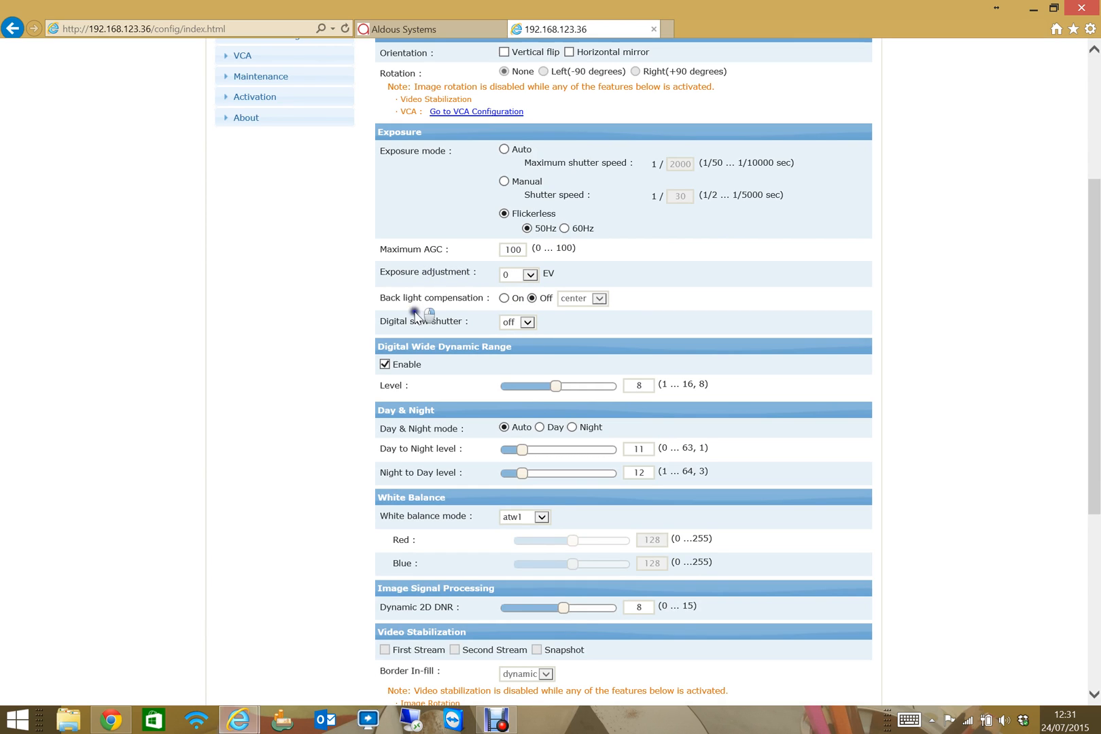
mouse_move(522, 328)
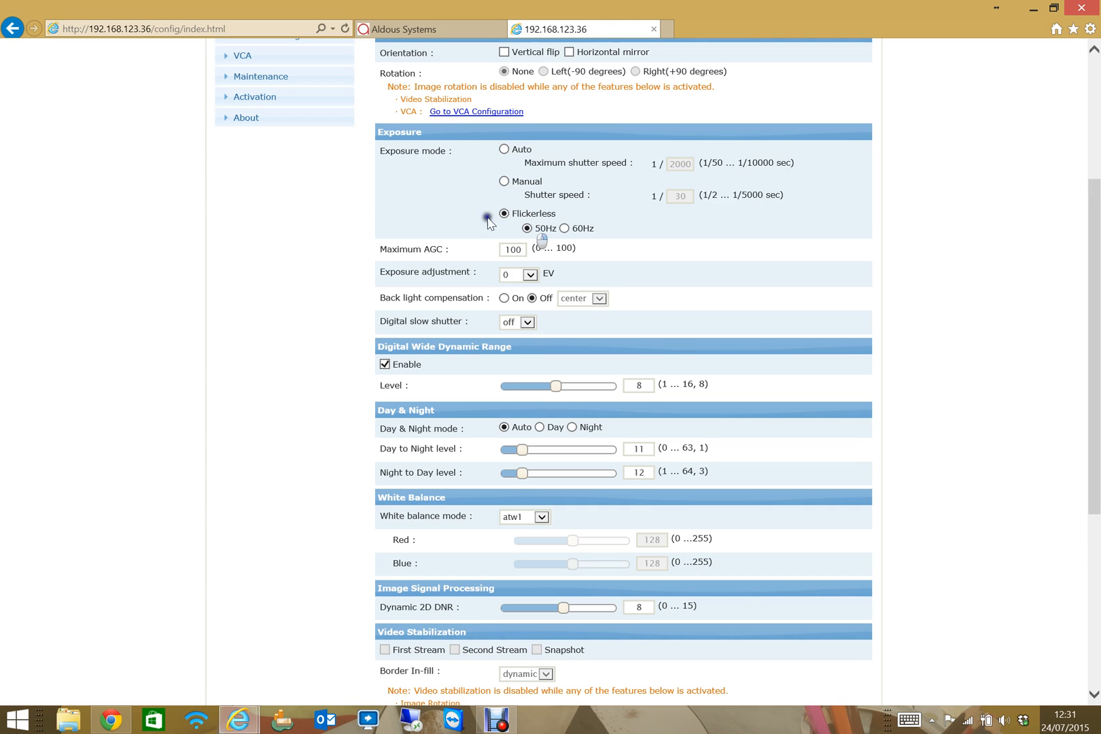
mouse_move(491, 288)
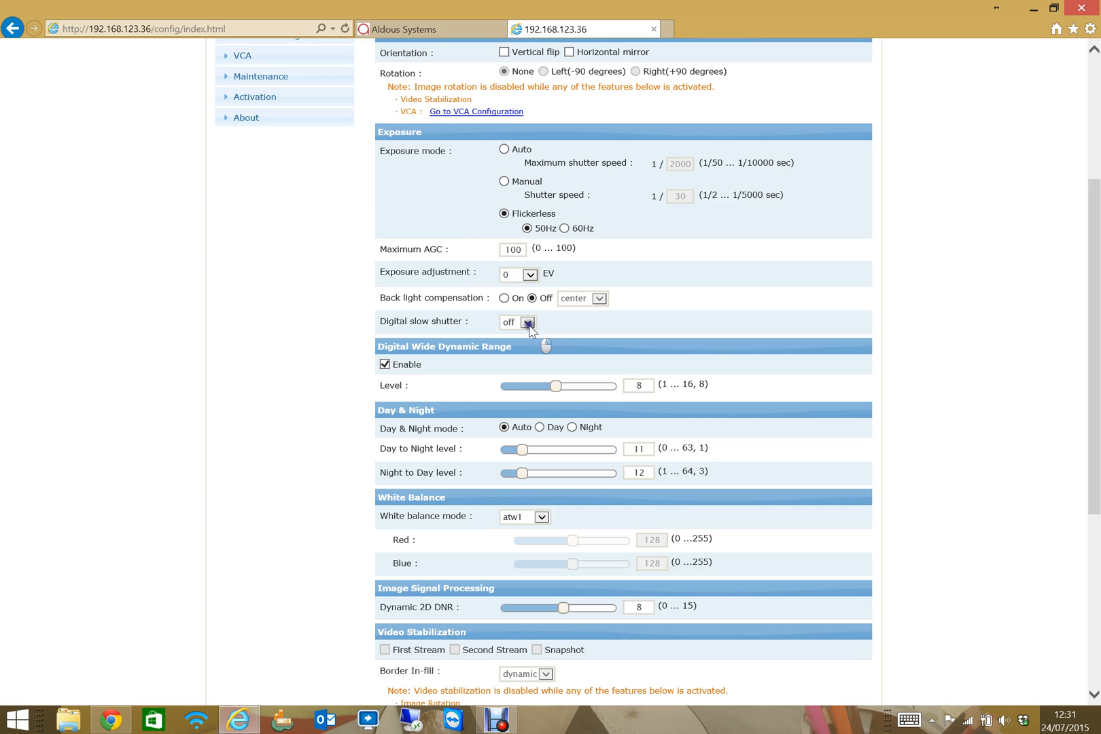
Leave digital slow shutter off and Day & Night mode on Auto
left_click(528, 320)
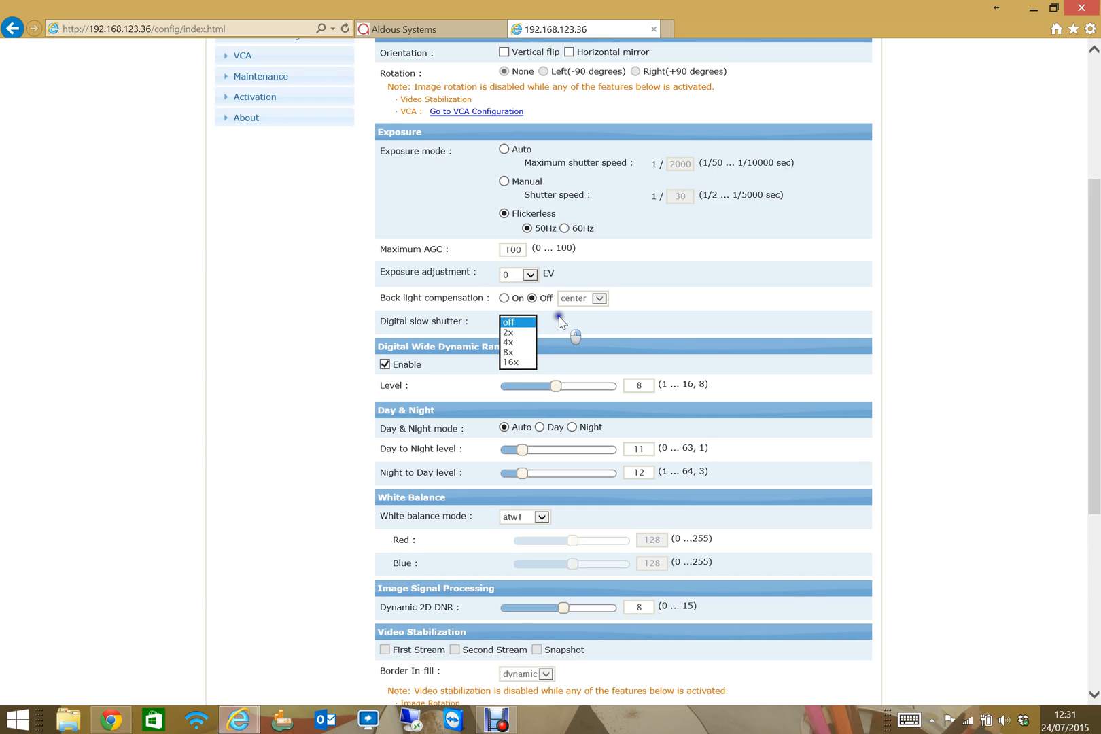
left_click(515, 321)
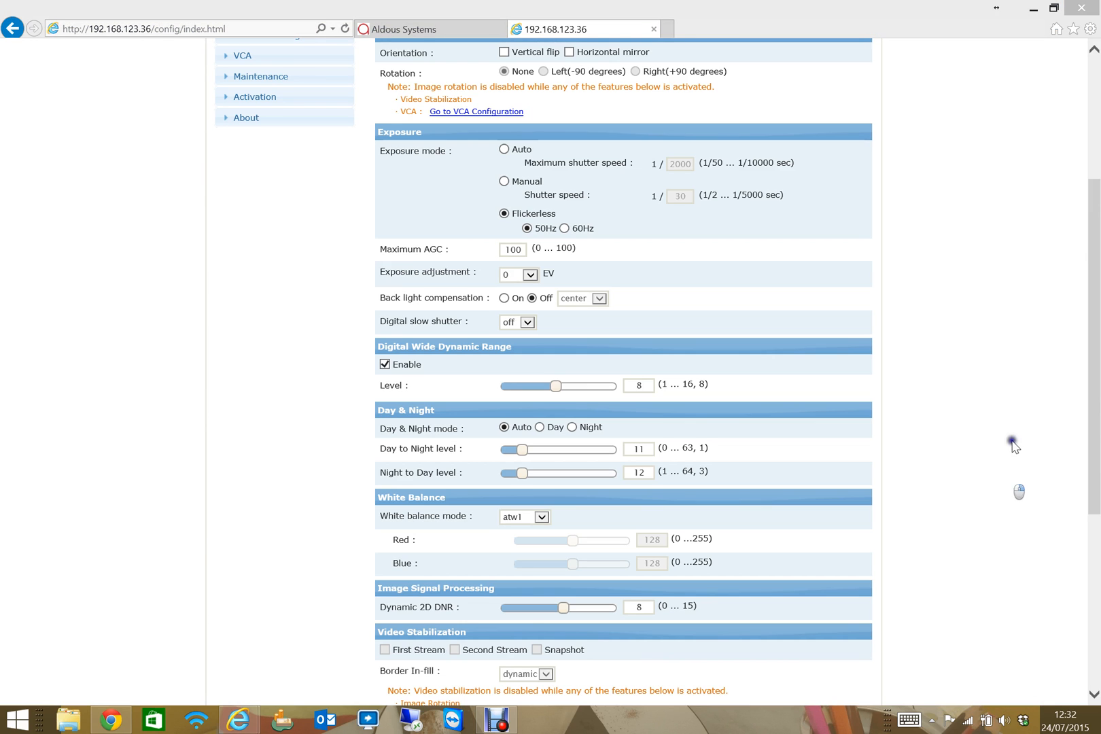
scroll("down", 3)
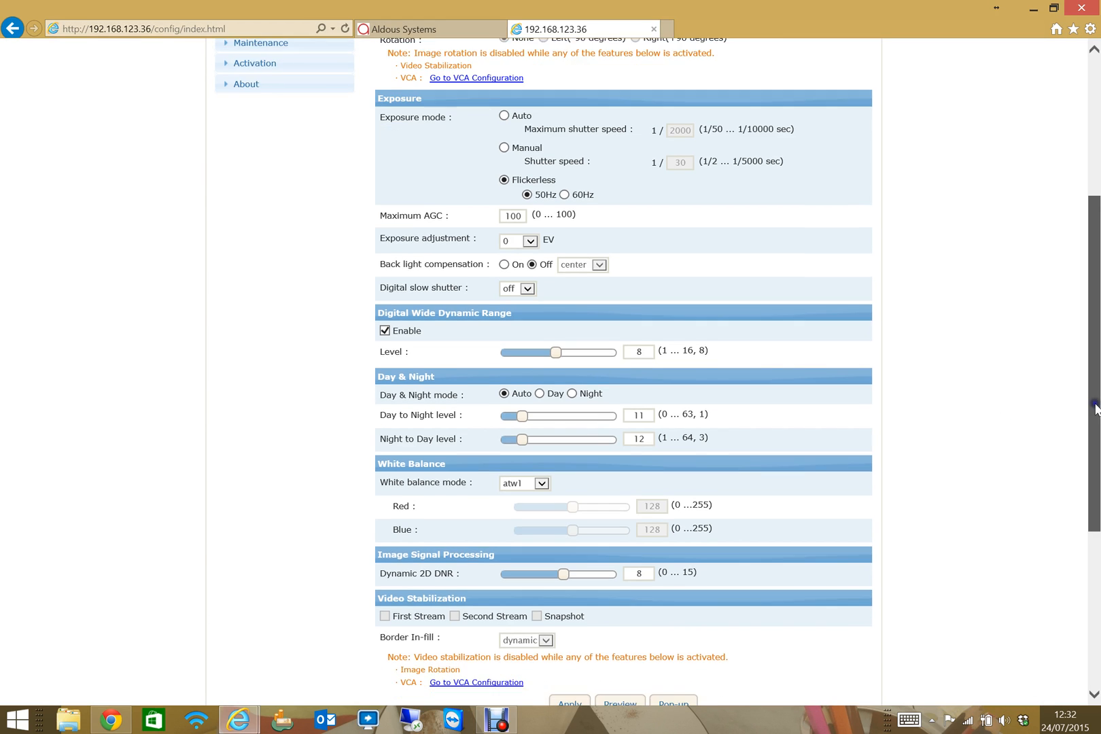
scroll("down", 3)
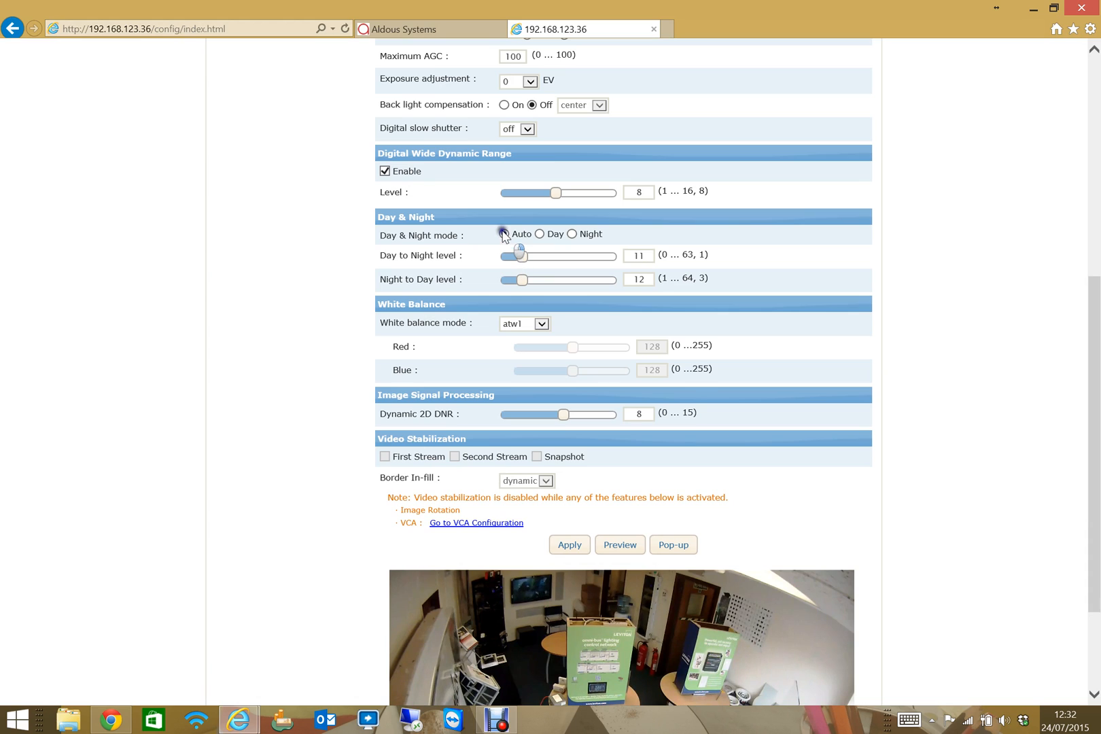
left_click(504, 233)
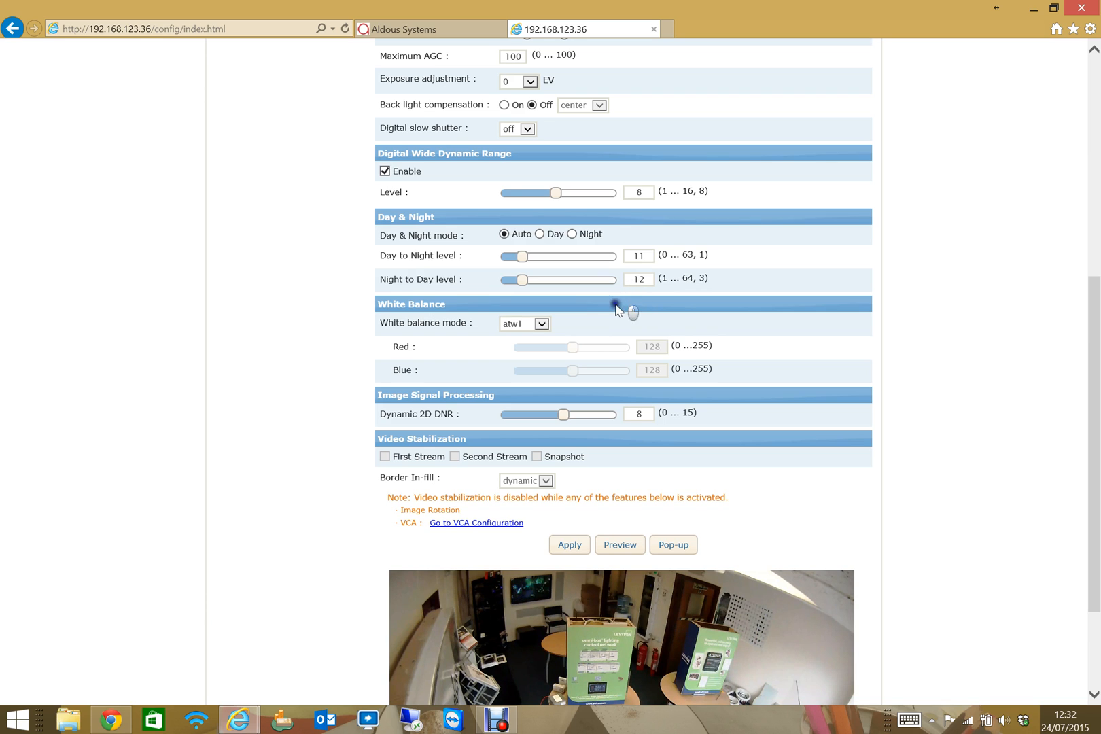
mouse_move(1086, 347)
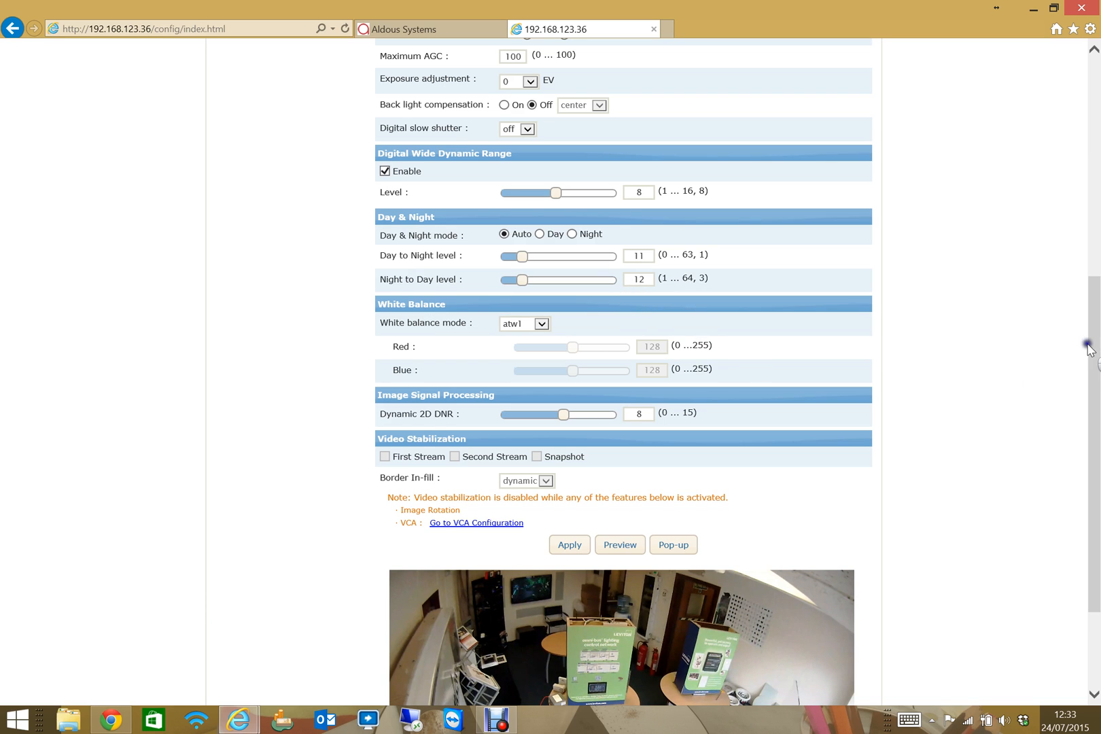
scroll("down", 3)
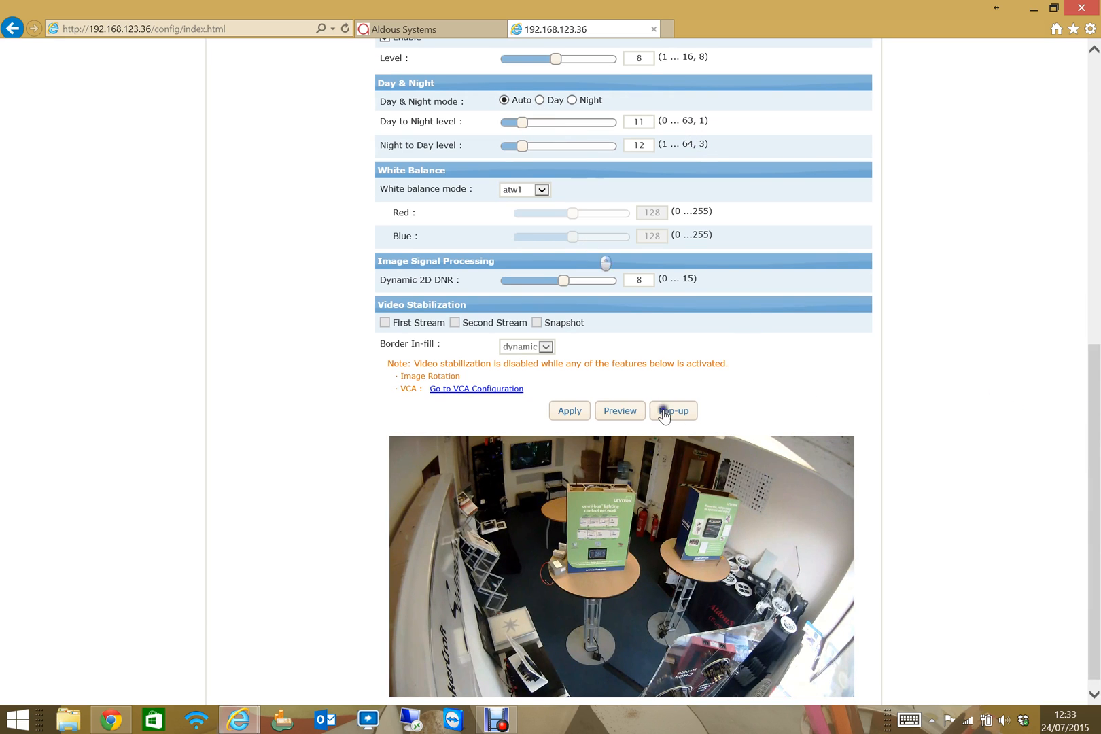
mouse_move(554, 510)
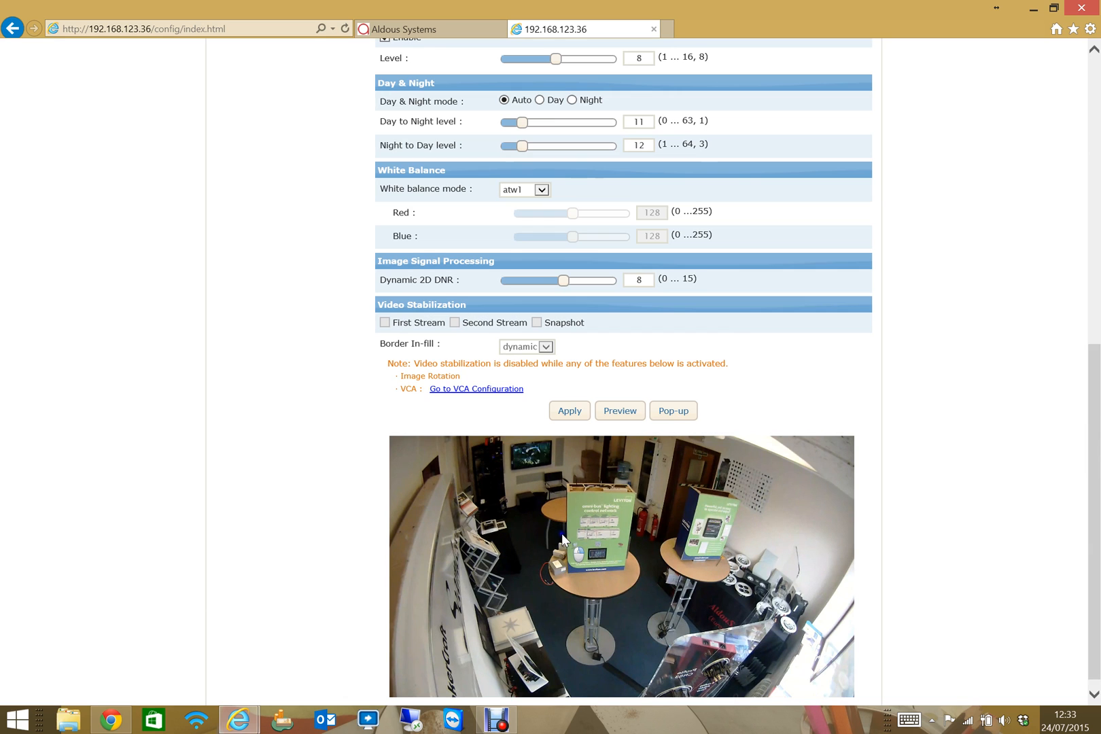
mouse_move(1067, 460)
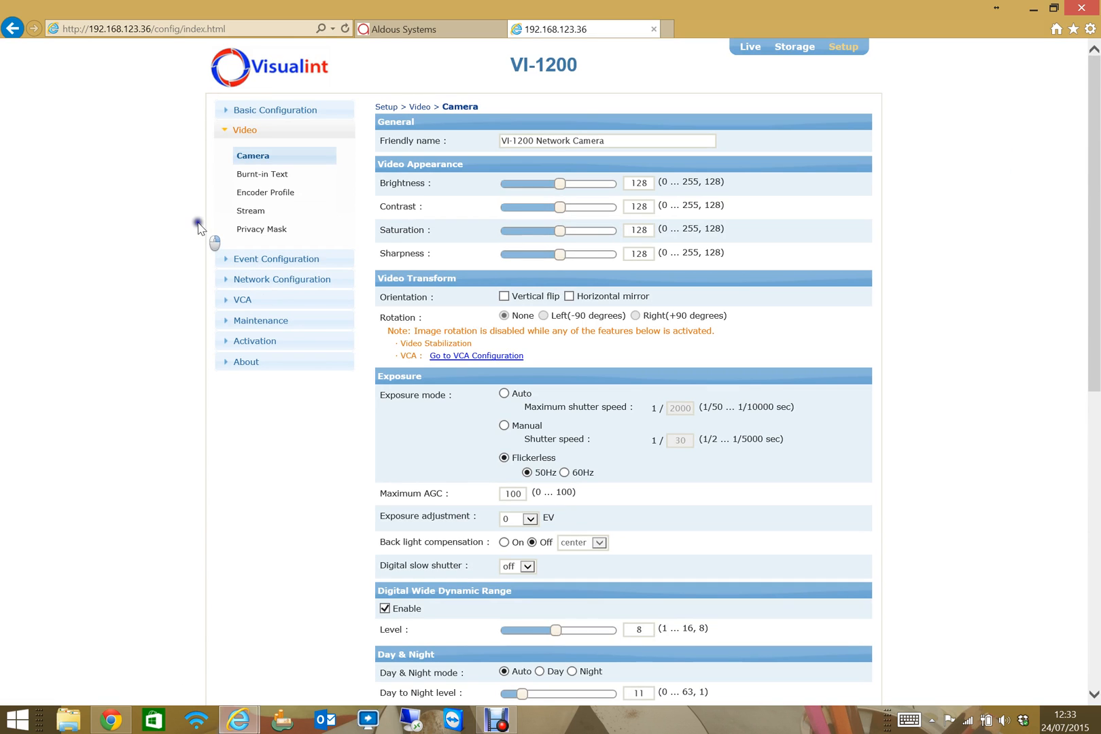
mouse_move(253, 246)
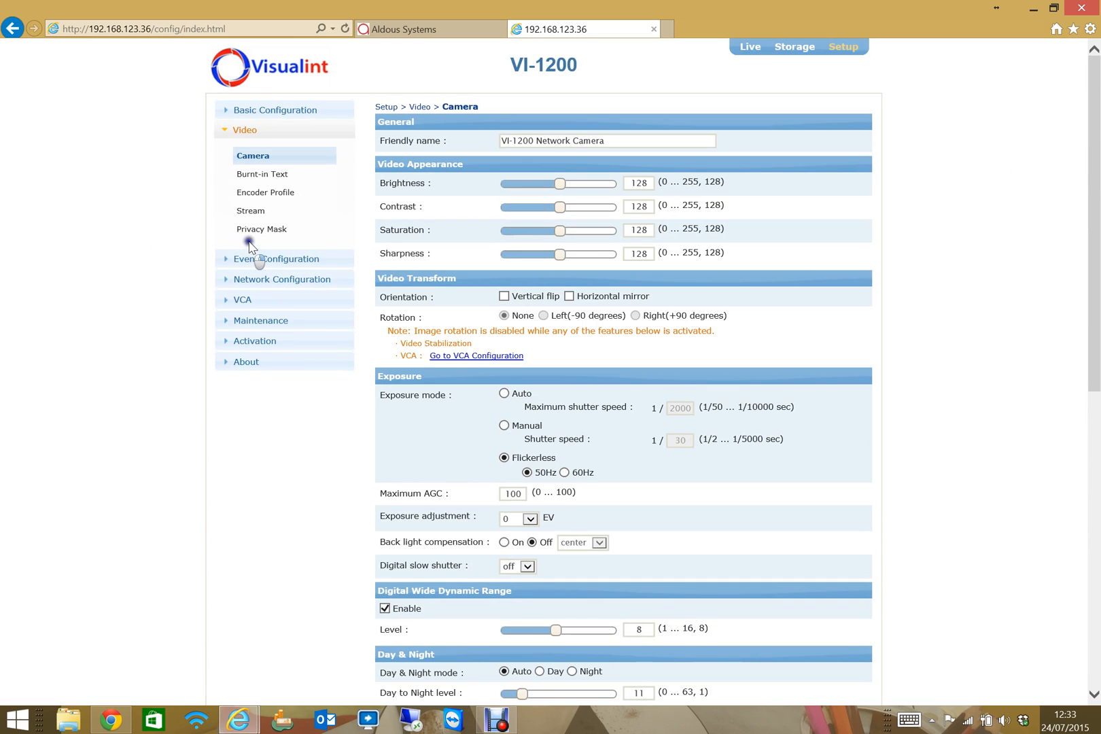
Collapse Video and open VCA > Enable/Disable, showing VCA and tracking enabled
left_click(242, 299)
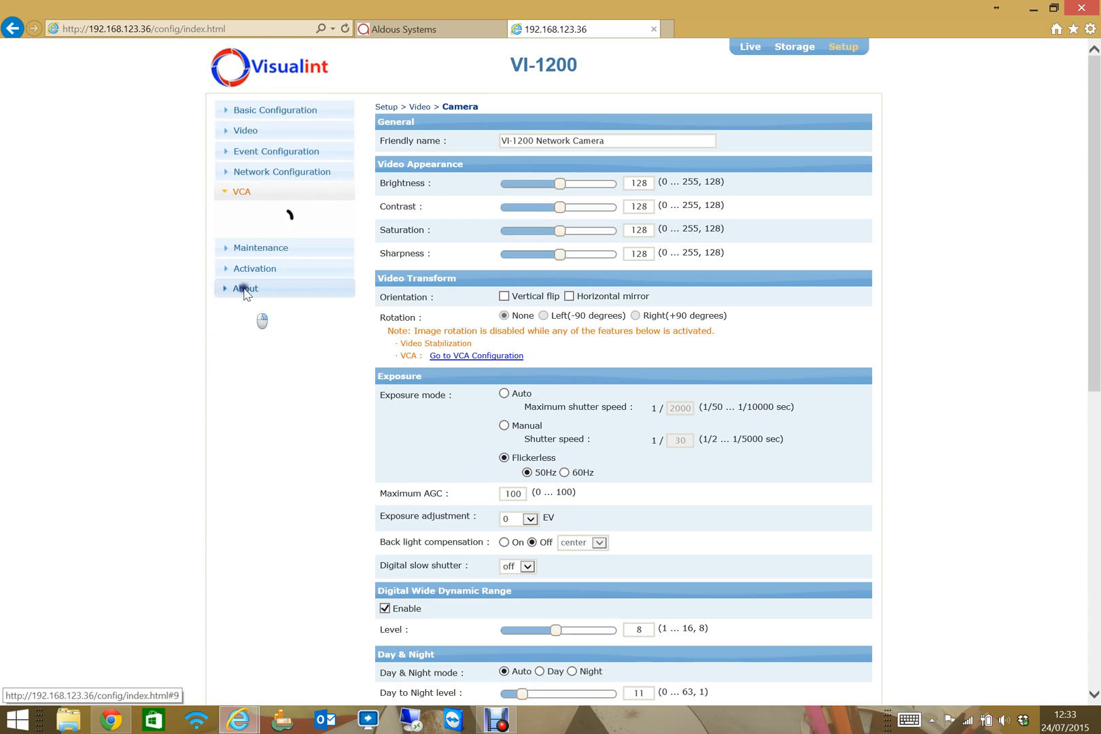
left_click(240, 191)
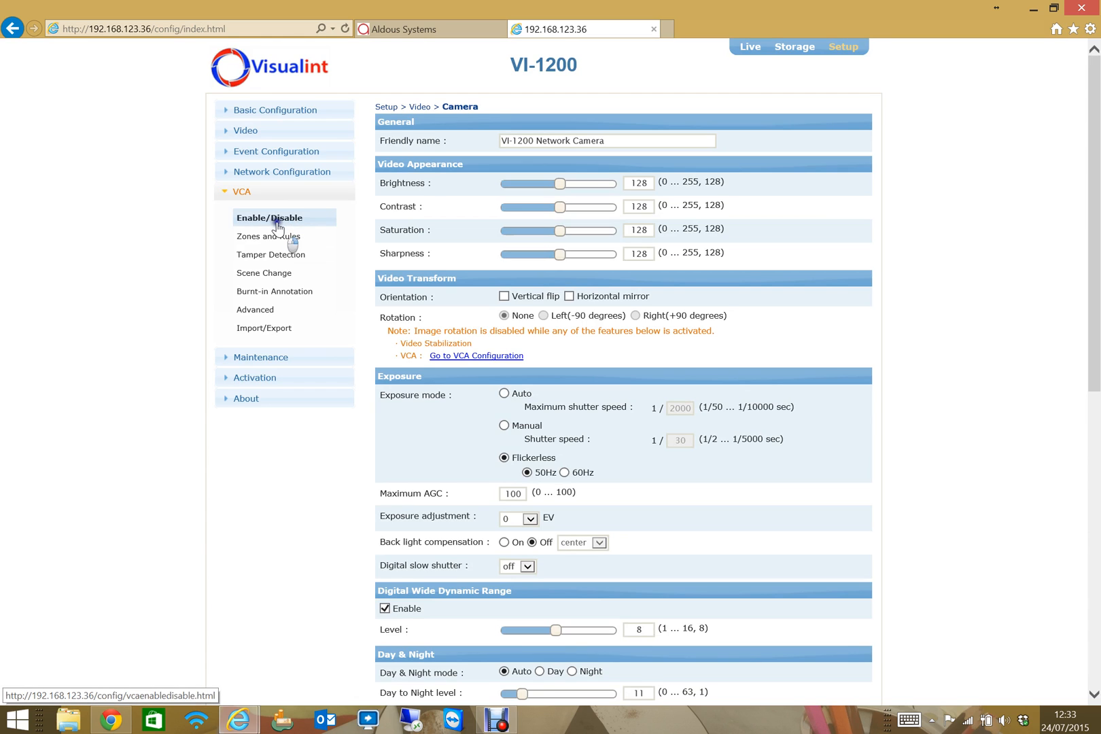
left_click(270, 217)
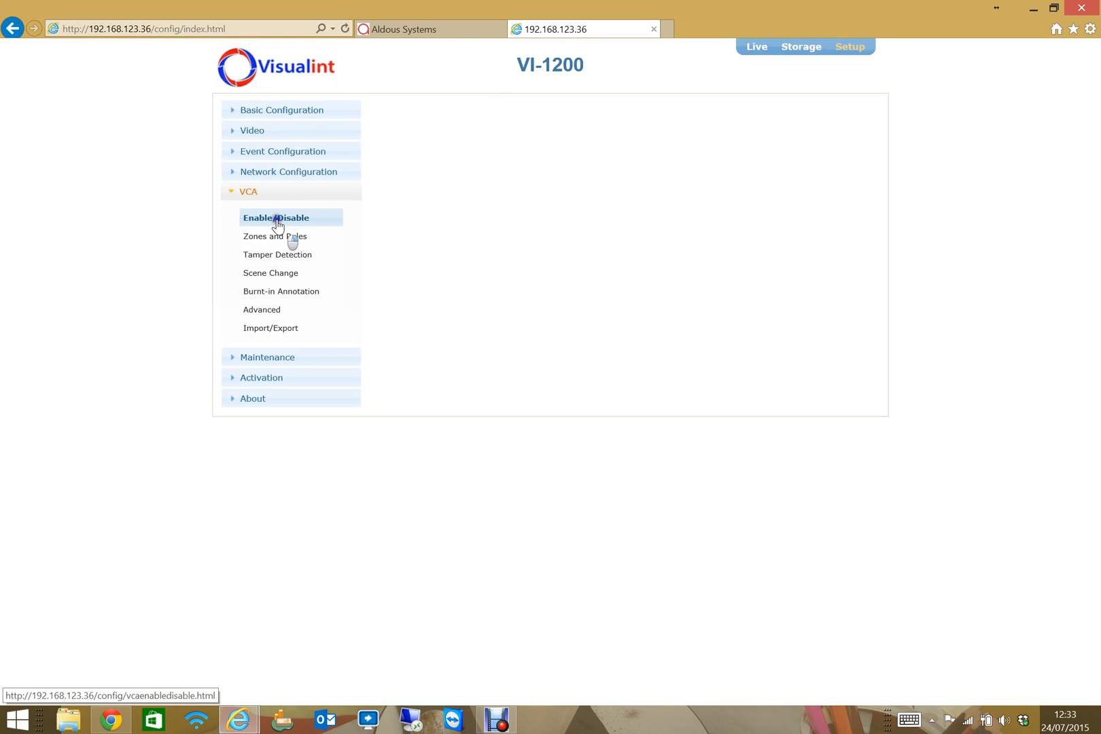
left_click(276, 217)
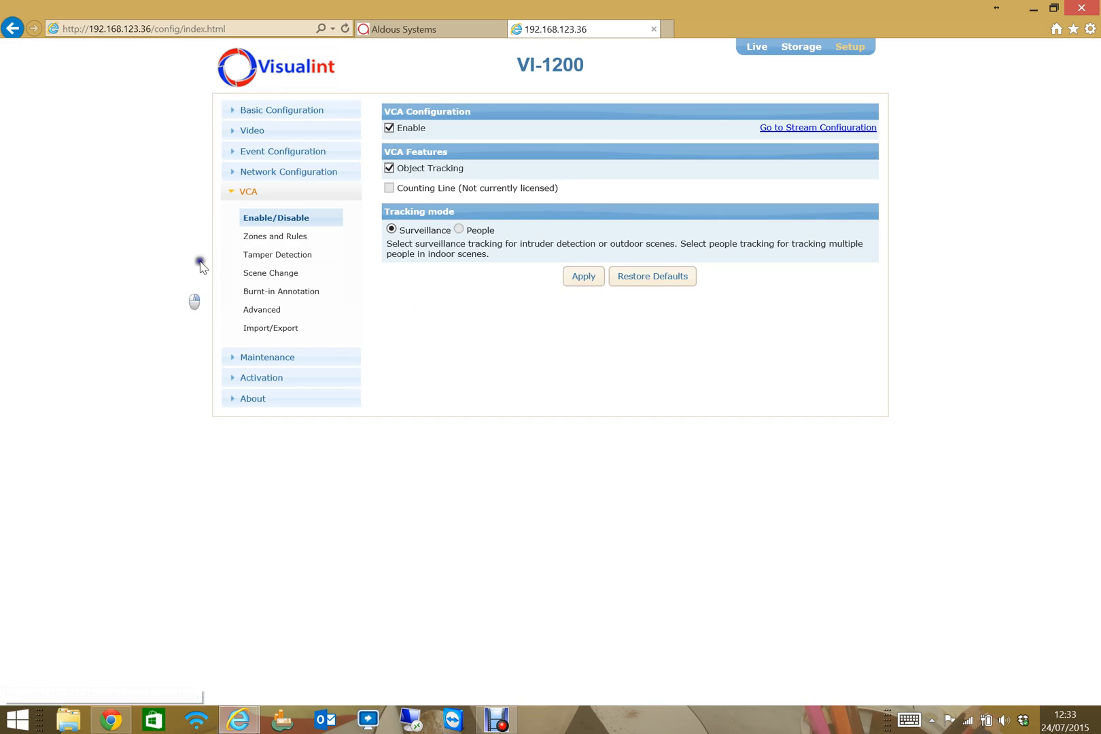
mouse_move(273, 327)
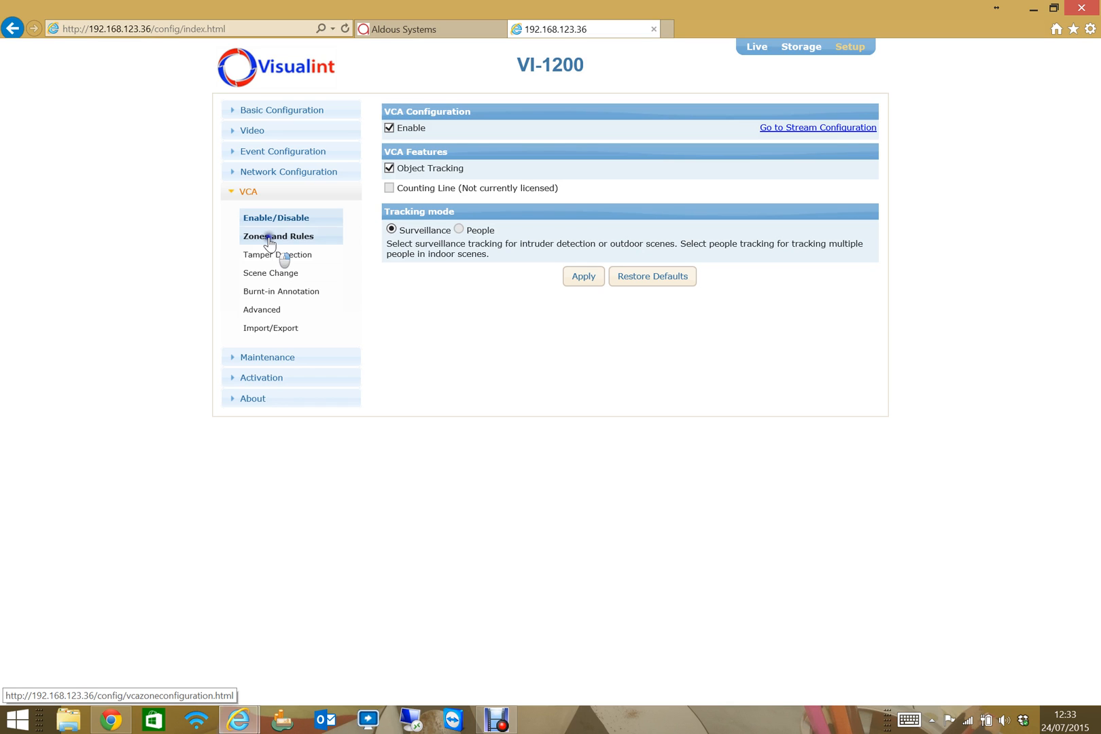
Open VCA > Zones and Rules with the live view and no rules
left_click(277, 235)
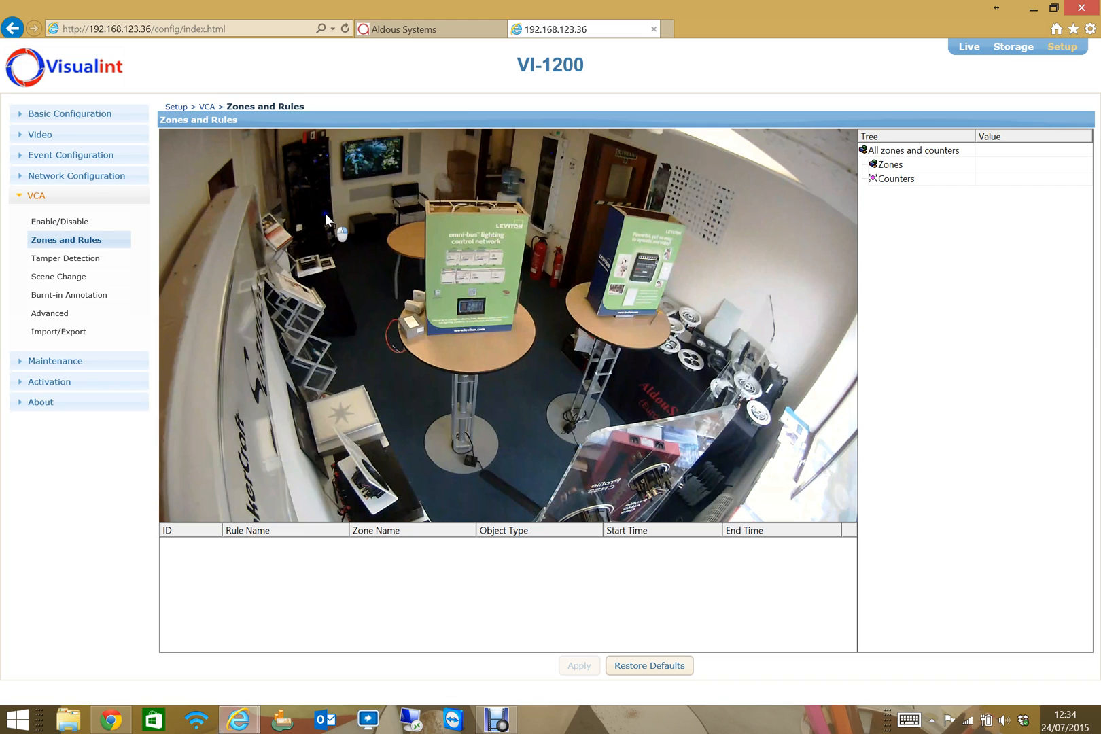
Create Zone 0 from the view's context menu and stretch it over the floor
right_click(331, 225)
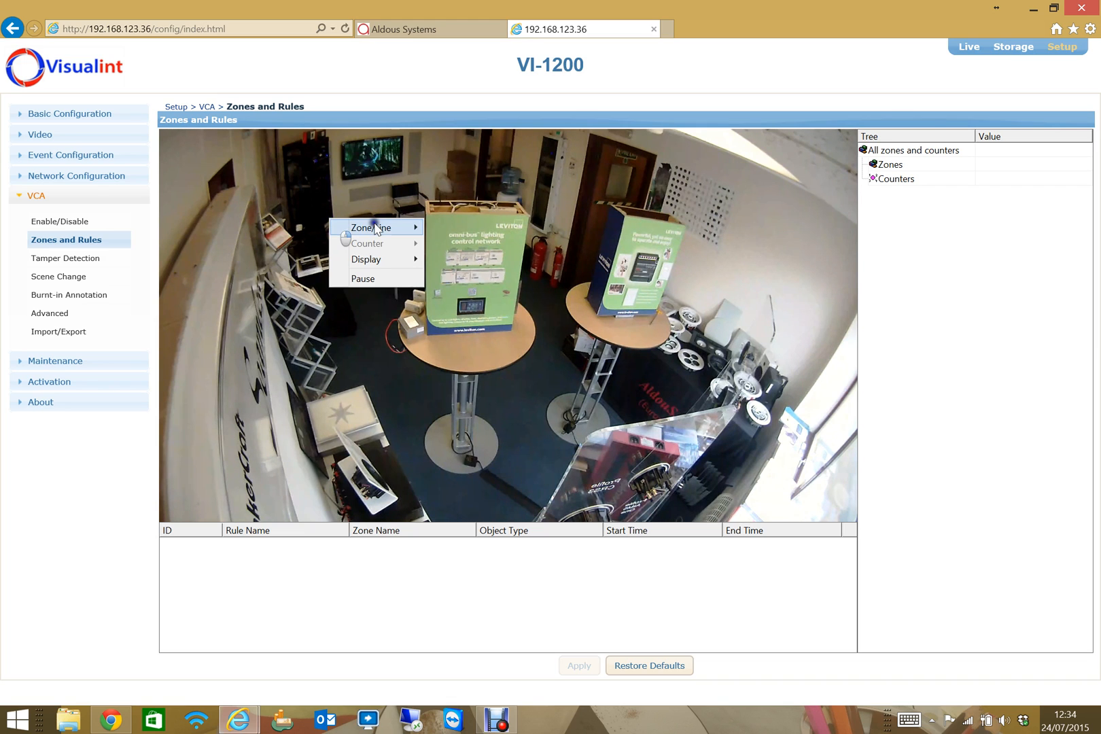
mouse_move(376, 228)
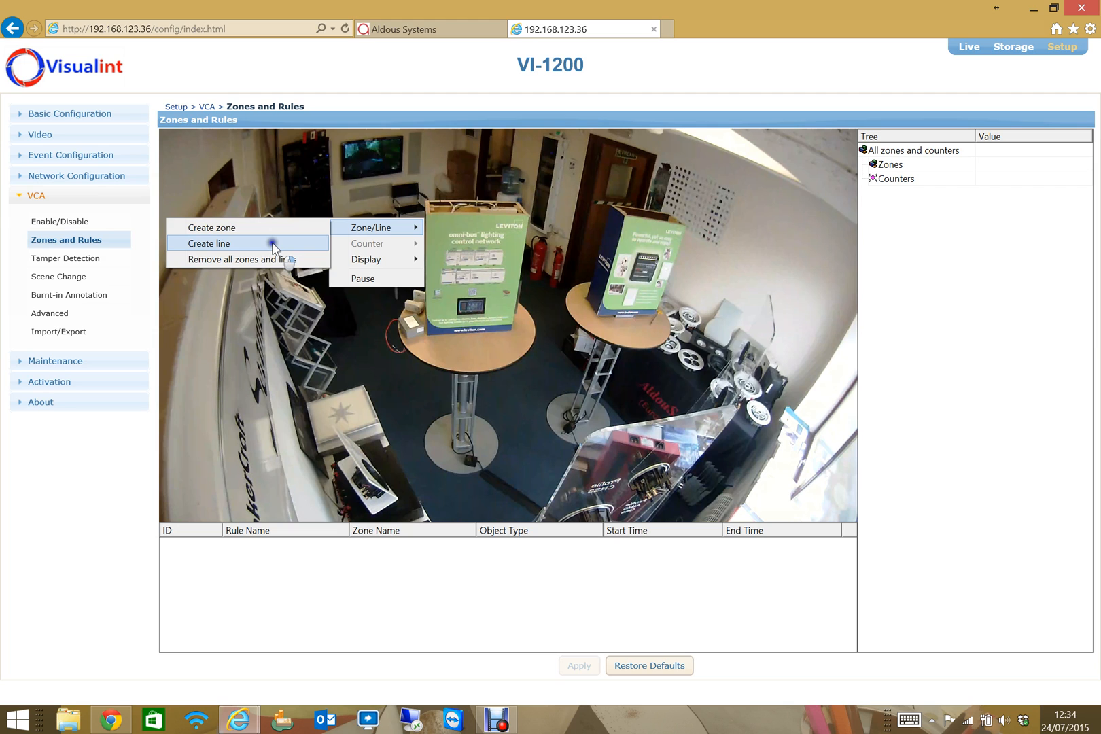
mouse_move(295, 227)
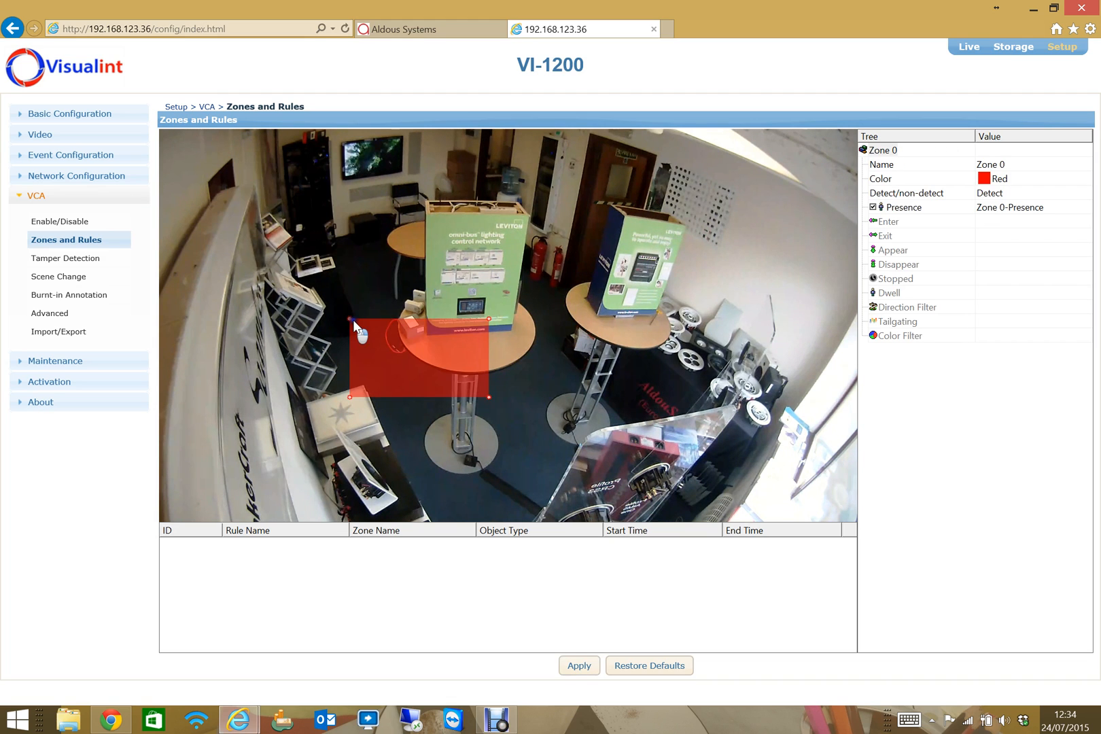
mouse_move(368, 342)
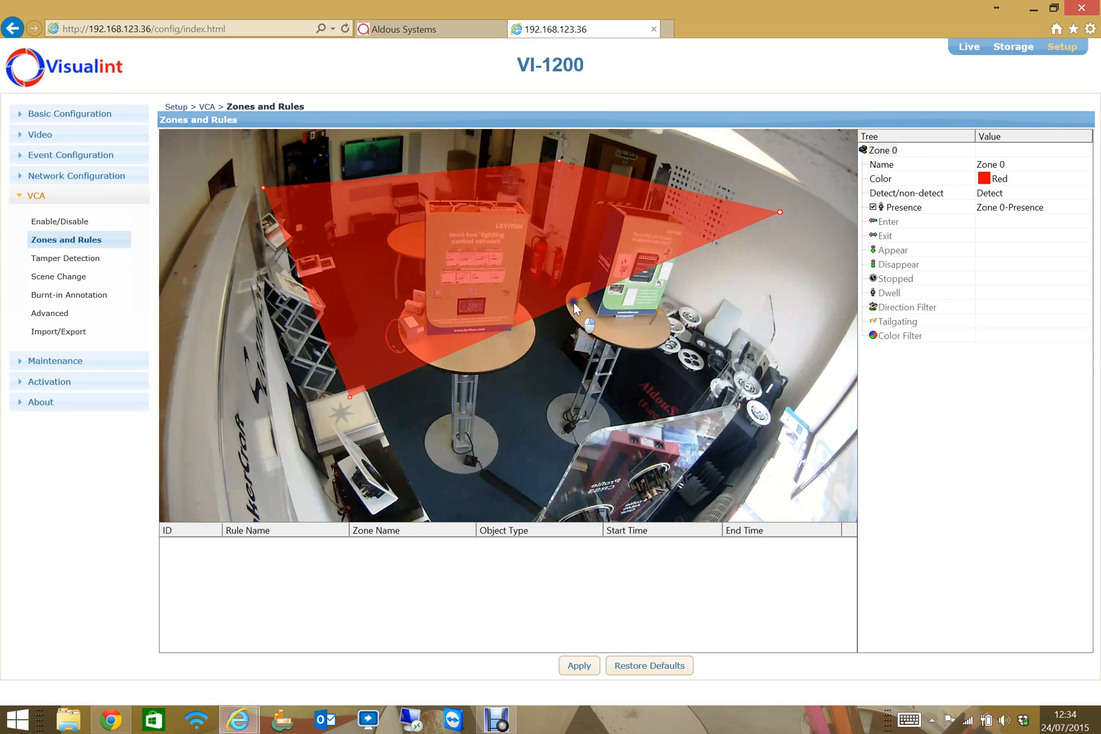
left_click_drag(778, 212, 854, 272)
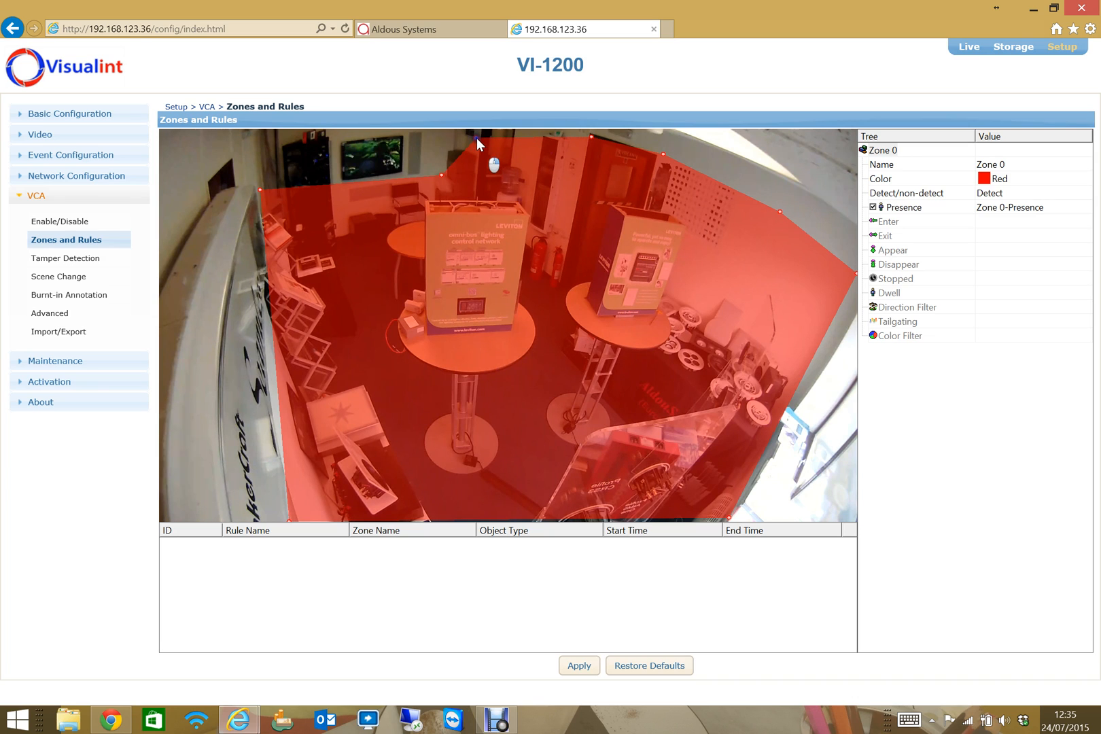
mouse_move(605, 372)
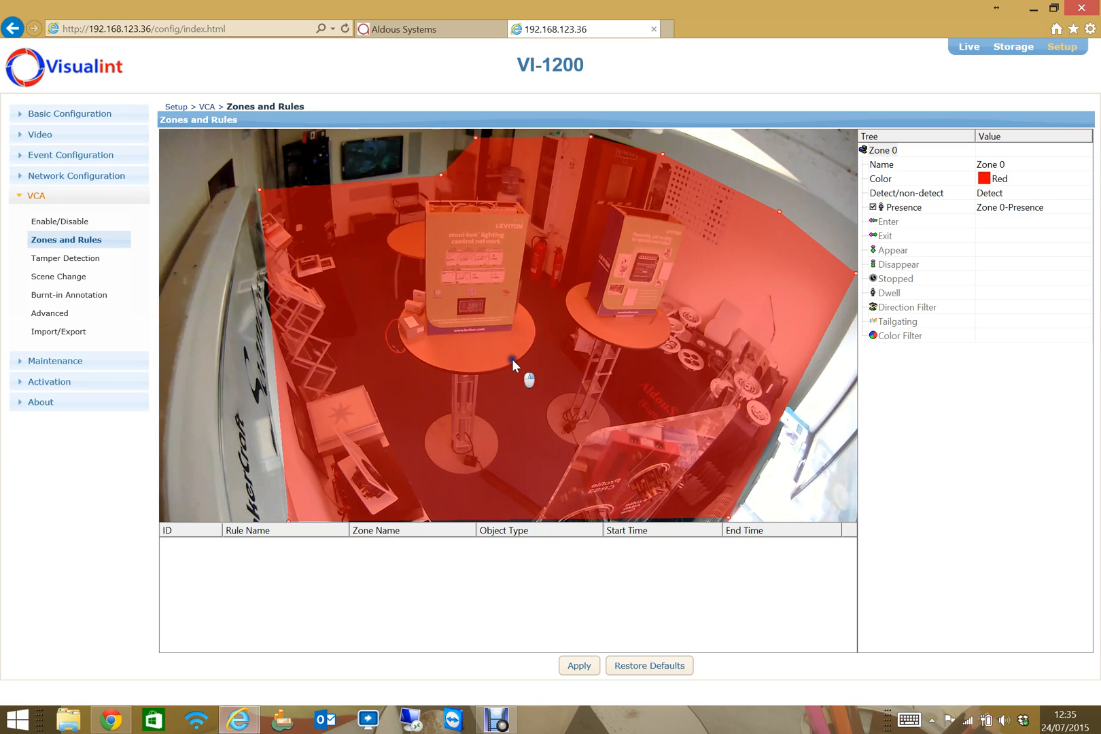
mouse_move(1012, 172)
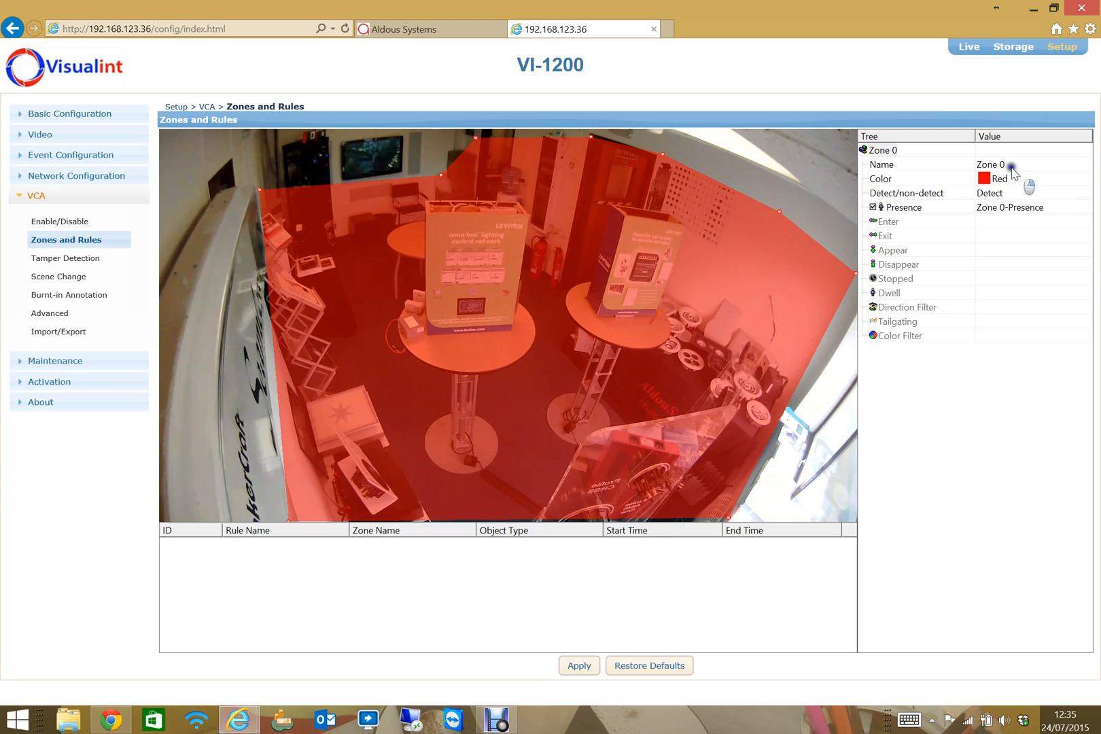
Enter 'Main' as the zone name, renaming its rule to Main-Presence
type("M")
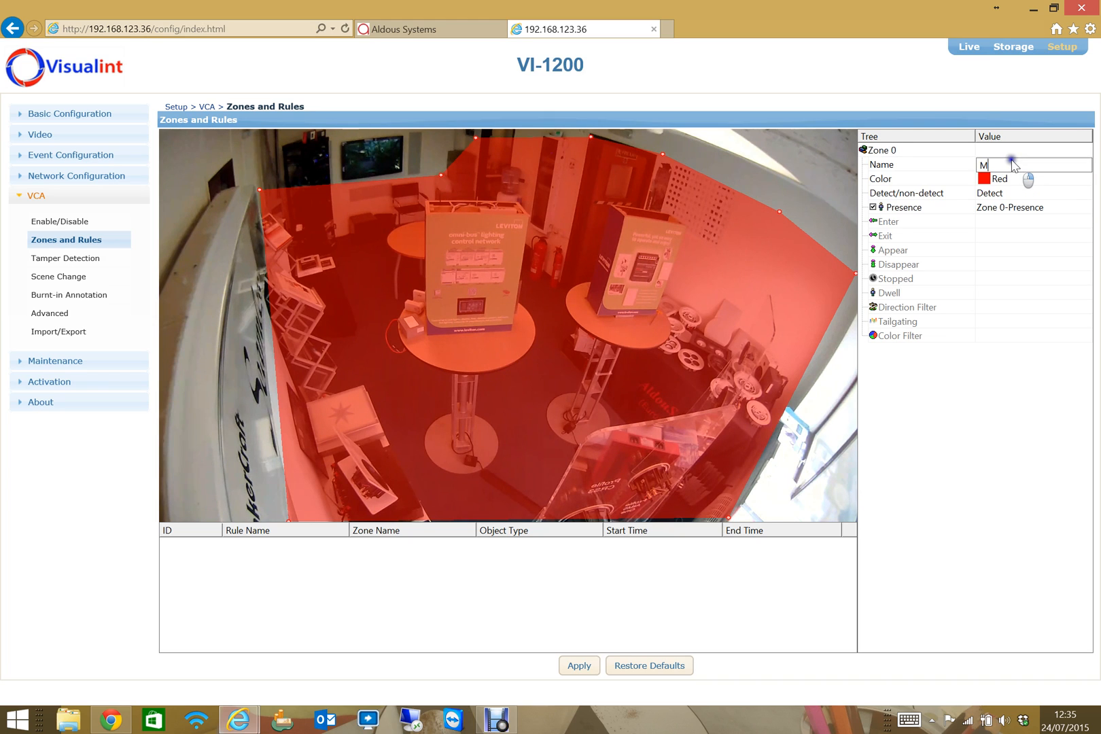
type("ain")
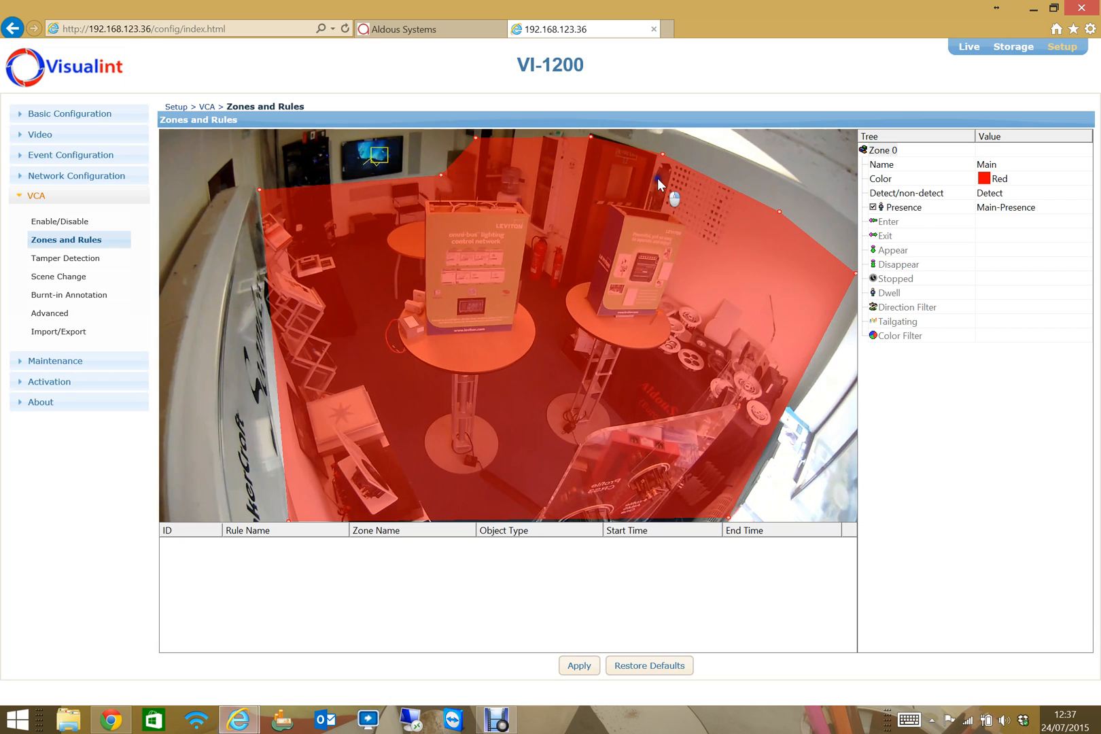
mouse_move(898, 273)
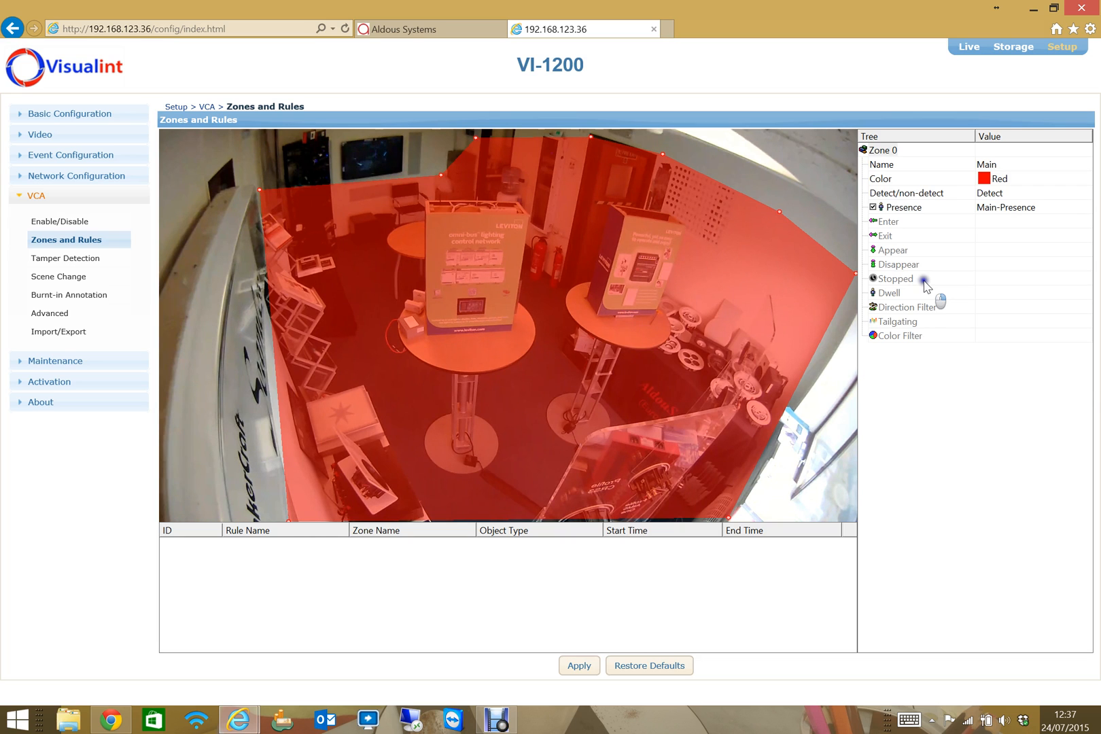
mouse_move(904, 311)
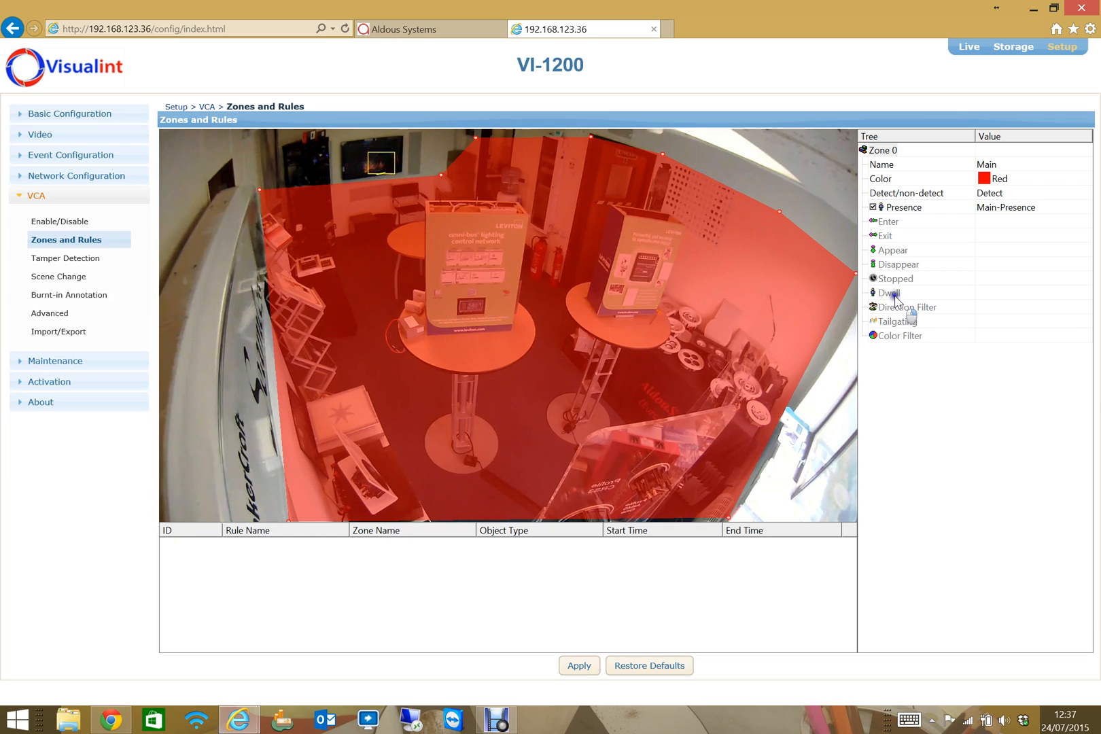
mouse_move(976, 336)
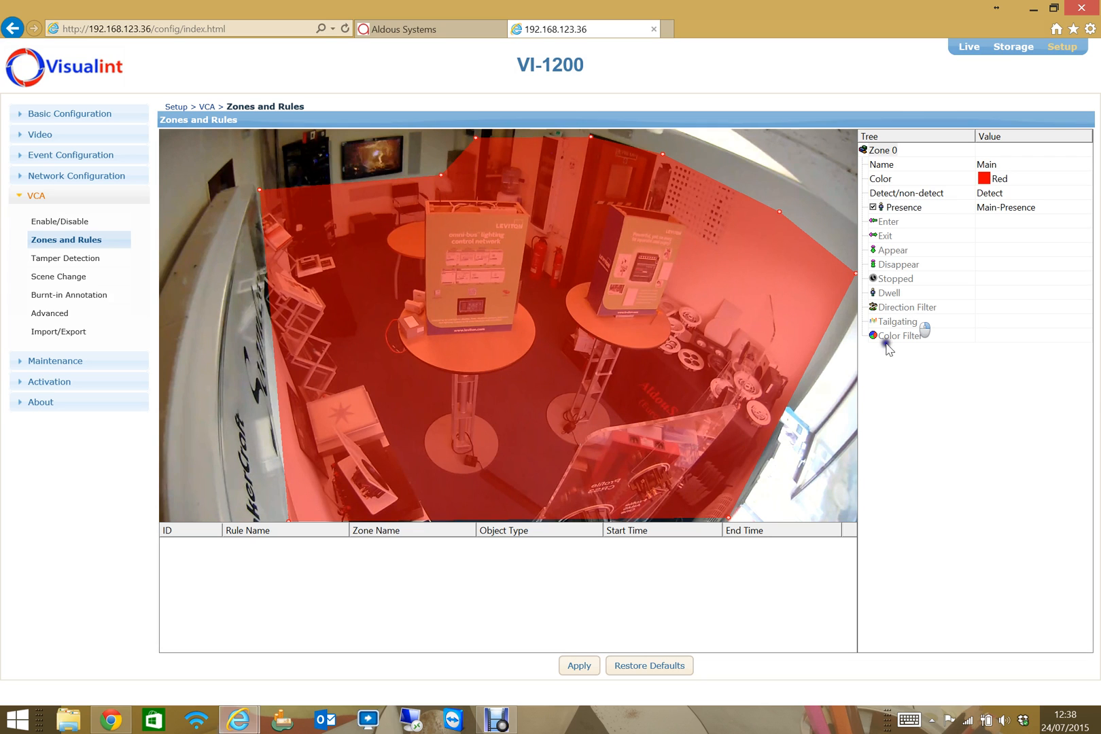
mouse_move(906, 323)
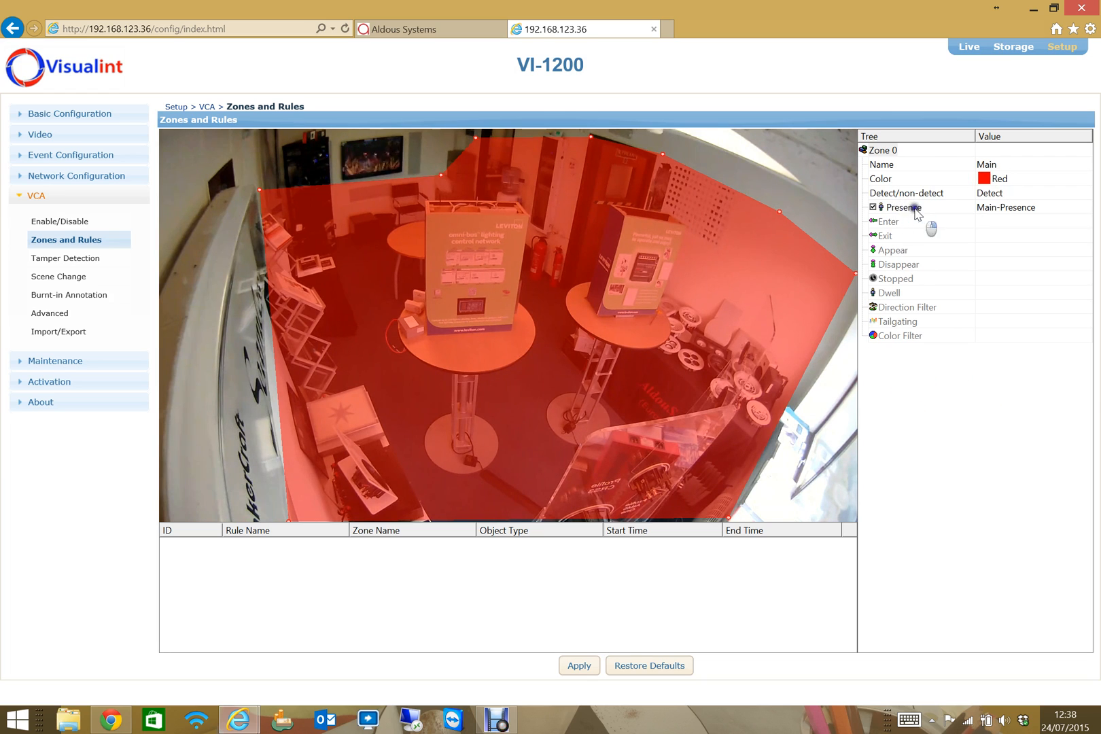
mouse_move(663, 465)
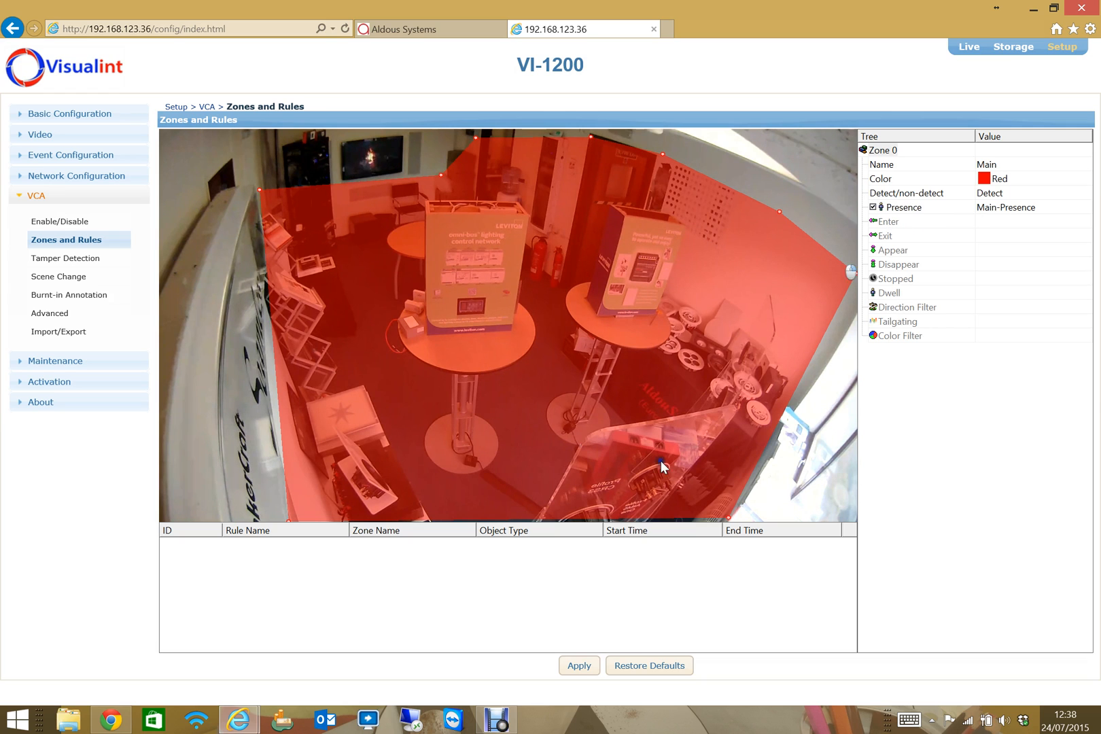
Apply the Main zone configuration and reselect the zone to show its properties
left_click(578, 665)
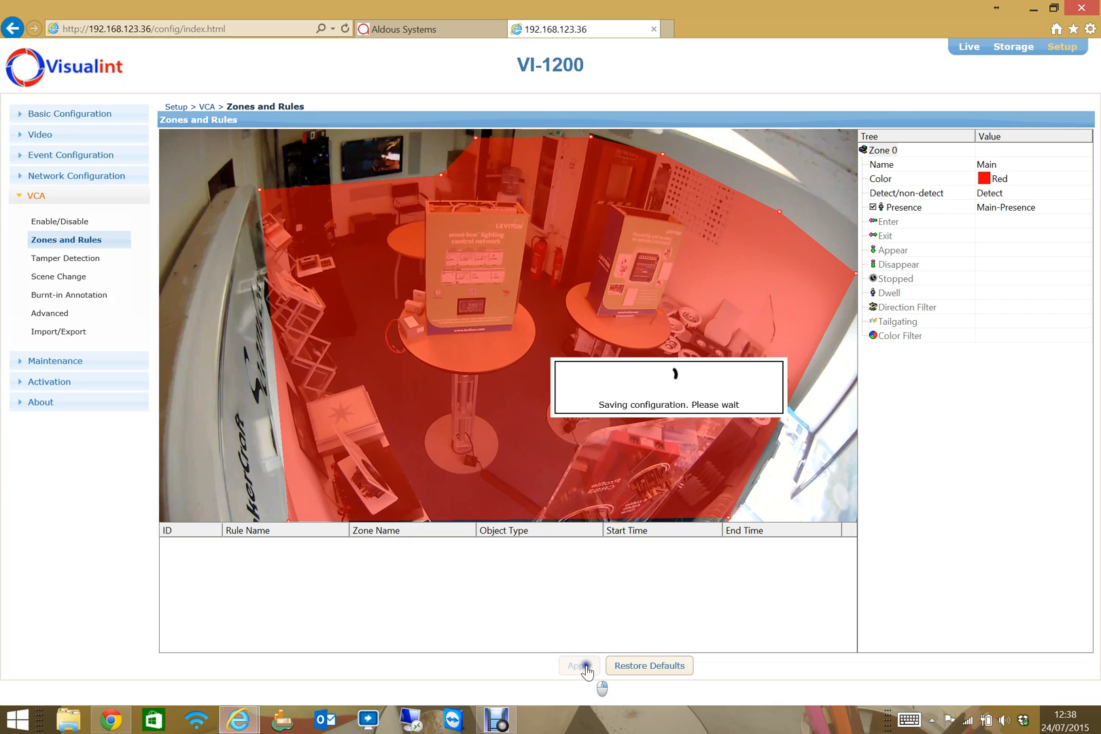
left_click(578, 665)
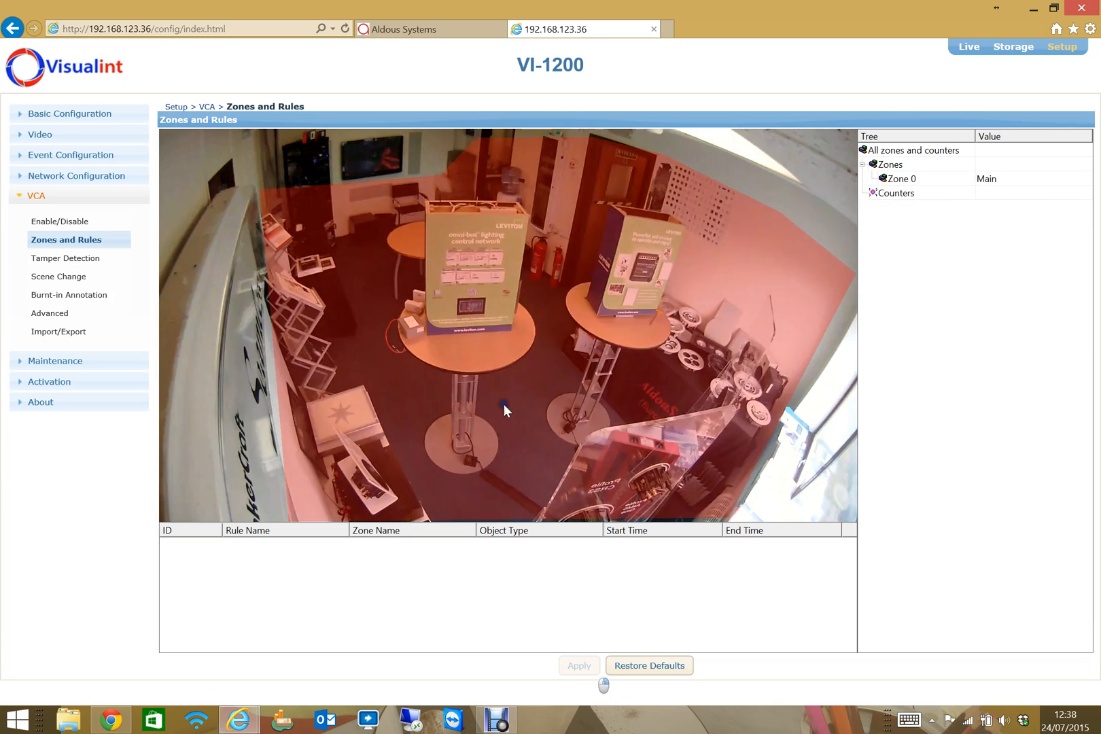
left_click(898, 179)
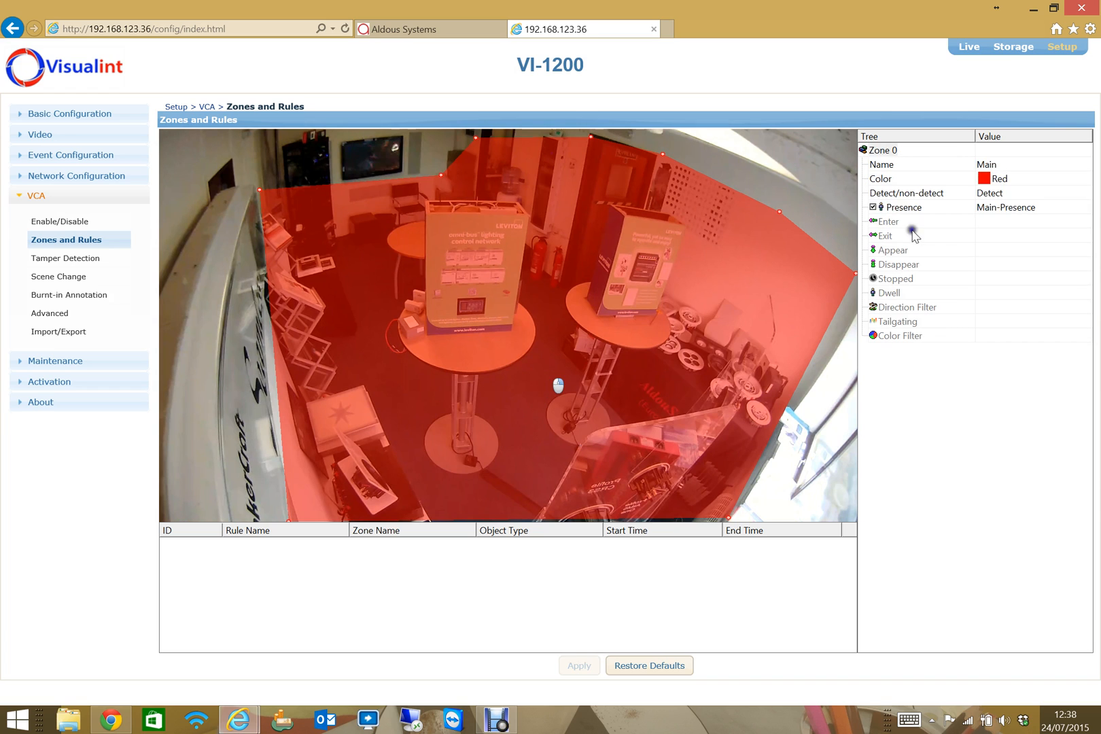
mouse_move(495, 292)
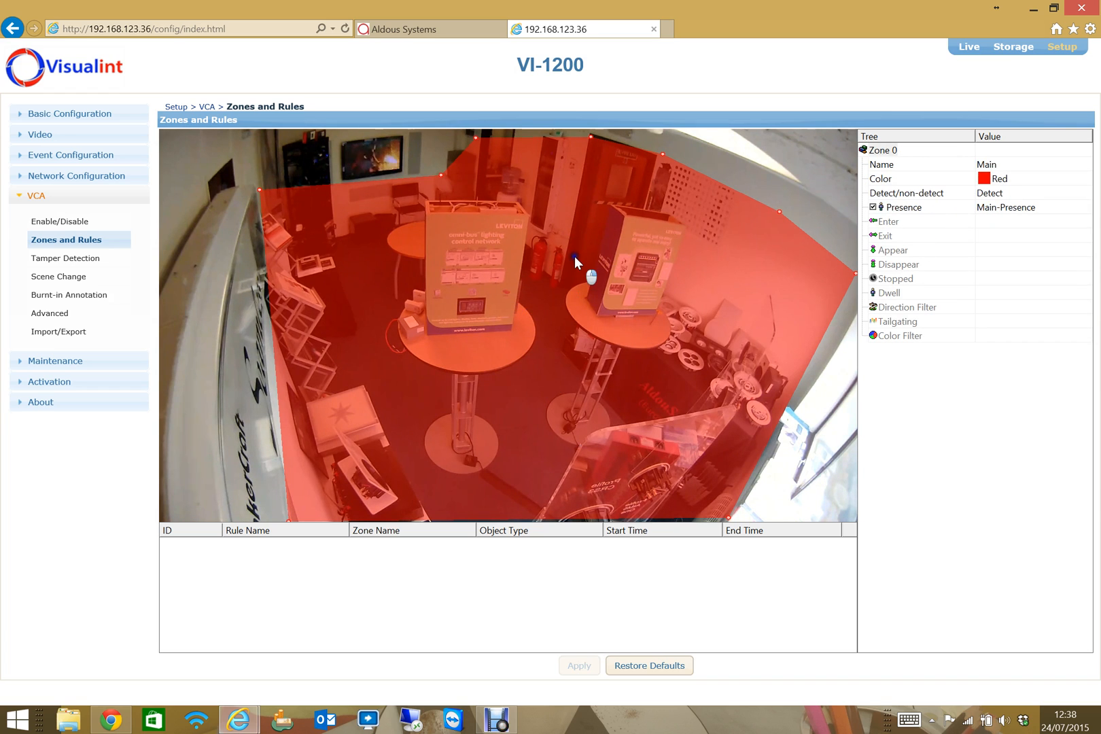
mouse_move(587, 603)
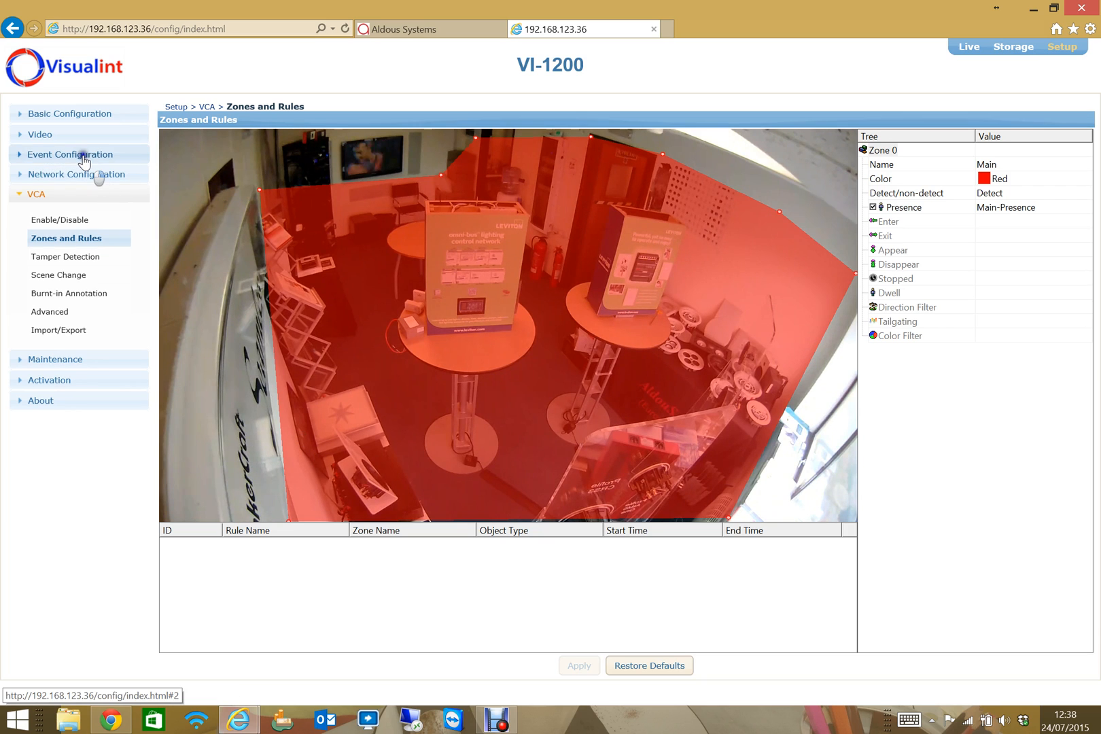
Enable and apply event rules under Event Configuration, then start adding a new rule
left_click(70, 153)
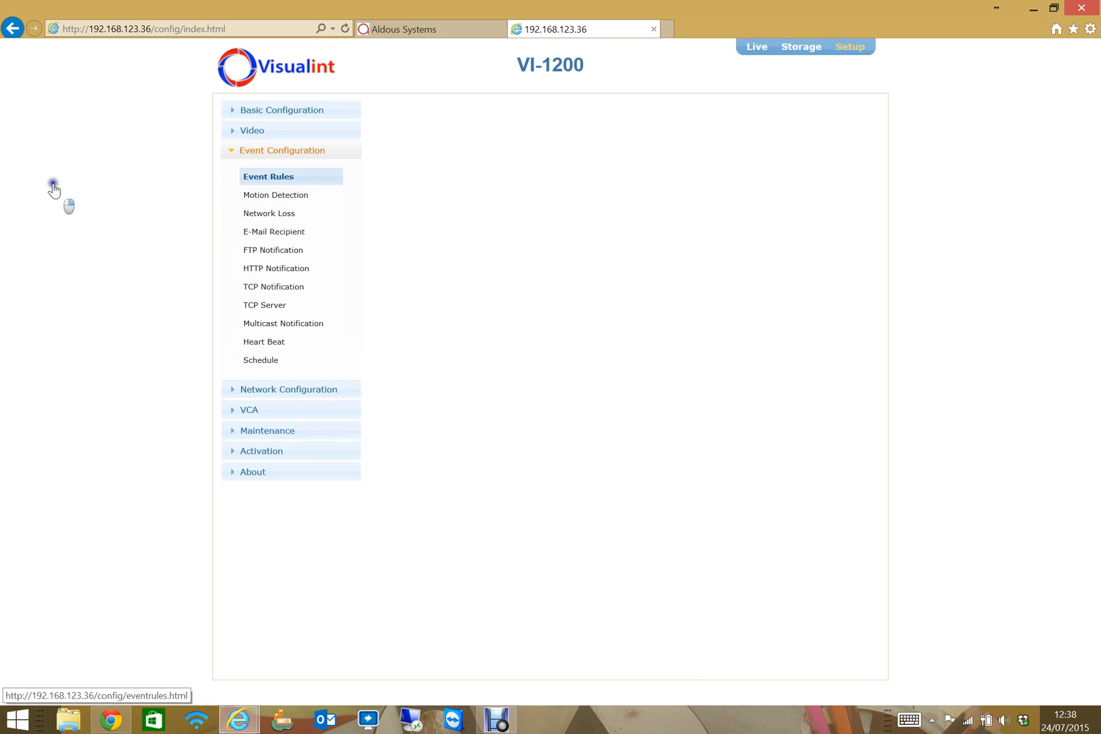
left_click(267, 176)
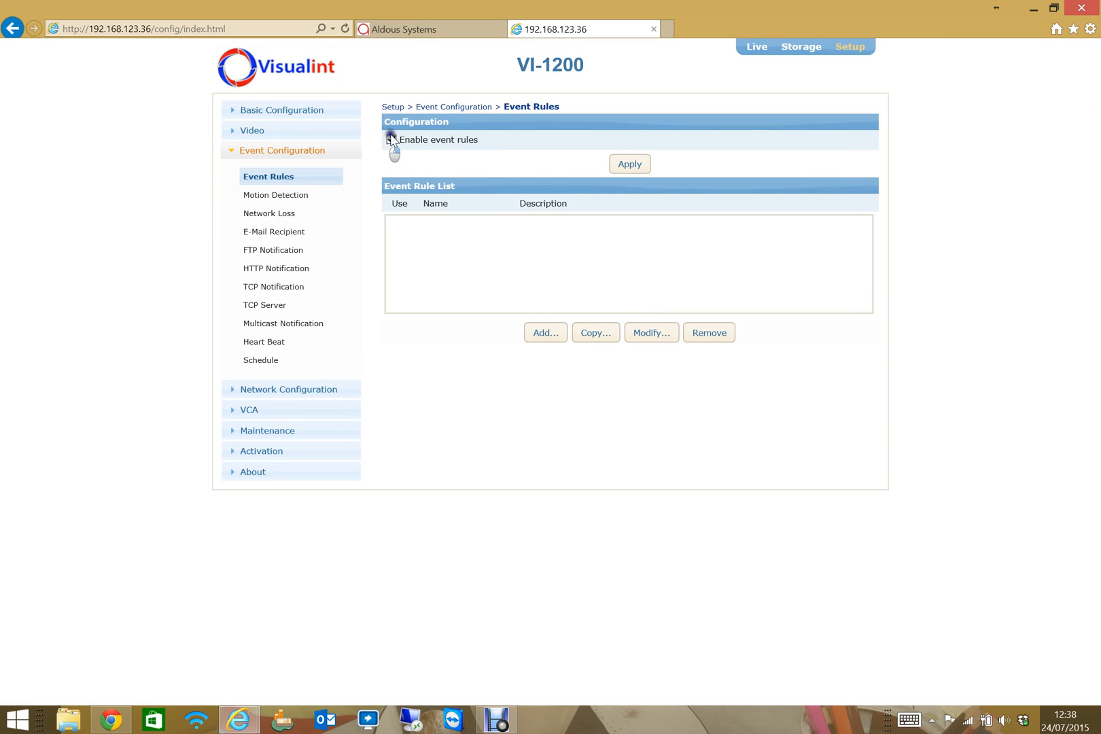
left_click(392, 140)
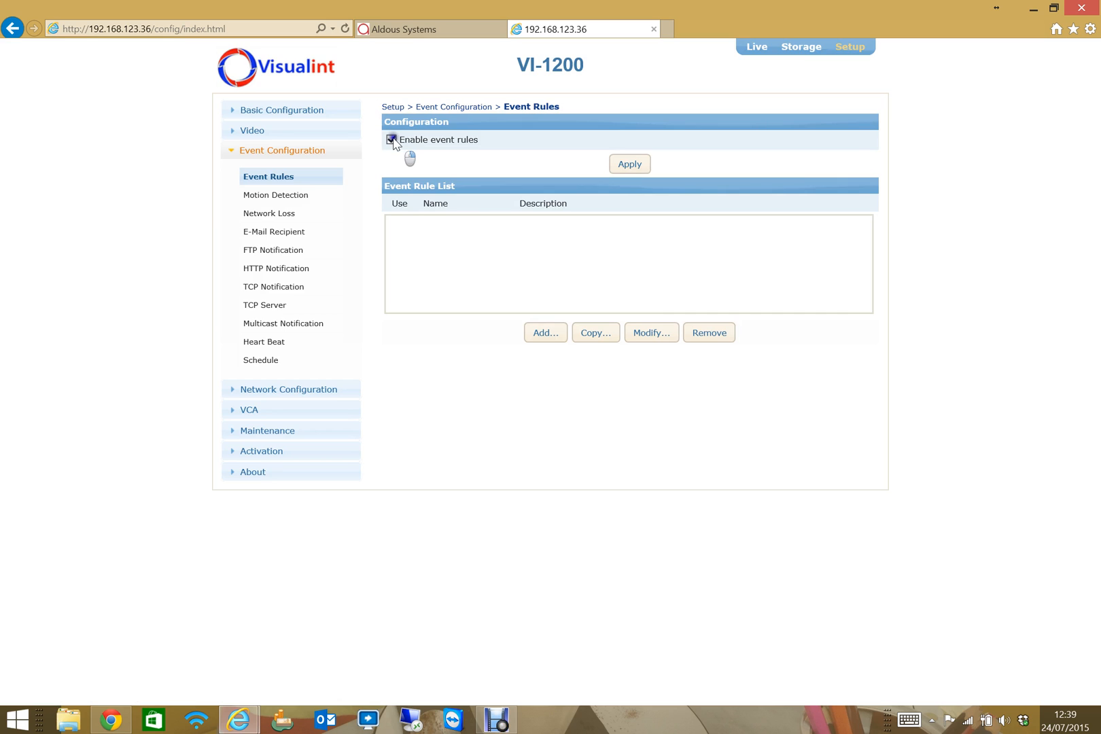
left_click(391, 139)
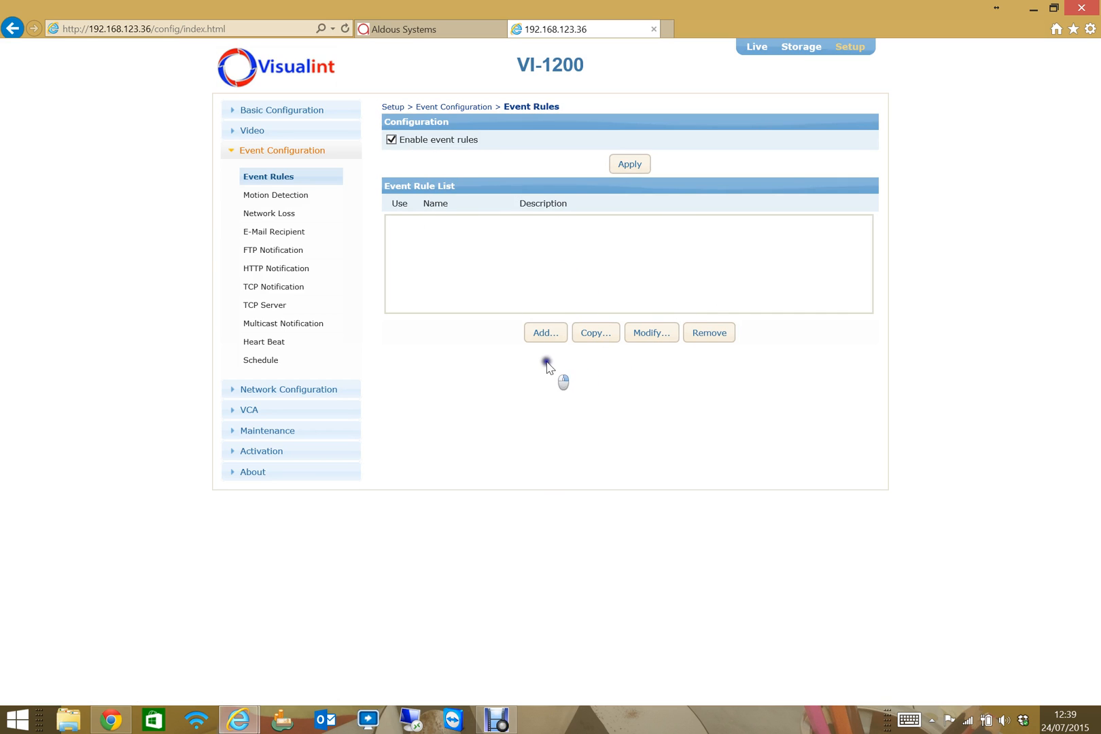
left_click(545, 333)
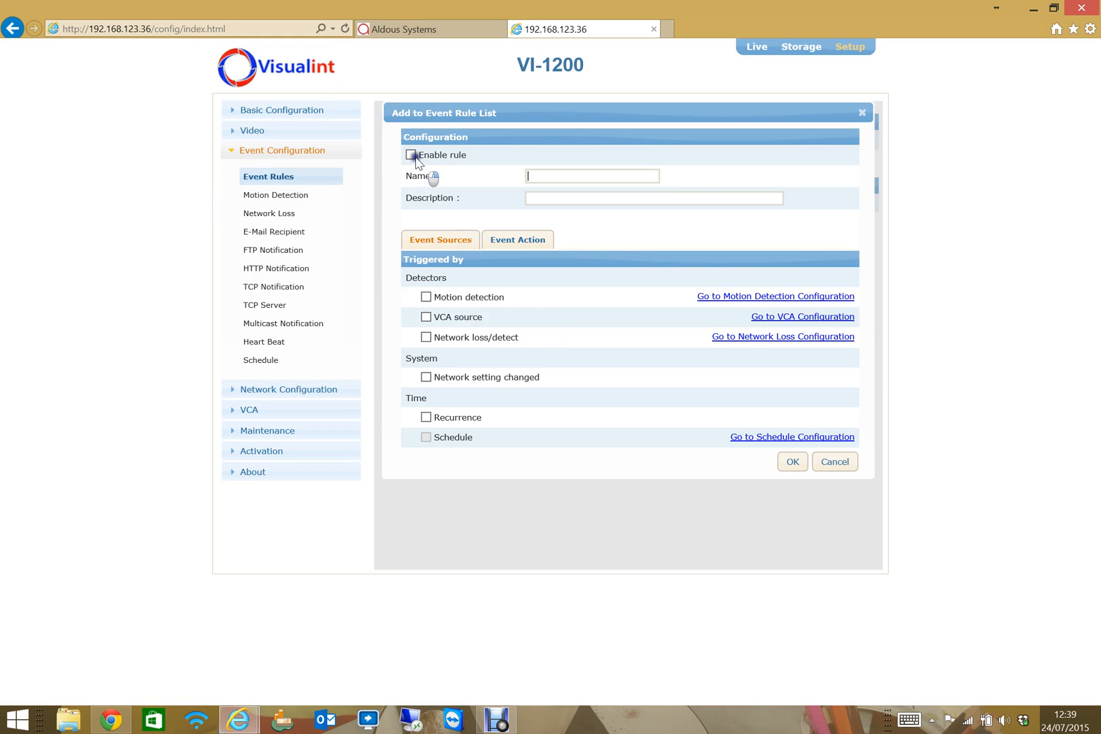
Enable the rule 'Person in Demo Room' and trigger it from the VCA Main zone rules
left_click(411, 155)
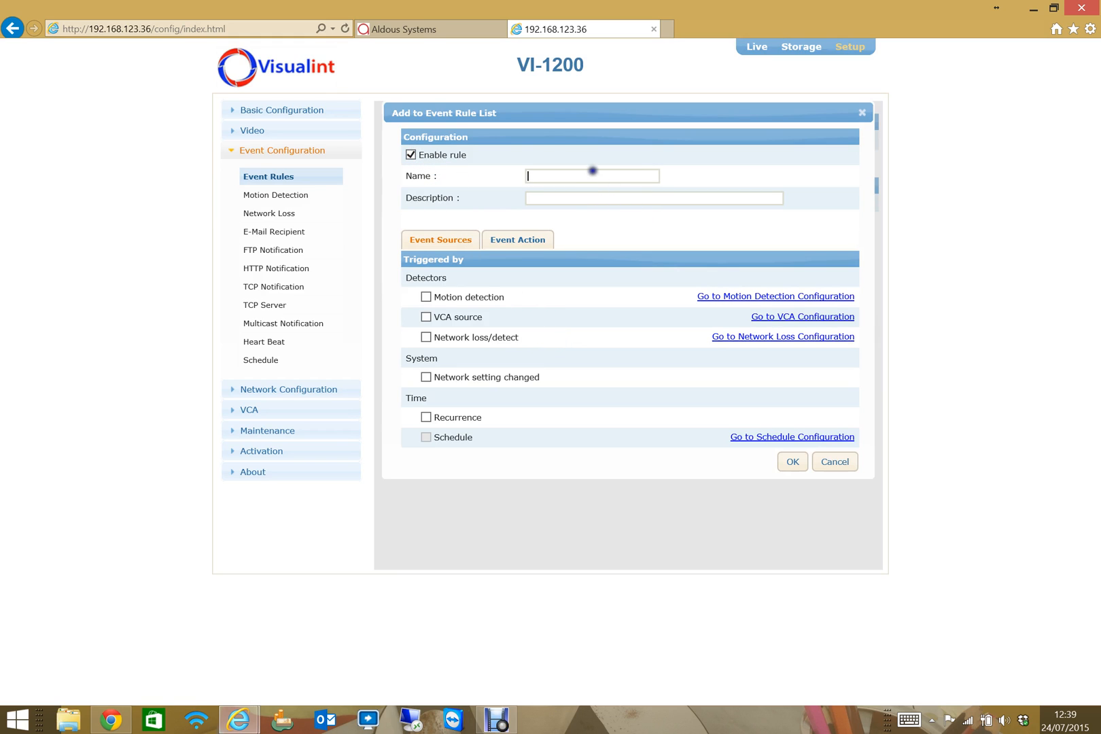
type("Person in Demo Room")
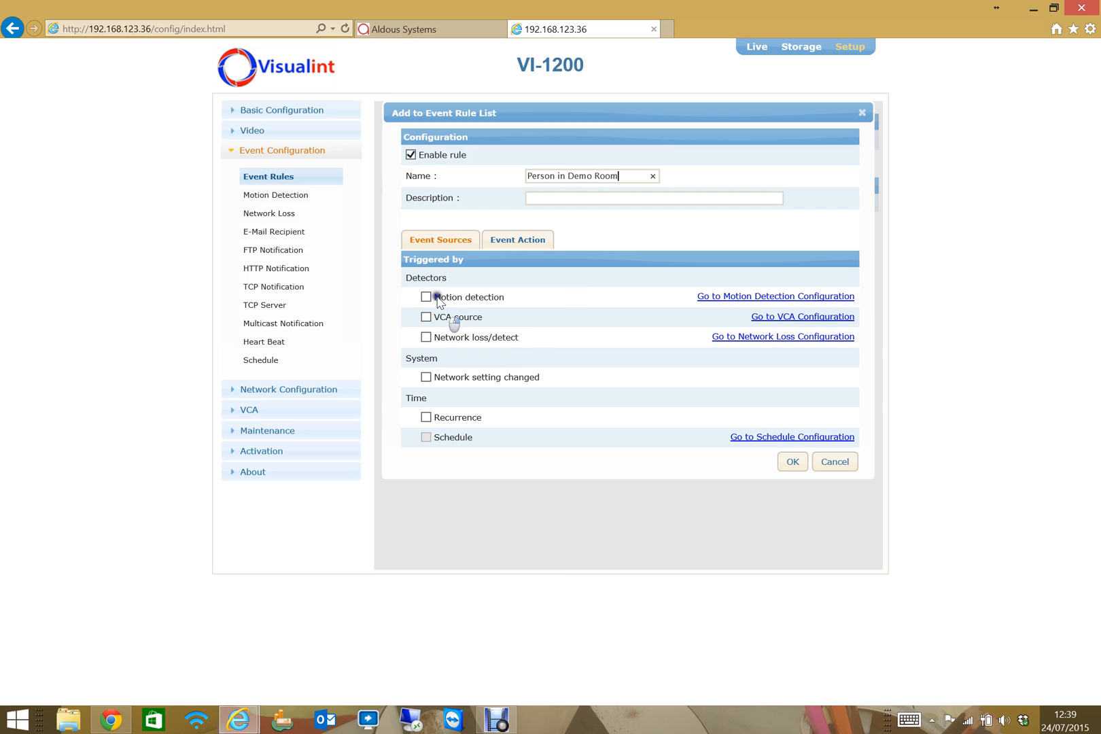
mouse_move(450, 317)
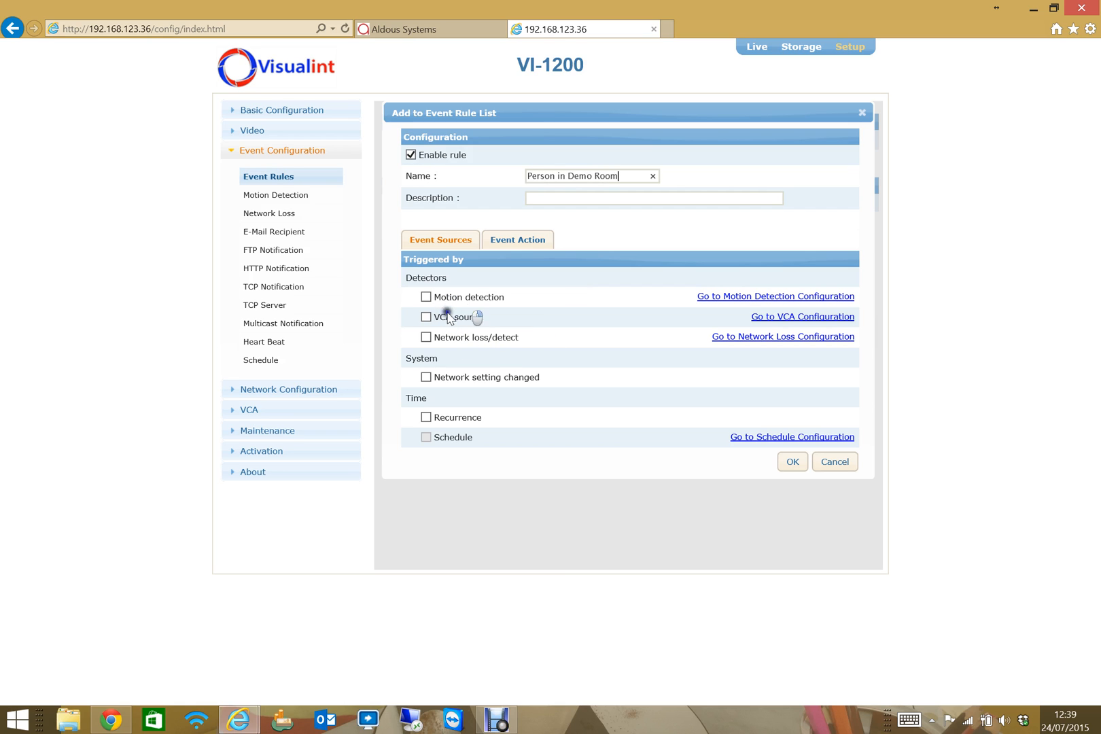
left_click(426, 316)
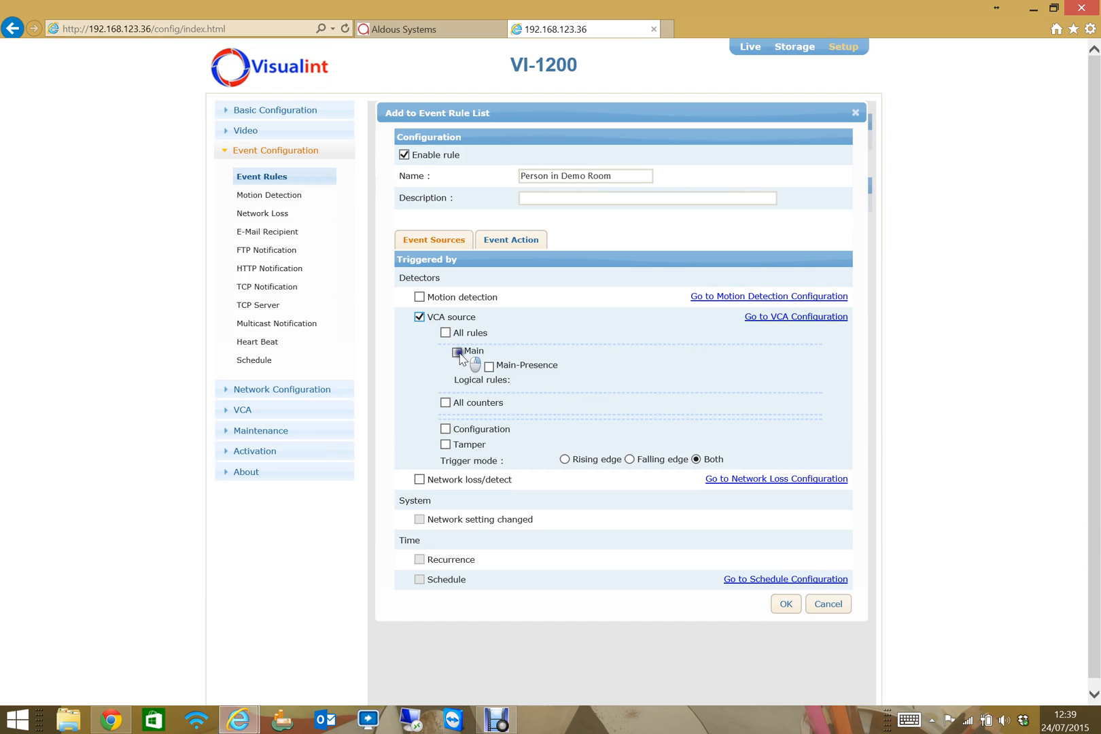
left_click(456, 351)
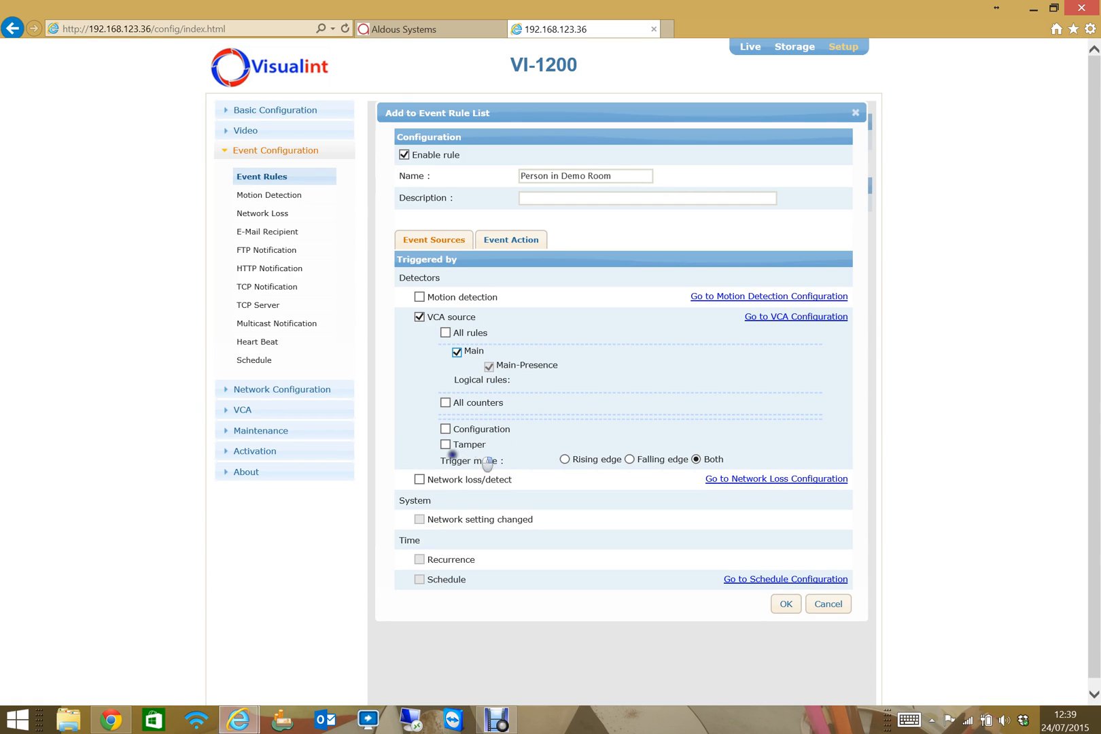
mouse_move(557, 486)
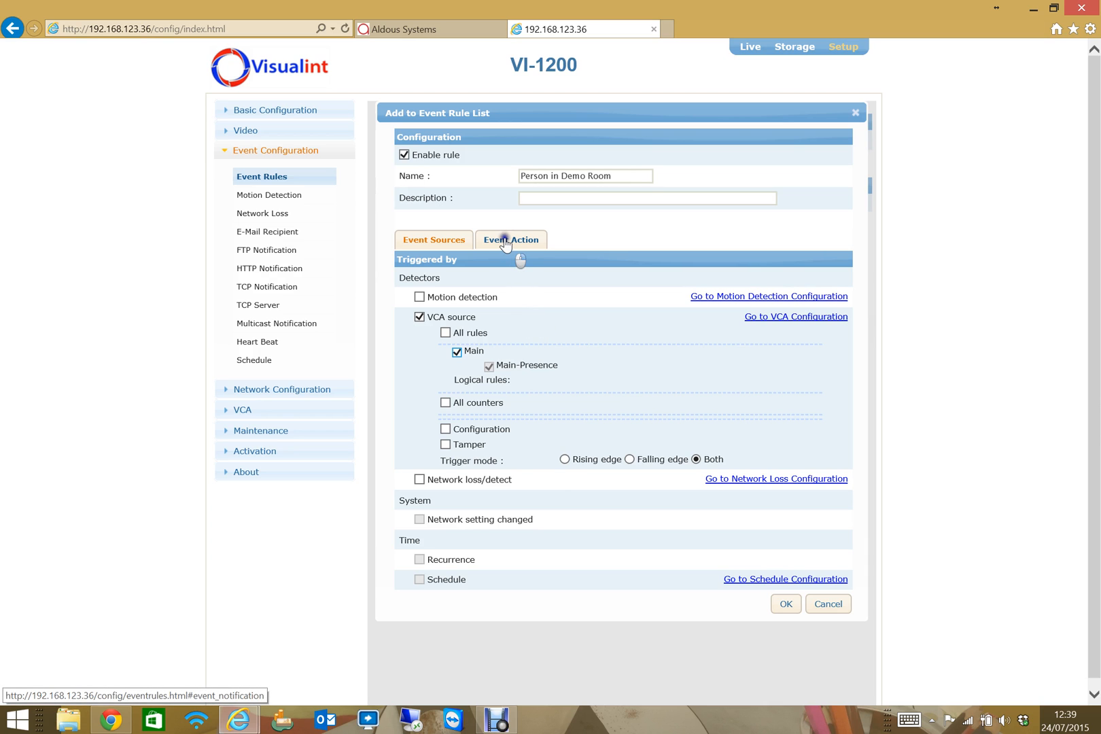
Set the rule's event action to Save event log, with Recording and e-mail notification off
left_click(516, 239)
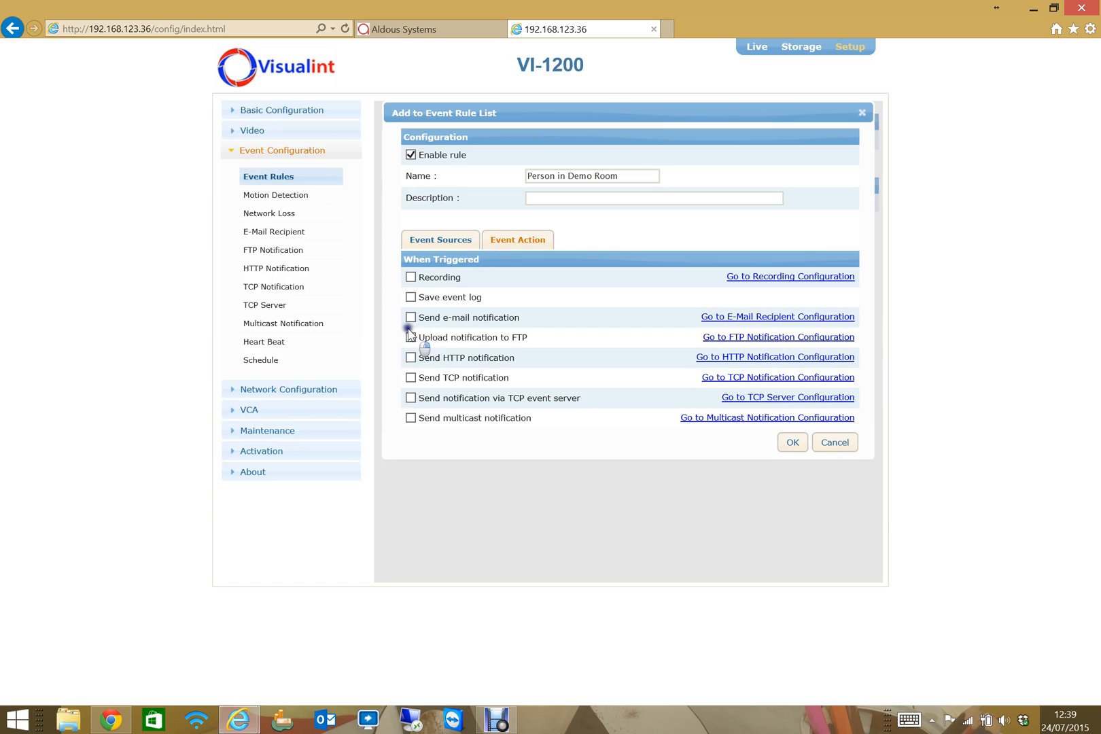
left_click(410, 296)
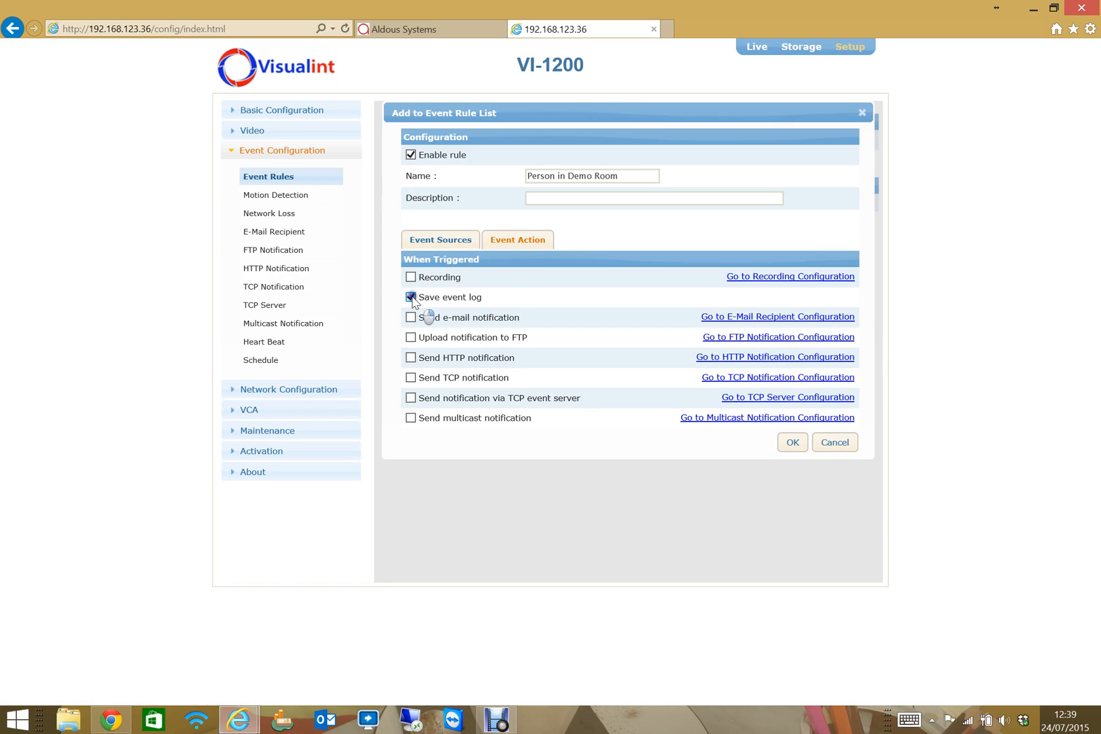
left_click(411, 296)
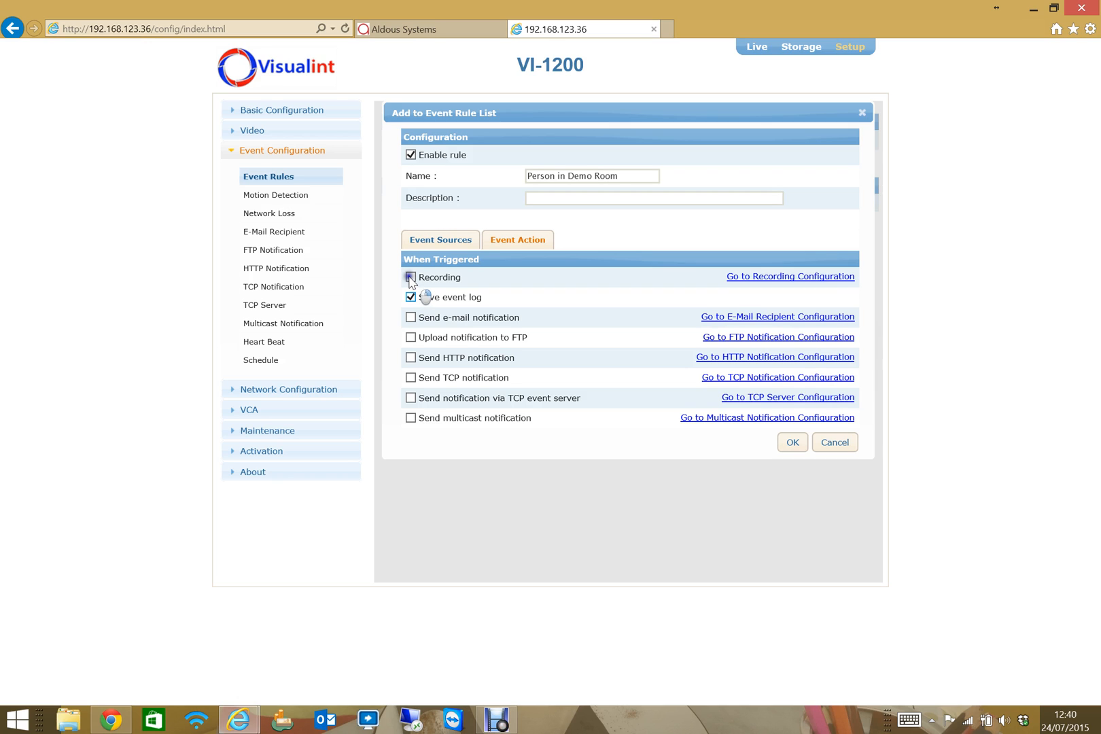
left_click(410, 277)
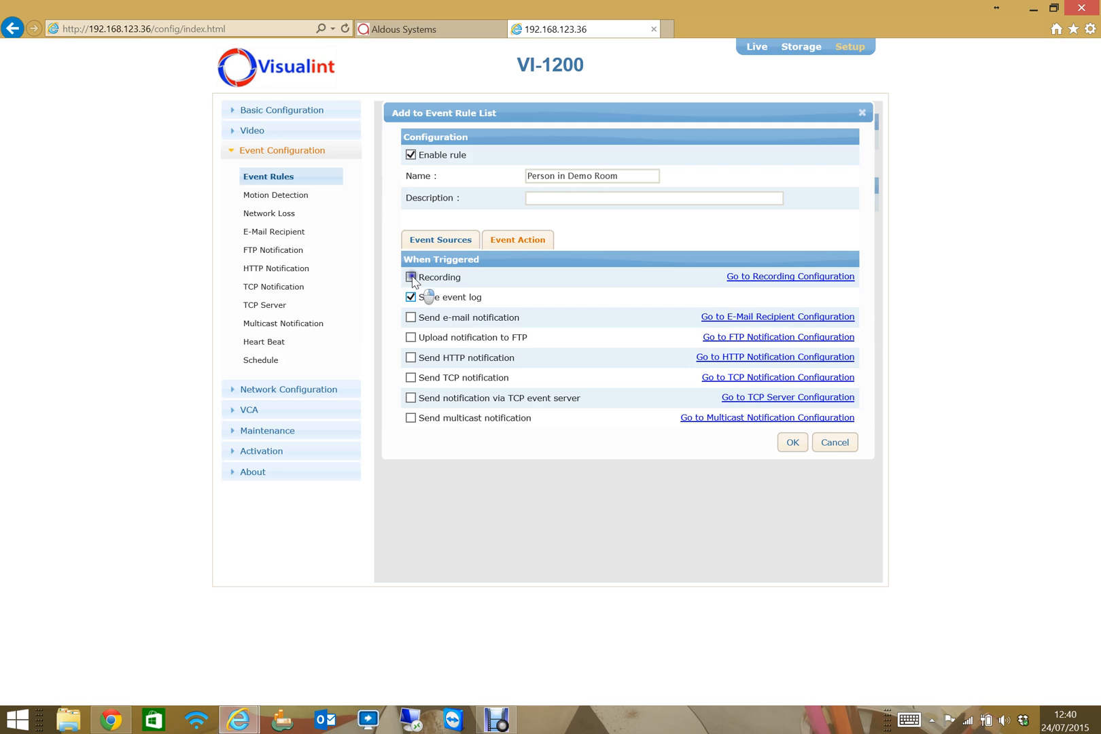
left_click(410, 277)
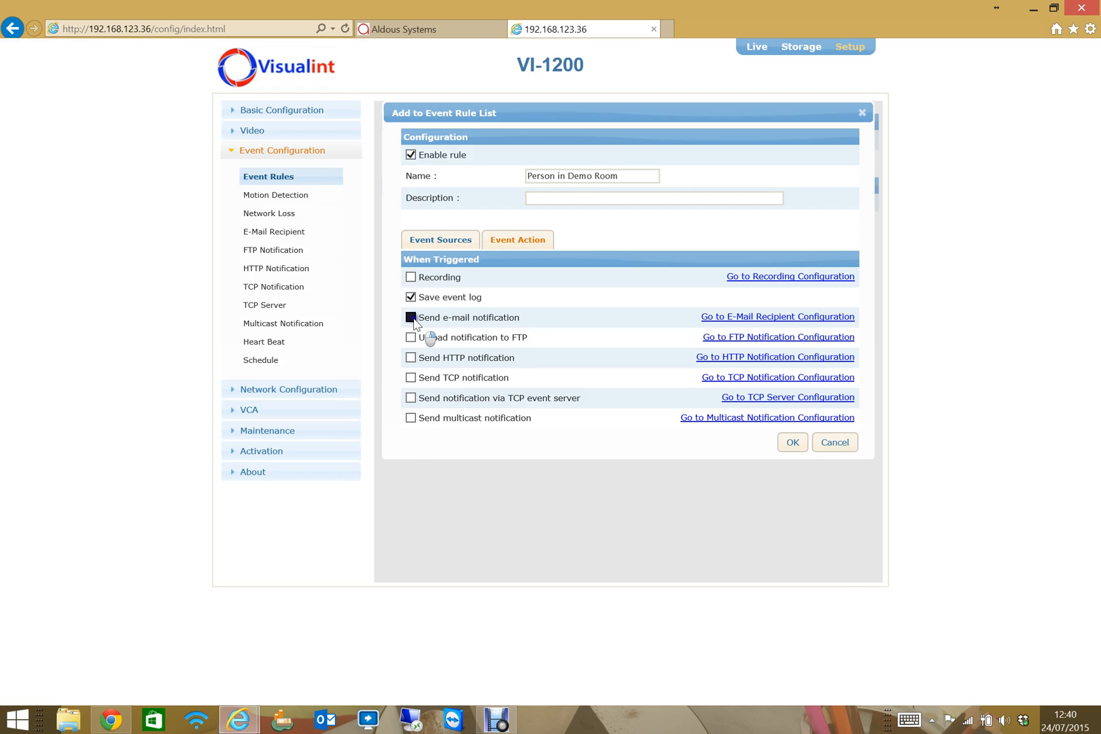
left_click(410, 317)
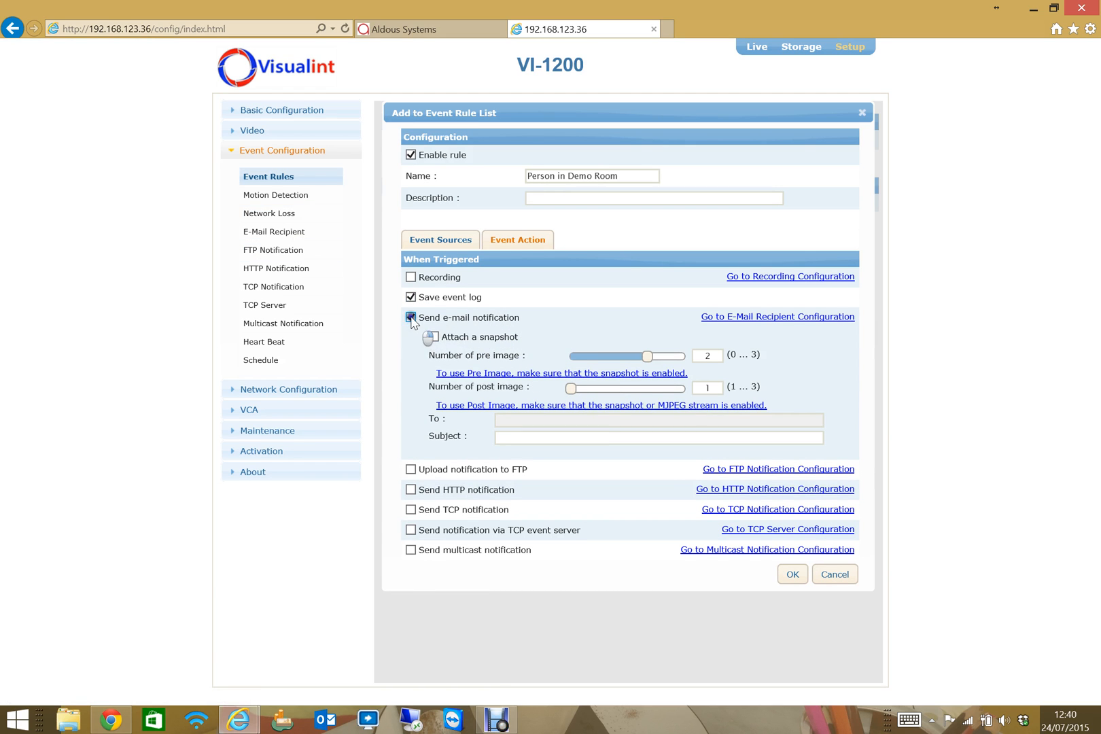
left_click(410, 316)
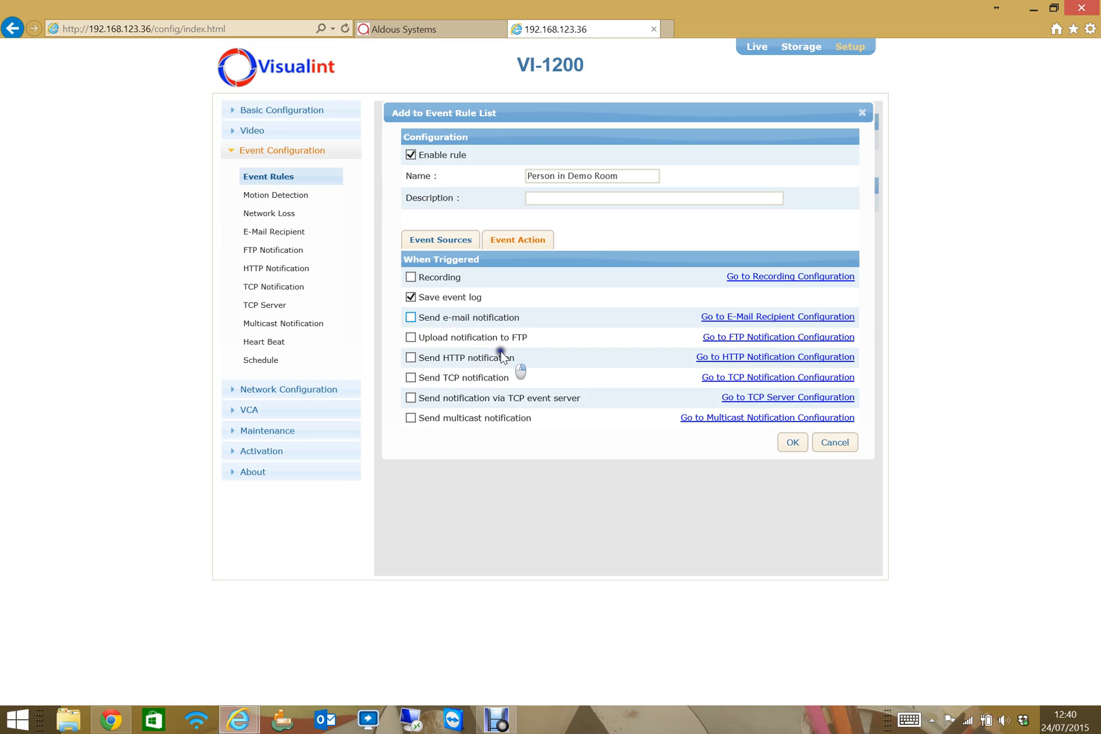
mouse_move(455, 363)
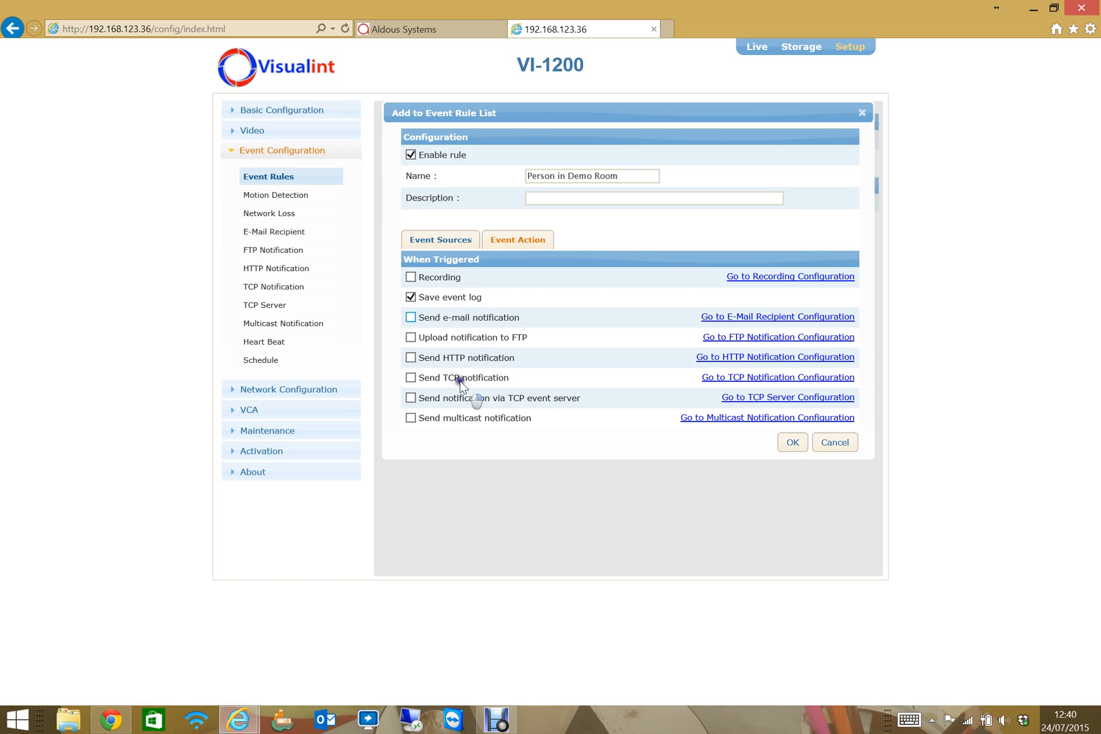
mouse_move(475, 368)
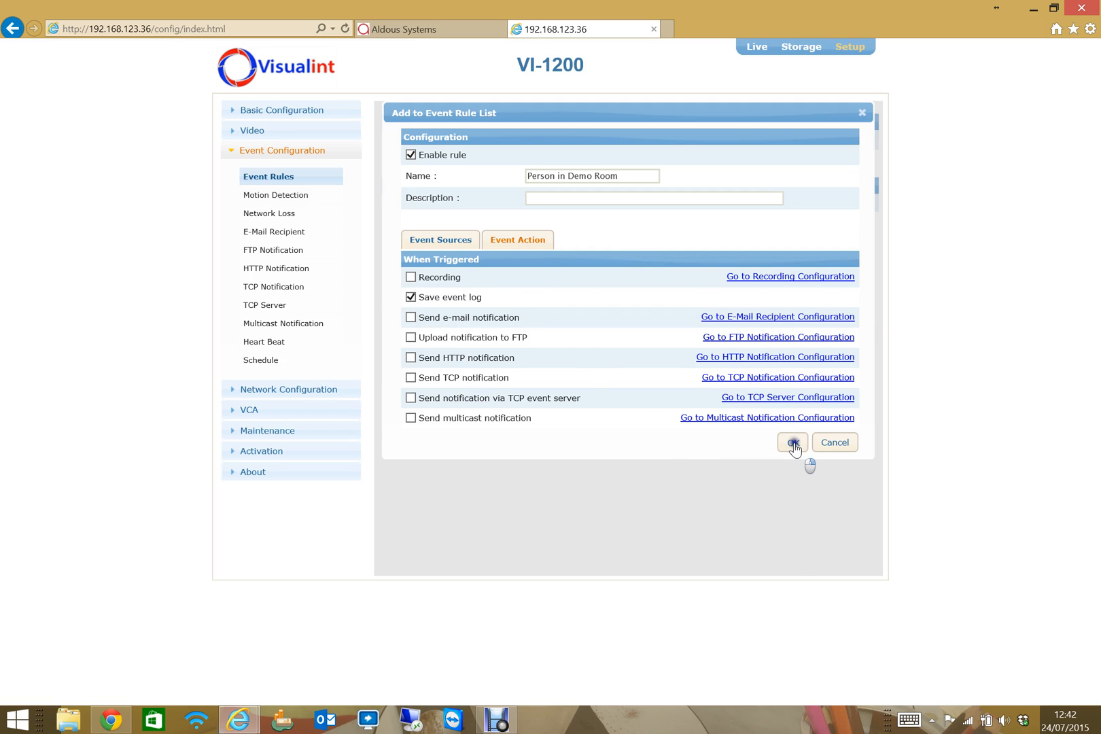
Confirm the Person in Demo Room rule with OK to add it to the list
left_click(792, 442)
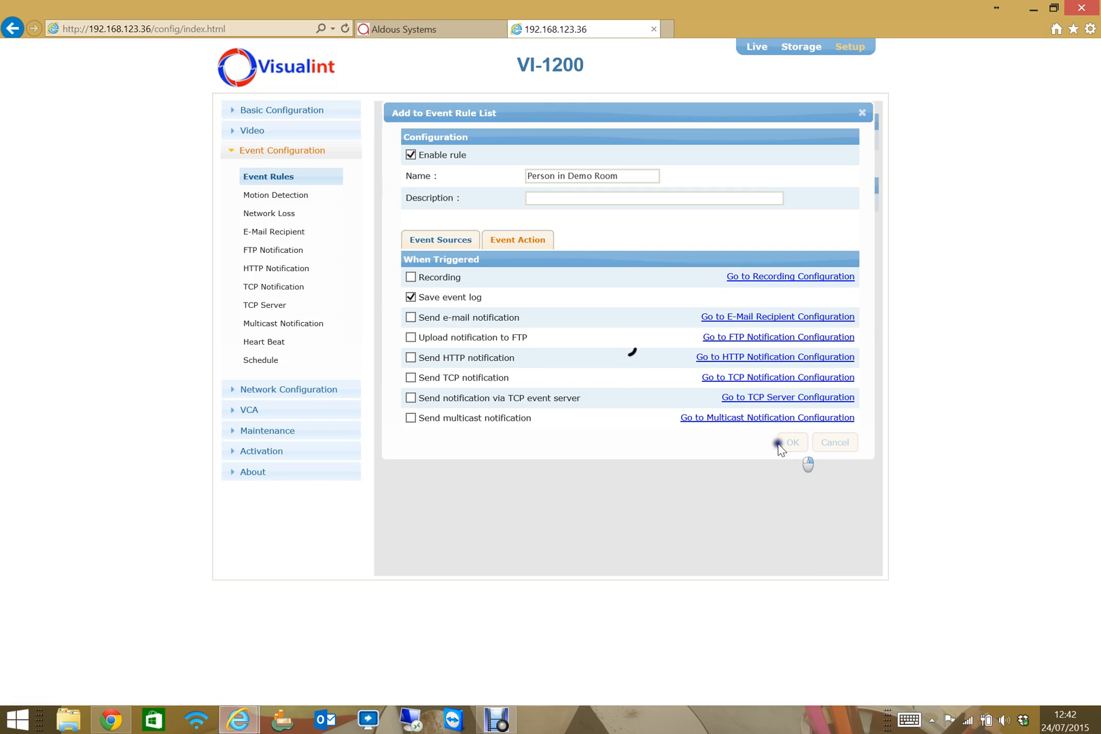
left_click(789, 443)
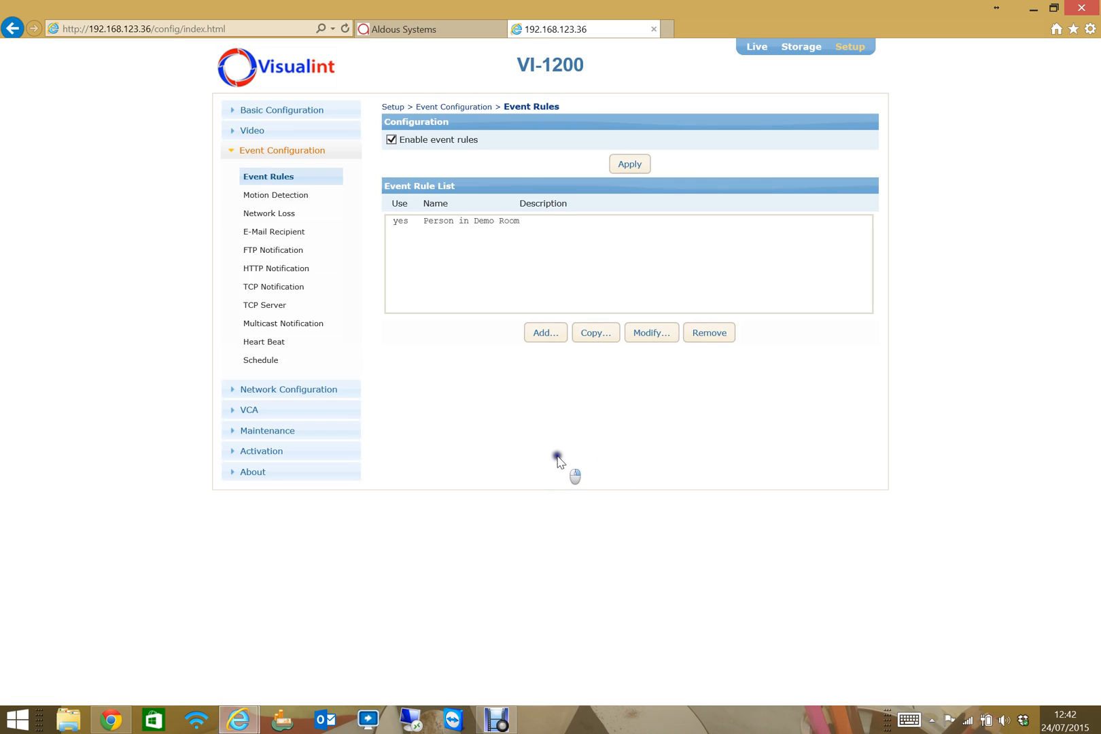
mouse_move(249, 409)
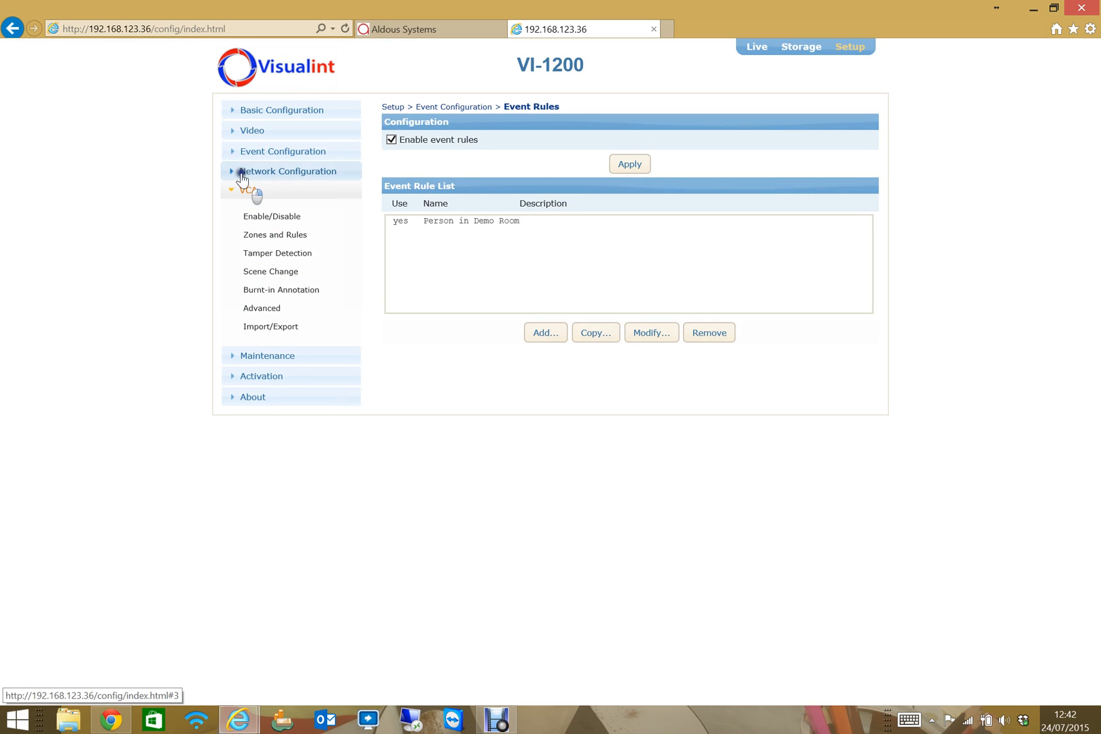
Enable burnt-in annotation on the first stream under VCA, then reopen Zones and Rules
left_click(285, 291)
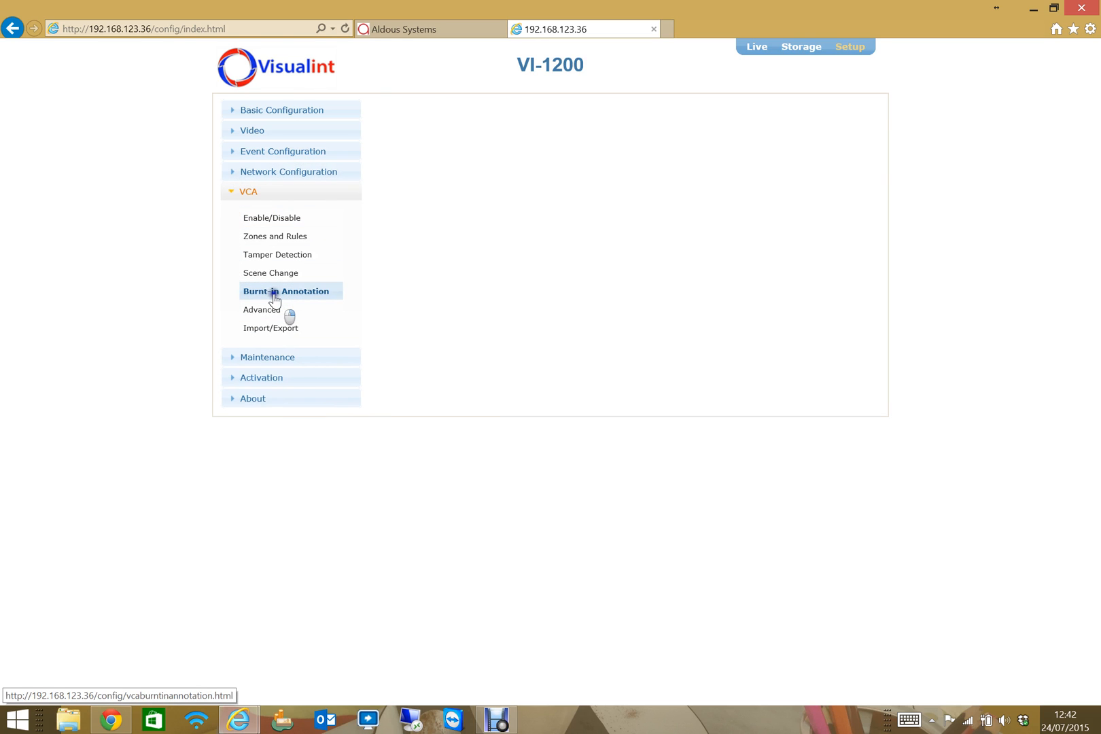
left_click(285, 291)
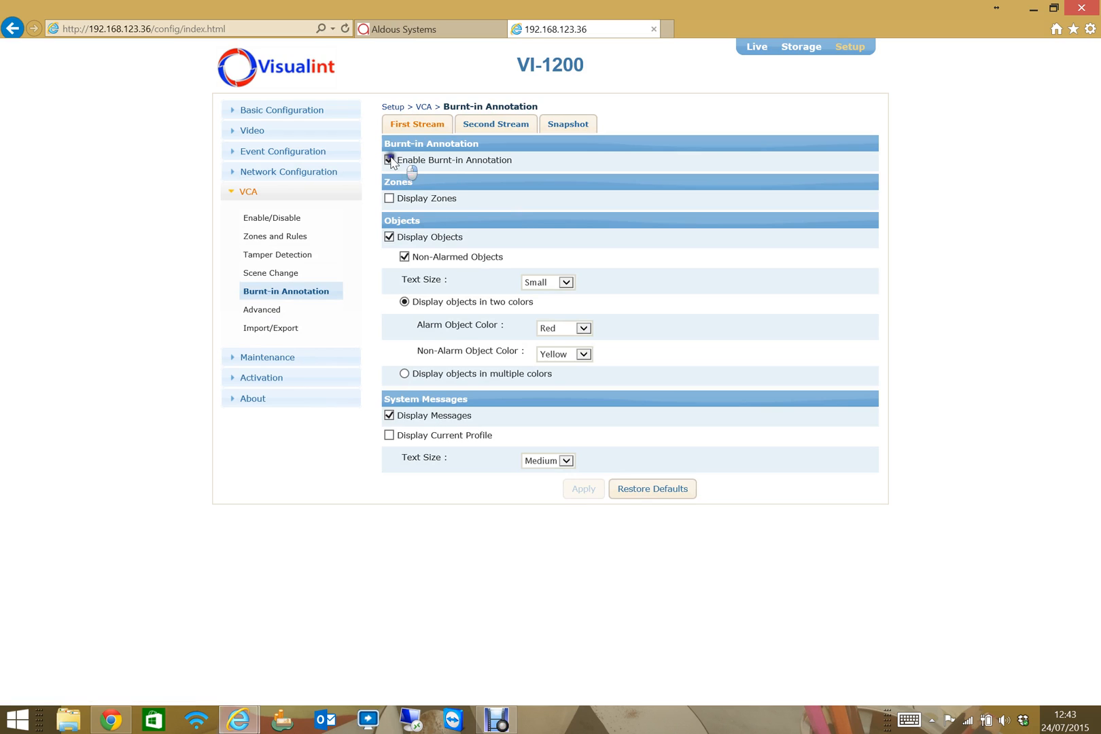
left_click(389, 161)
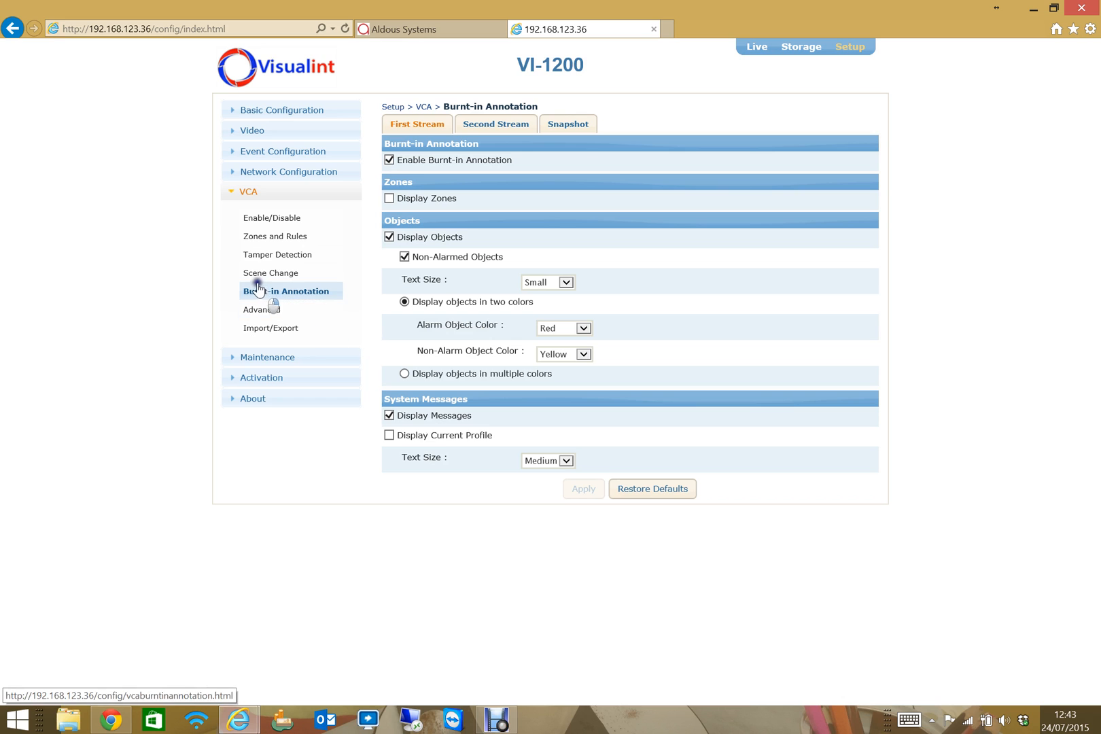
left_click(275, 236)
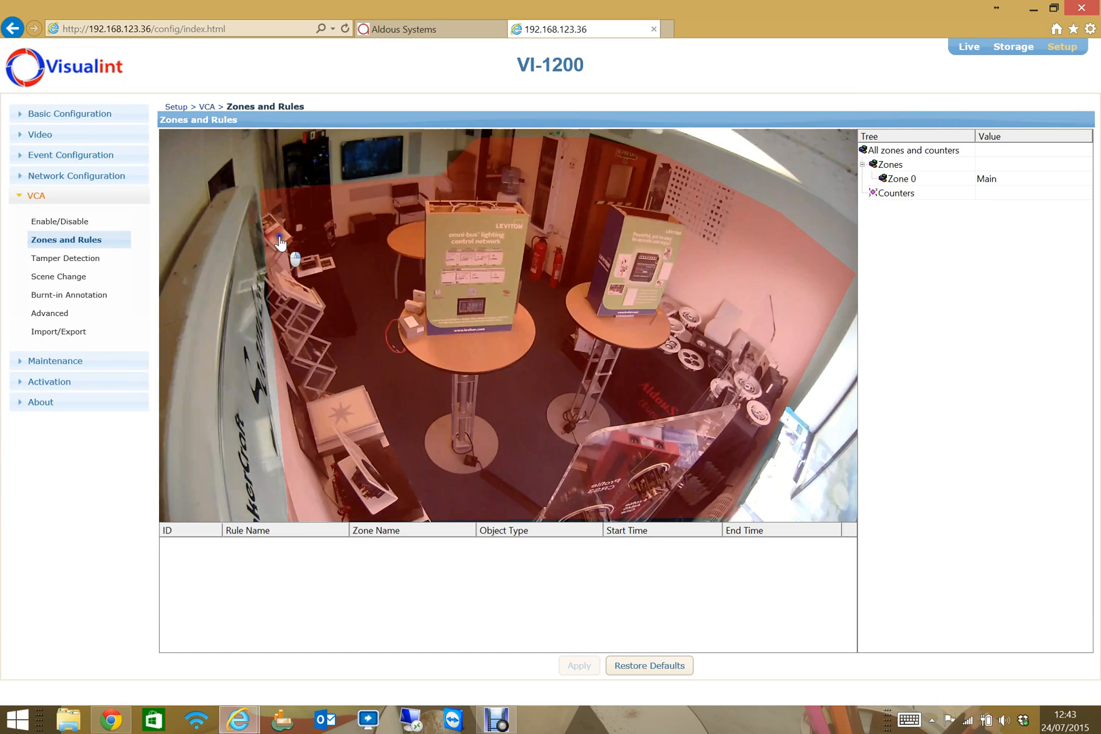
Select the Main zone in the video preview to view Zone 0's Main-Presence rule and event
left_click(900, 178)
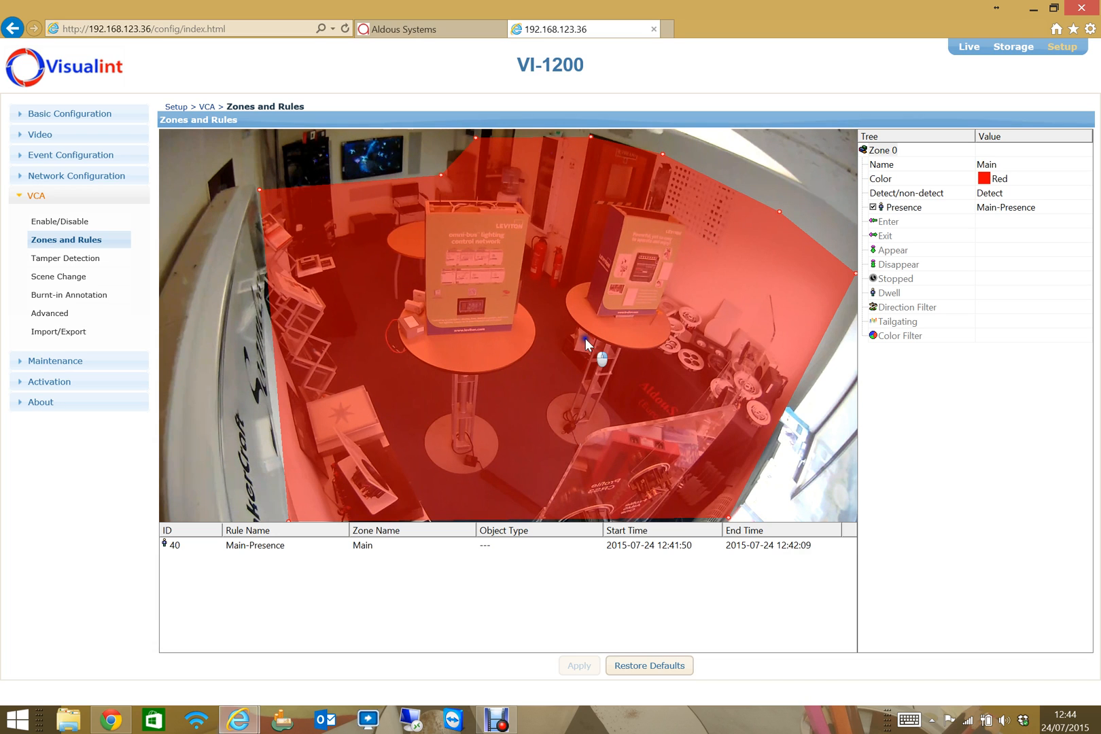
mouse_move(463, 172)
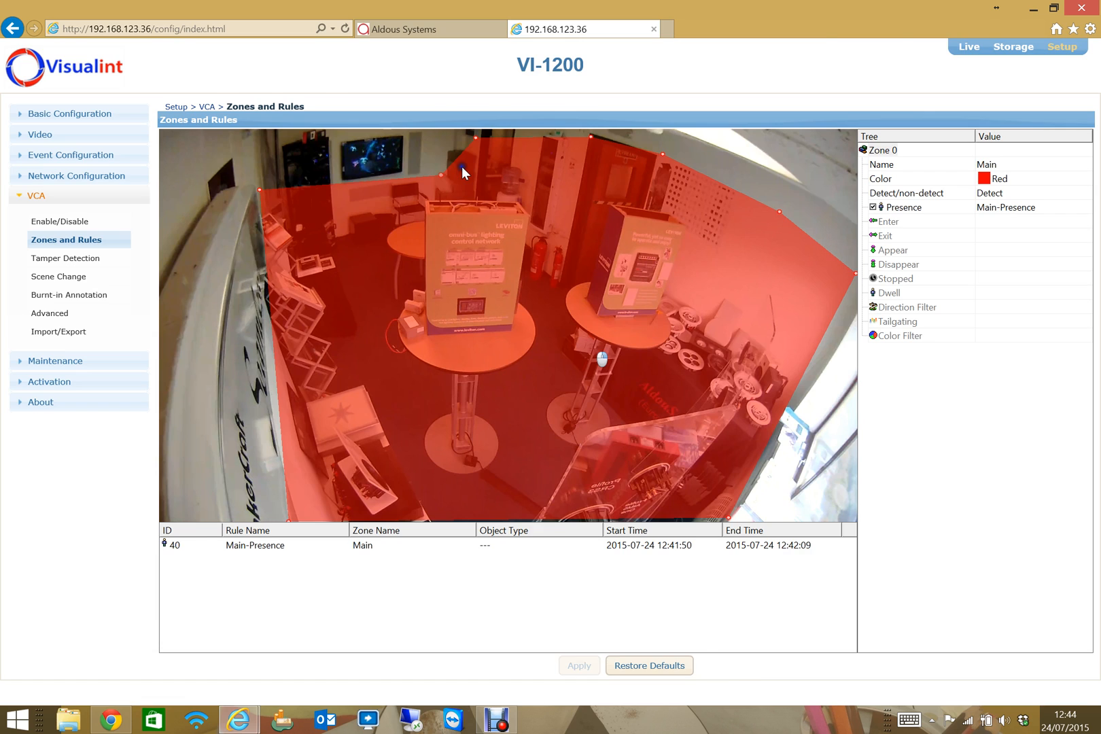
Switch to the Aldous Systems browser tab to show its home page
left_click(401, 28)
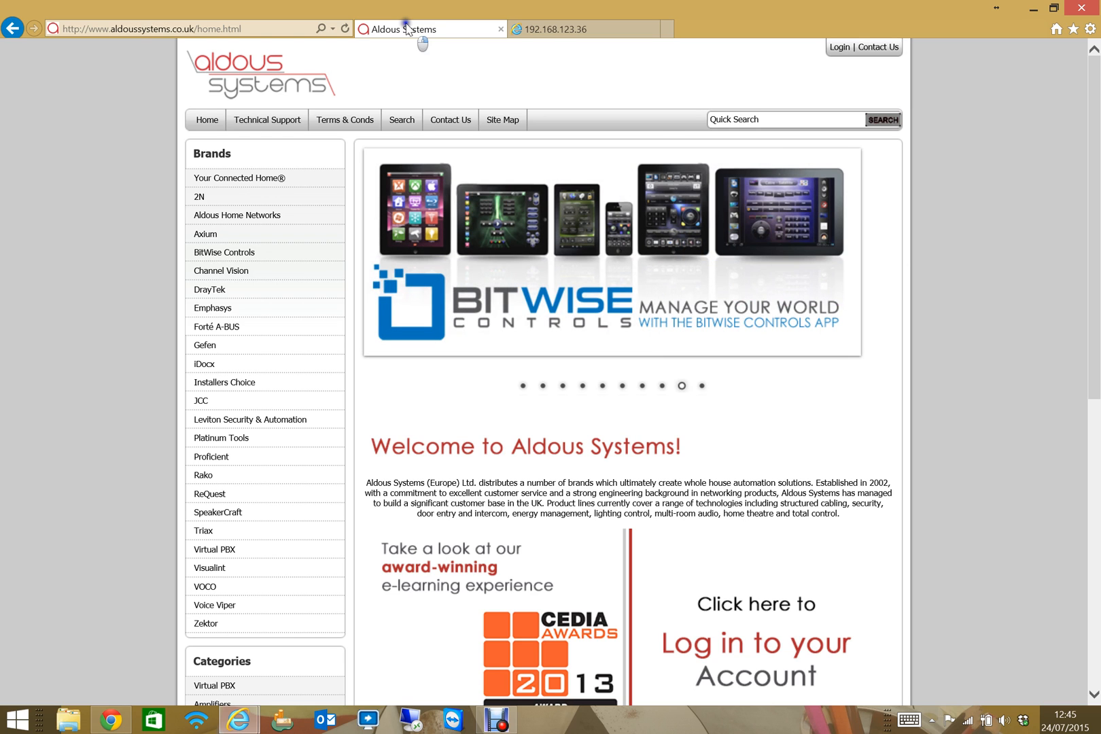
mouse_move(389, 69)
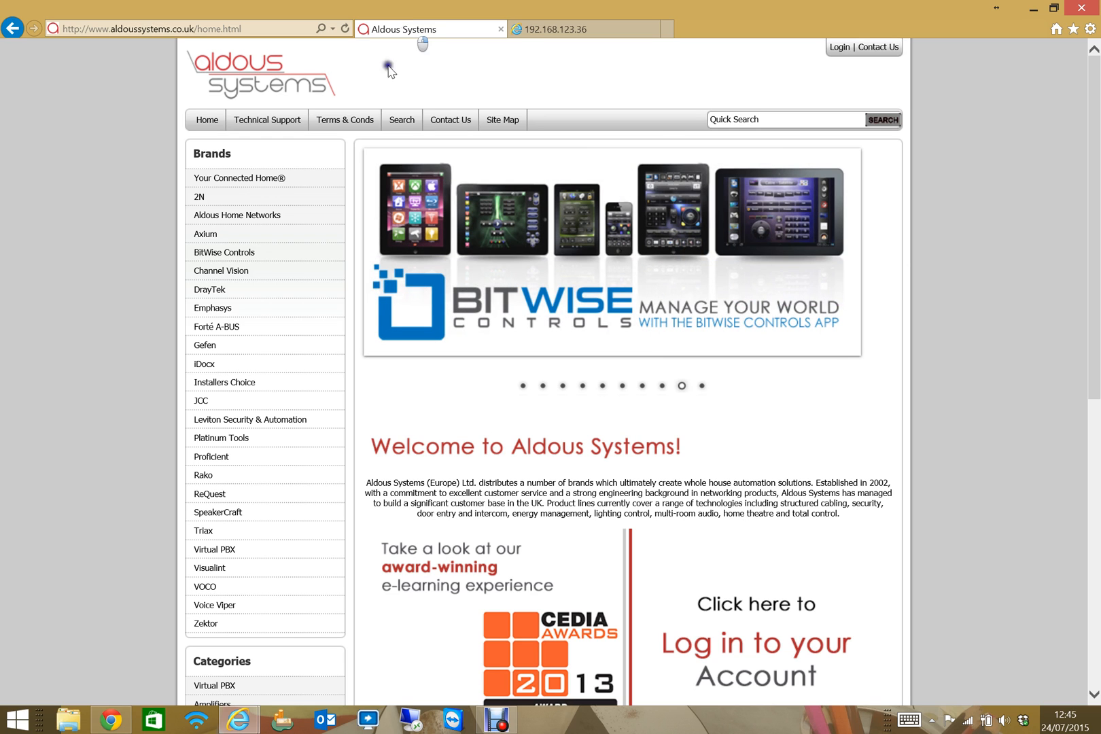